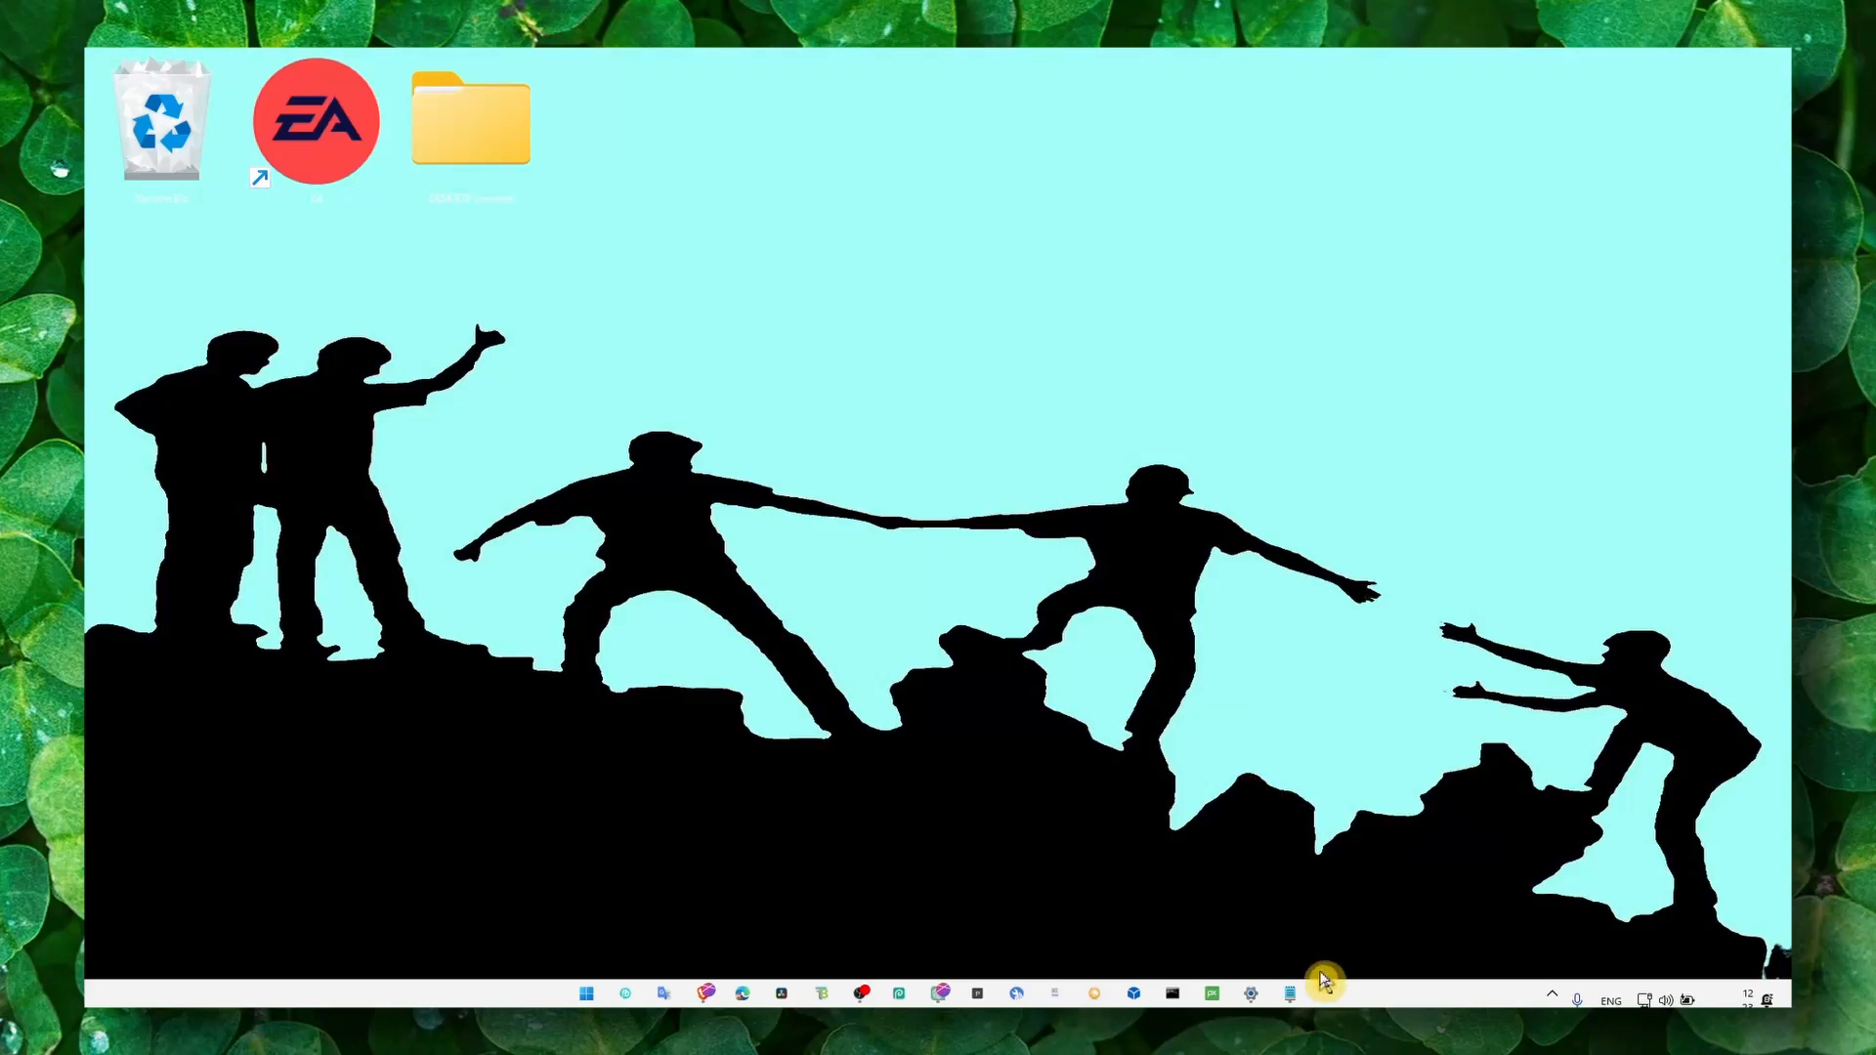
Review the Forza Horizon 3 crash-fix notes and tags, then put the notes away.
left_click(1289, 994)
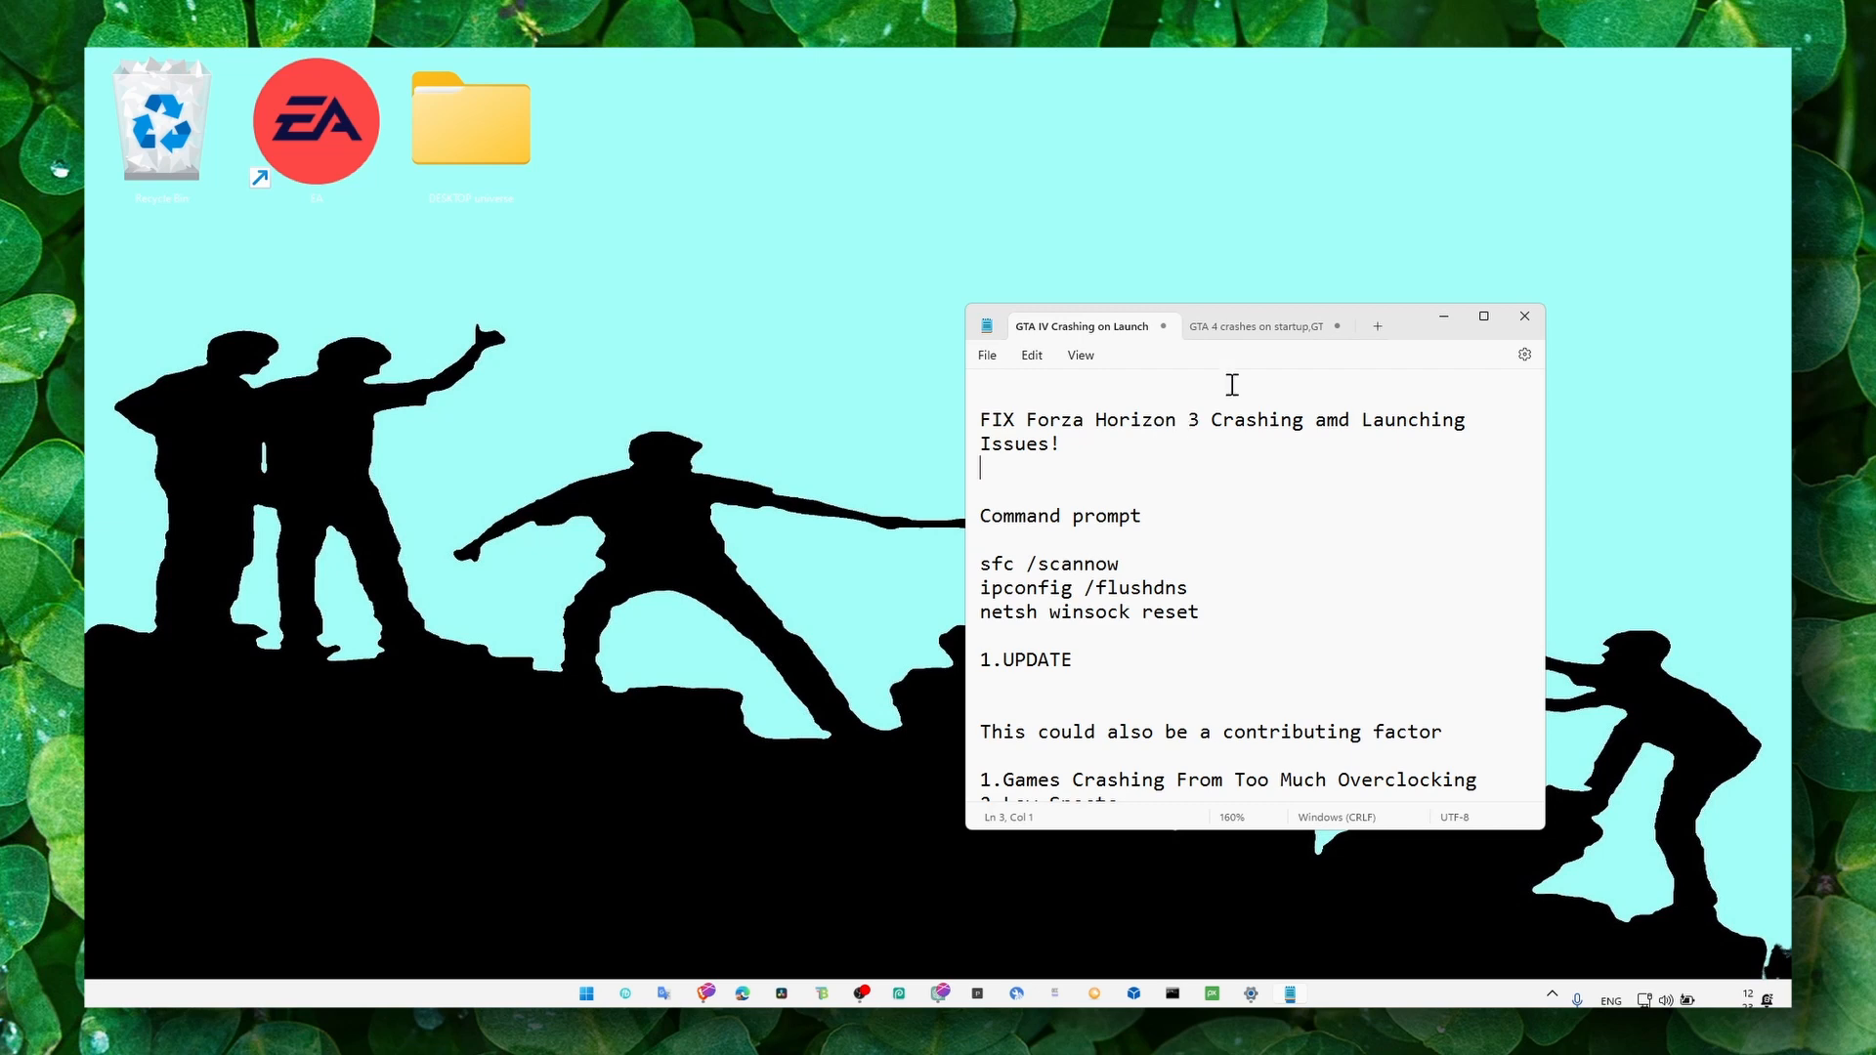
left_click(1256, 327)
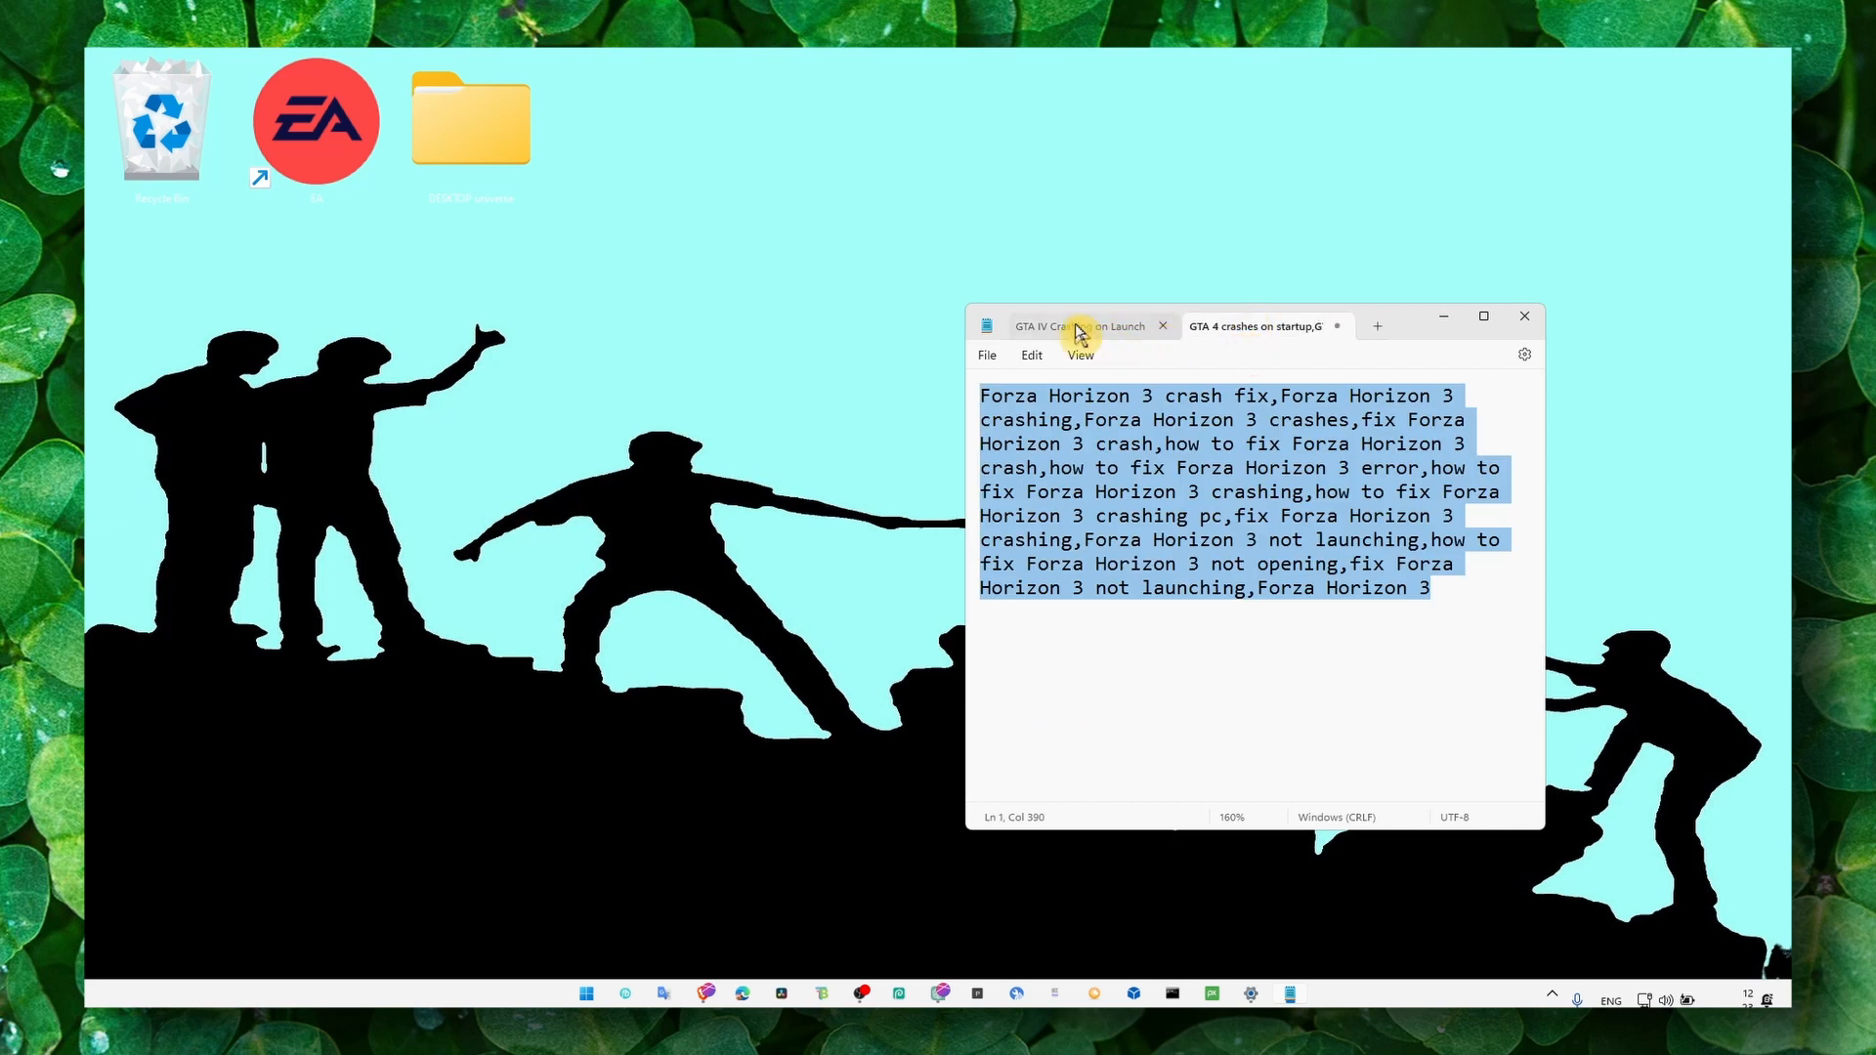
left_click(1071, 326)
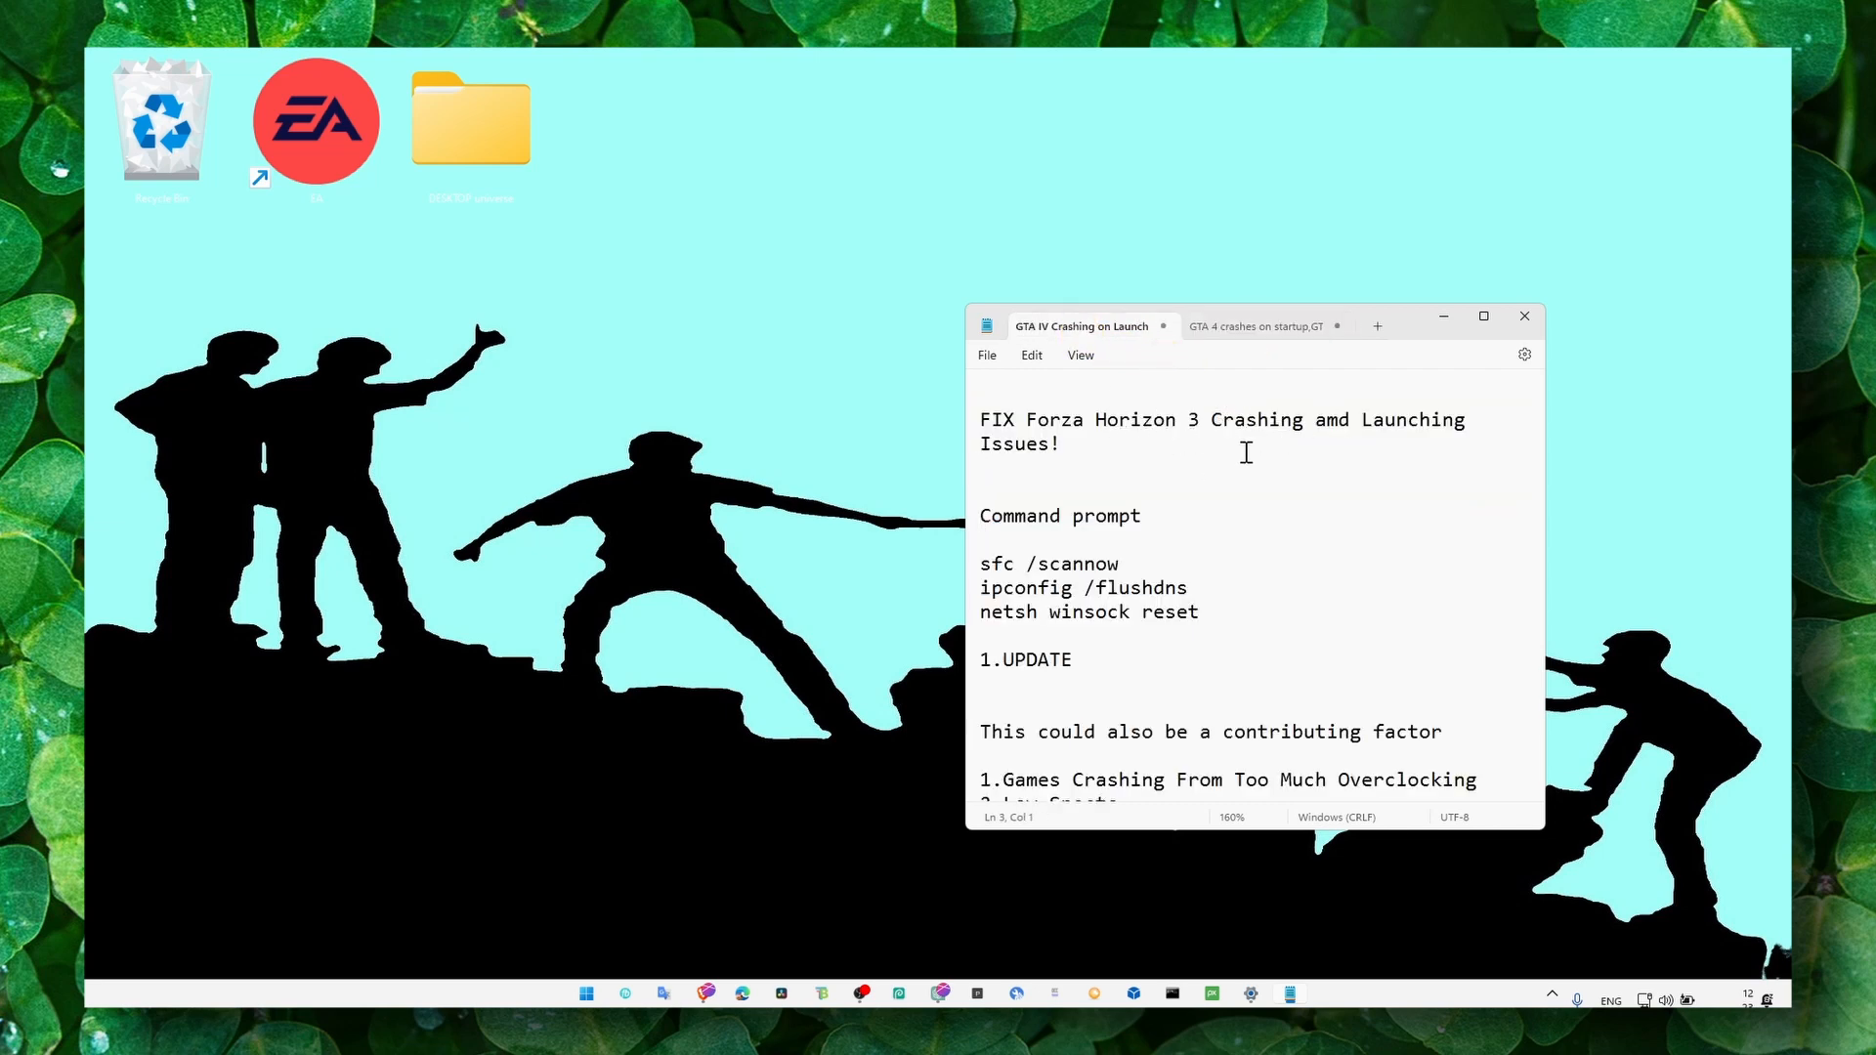
left_click(1483, 316)
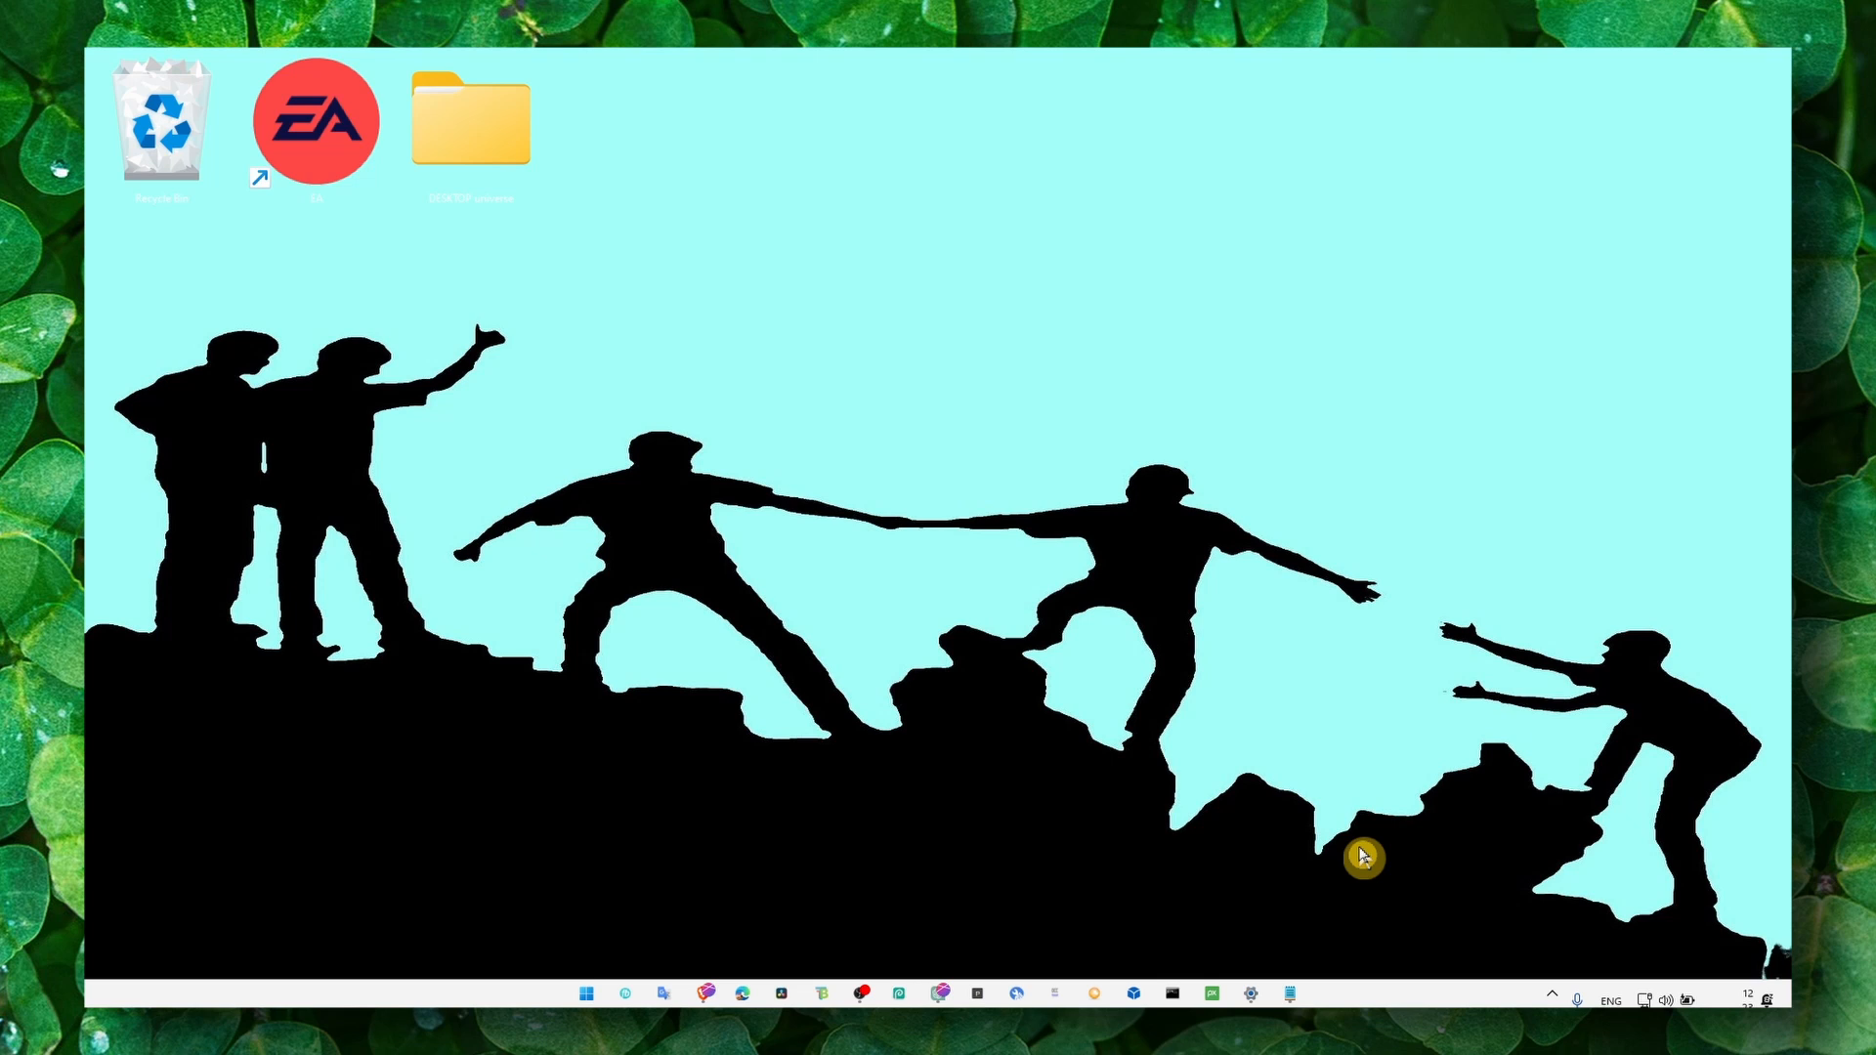
mouse_move(1350, 868)
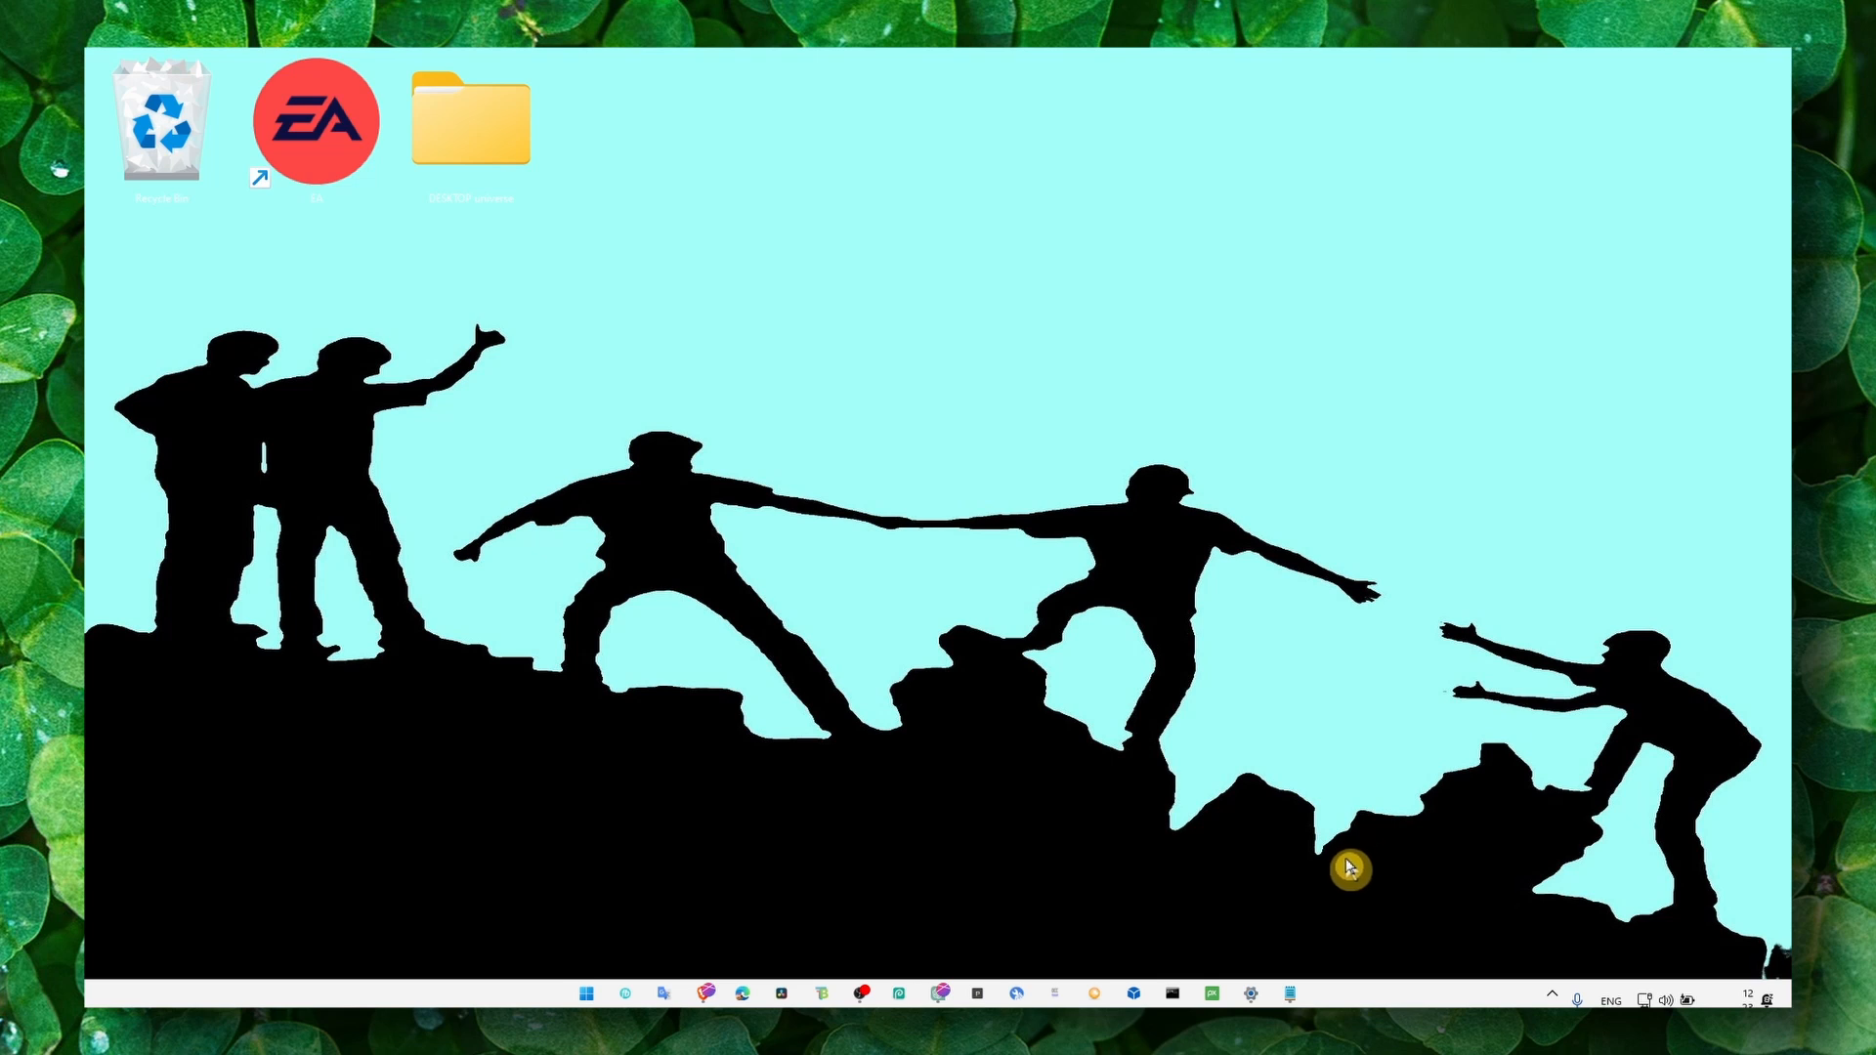
mouse_move(1274, 840)
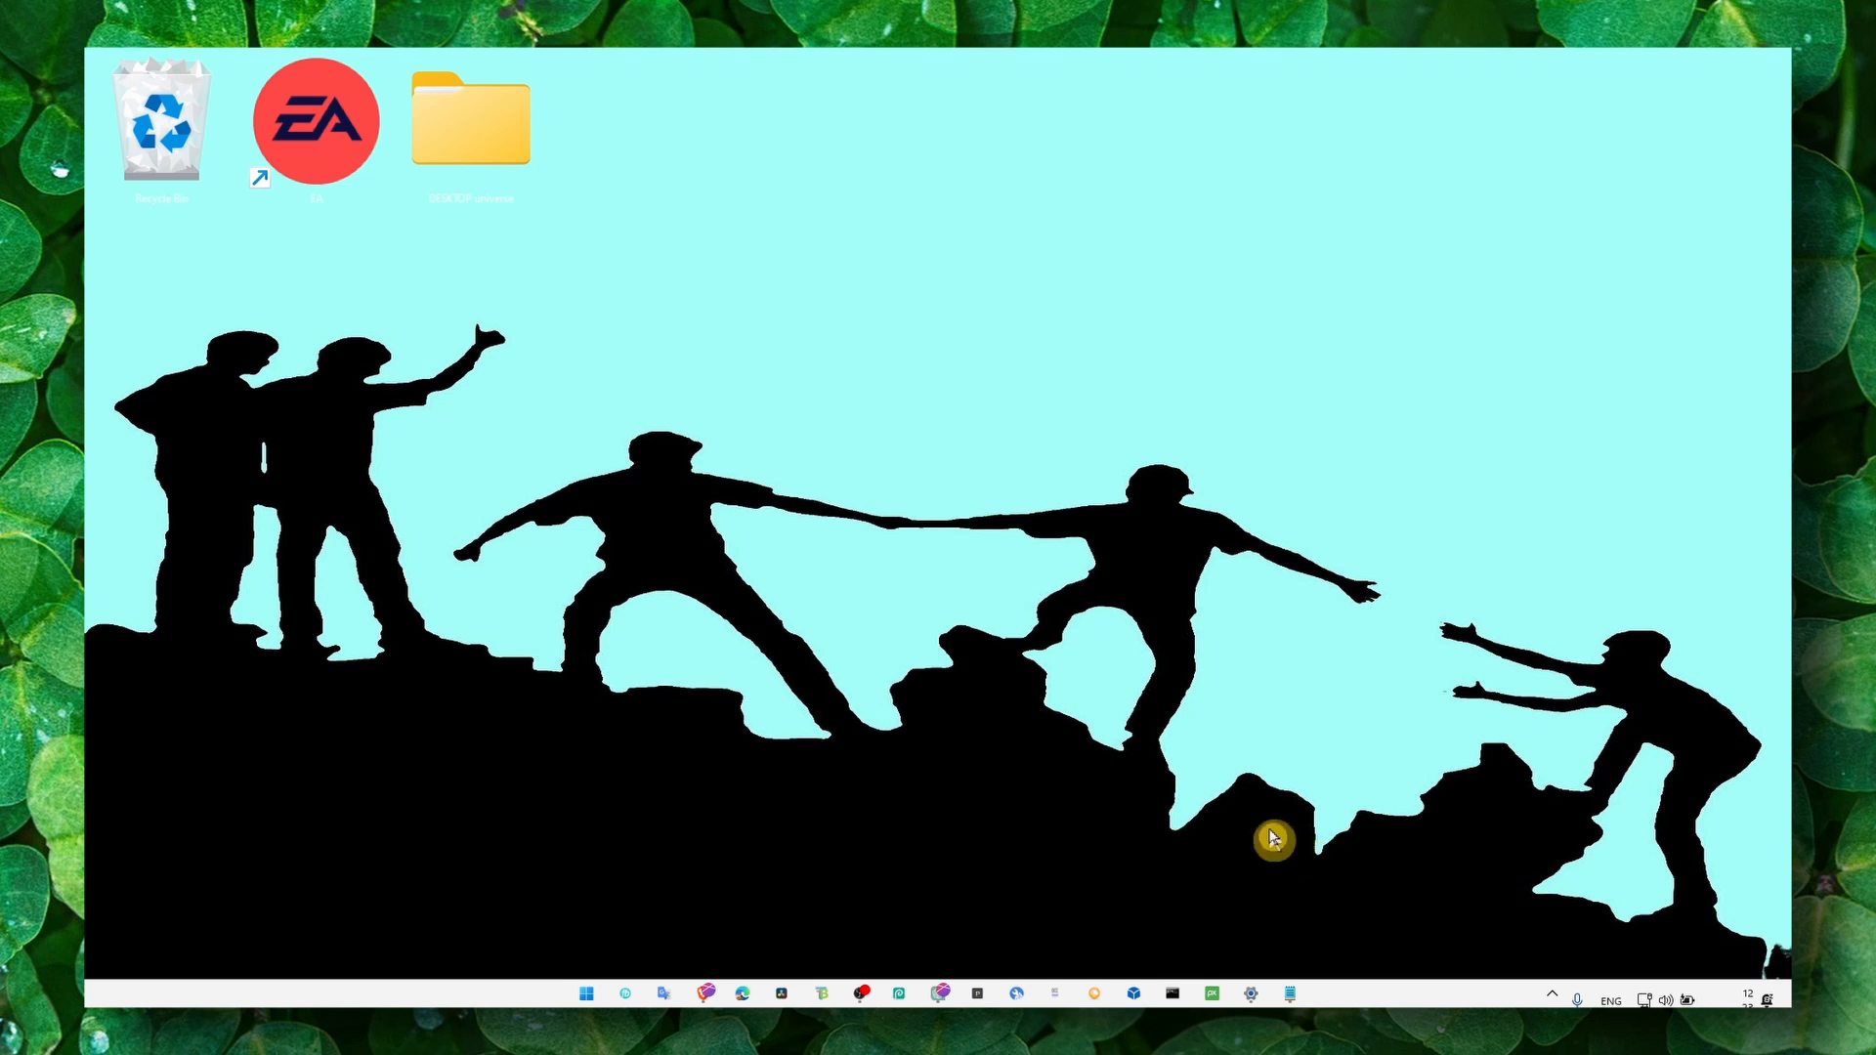
mouse_move(1233, 823)
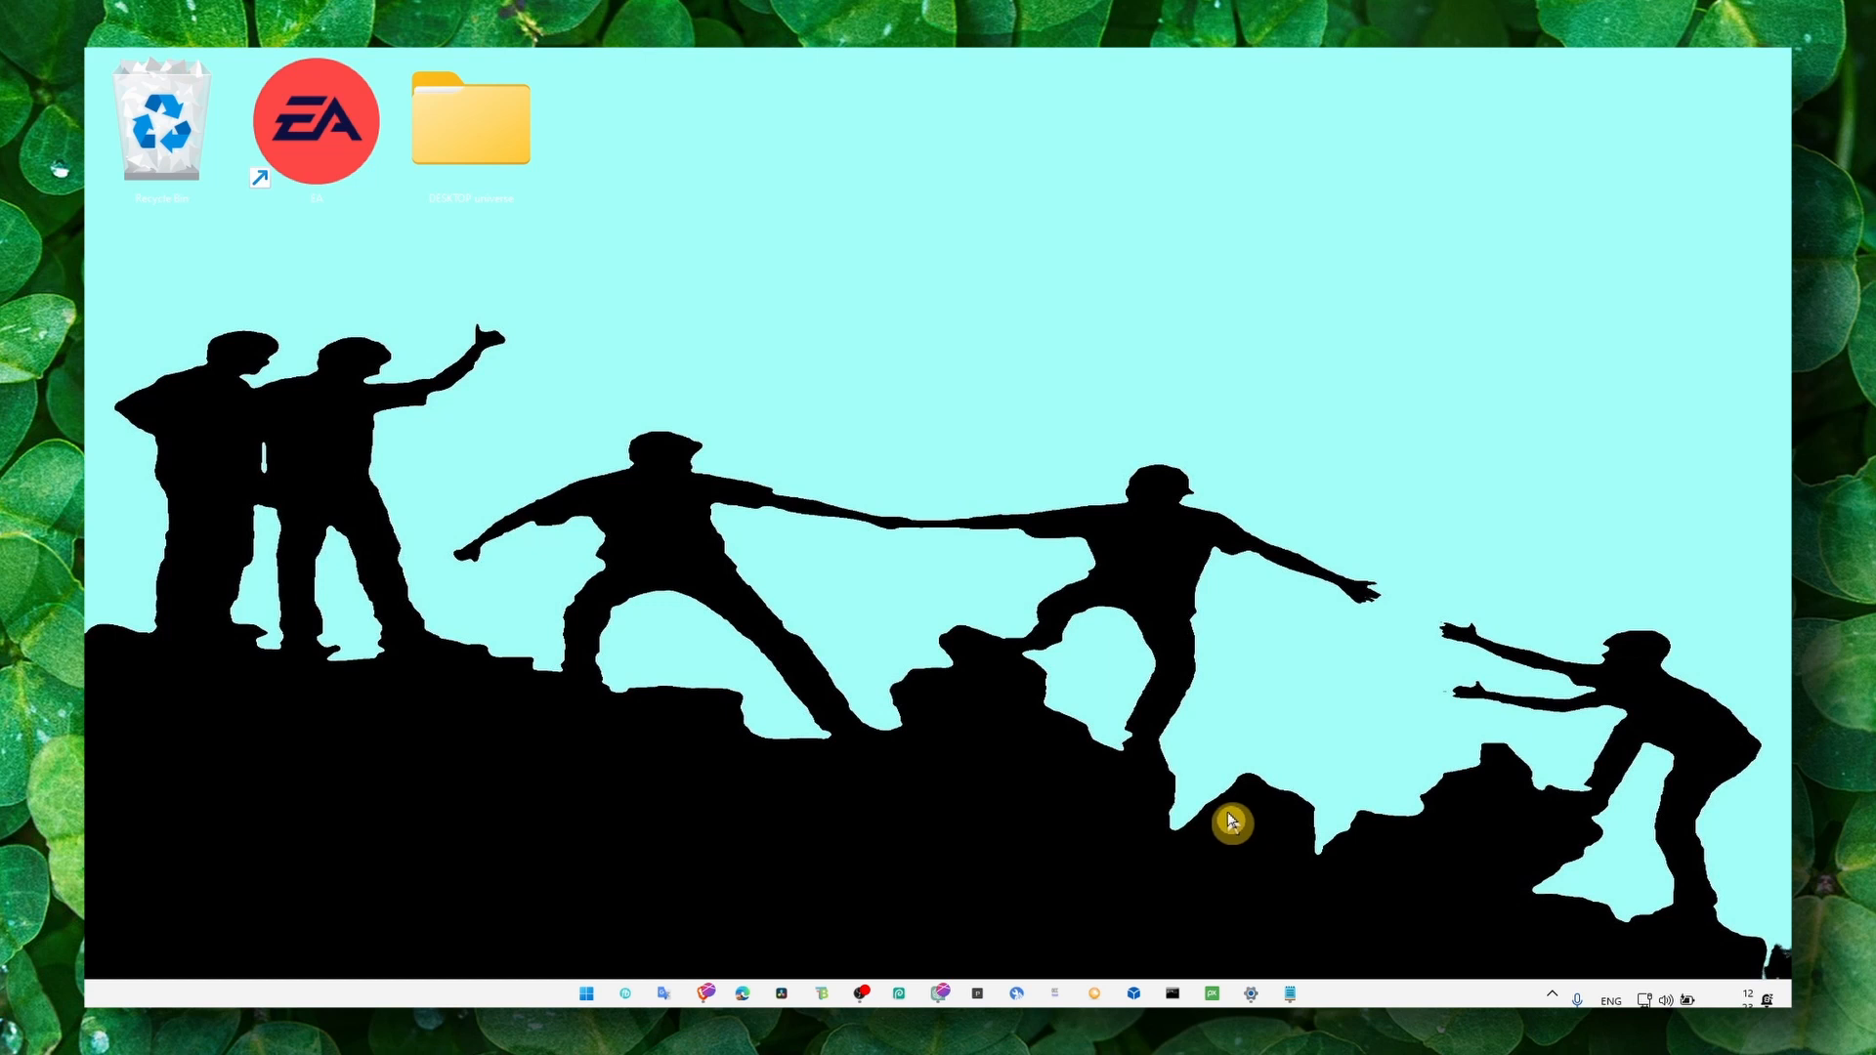
mouse_move(1259, 823)
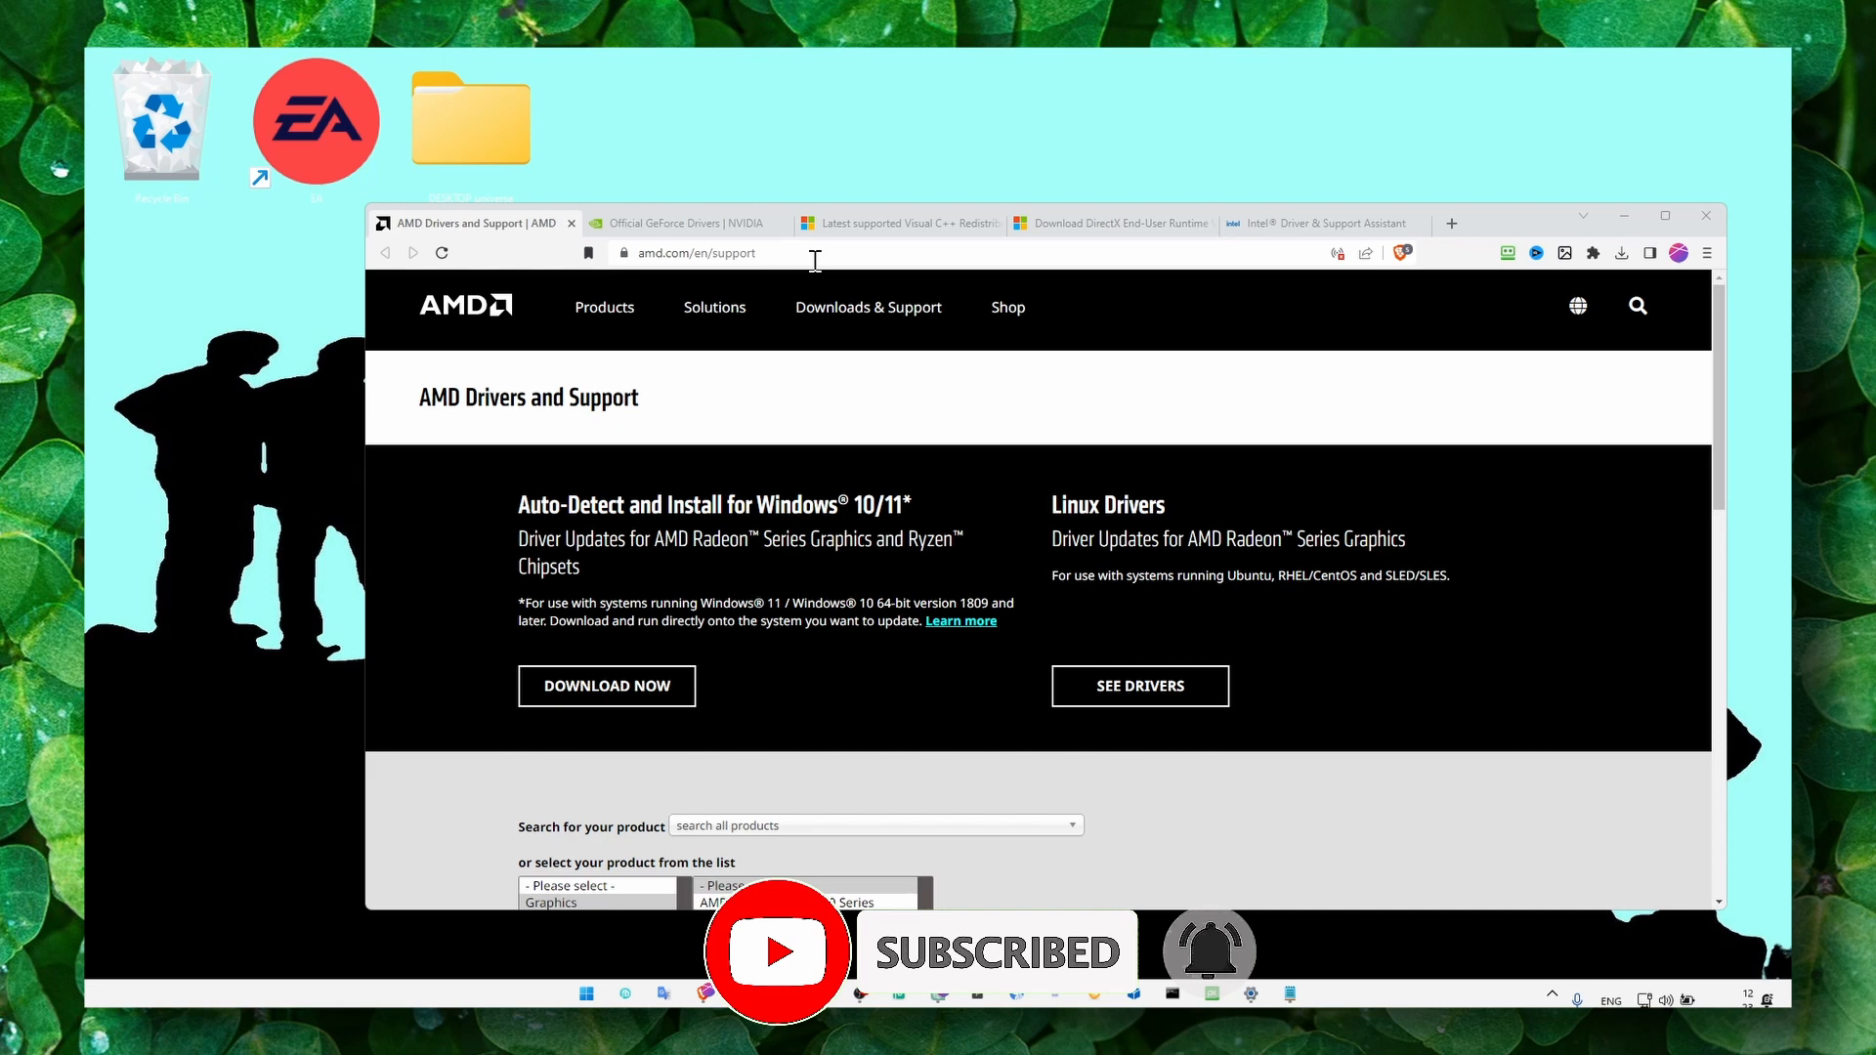
Browse the Visual C++ Redistributable and DirectX runtime pages, ending on NVIDIA's GeForce Drivers page.
left_click(898, 223)
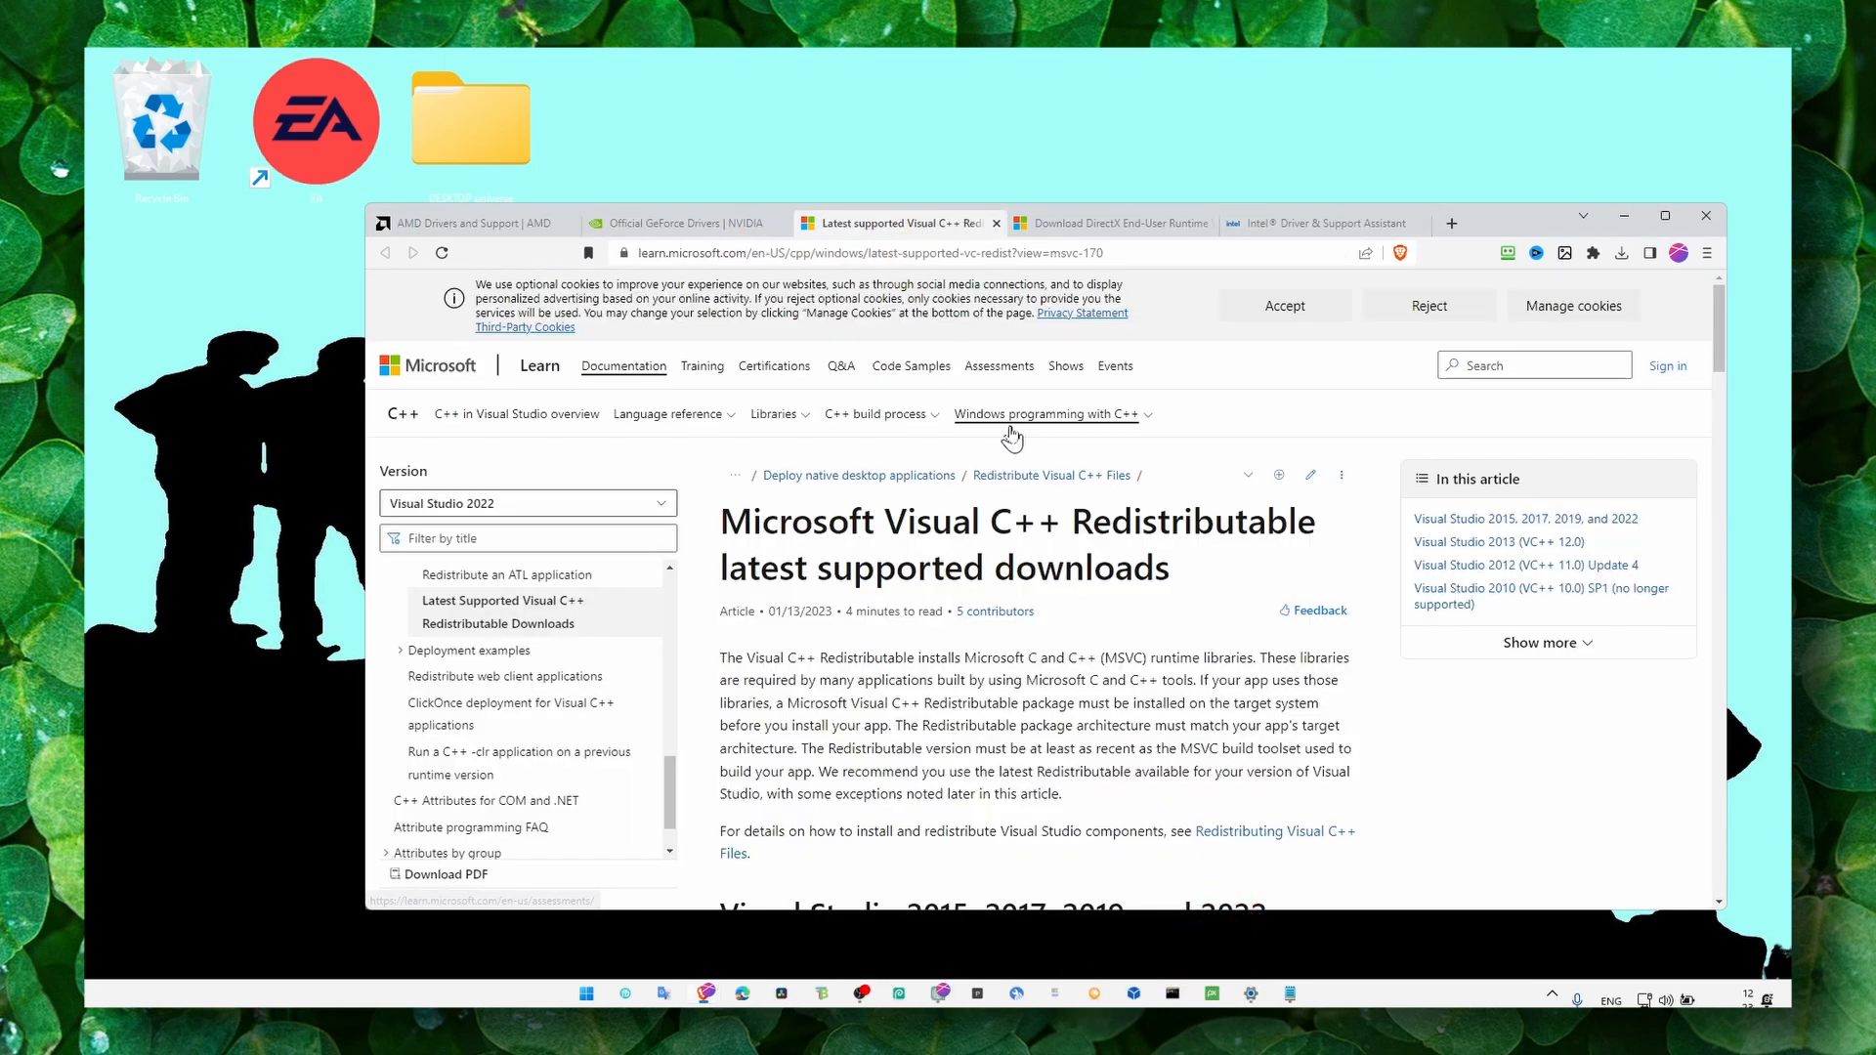
mouse_move(1047, 461)
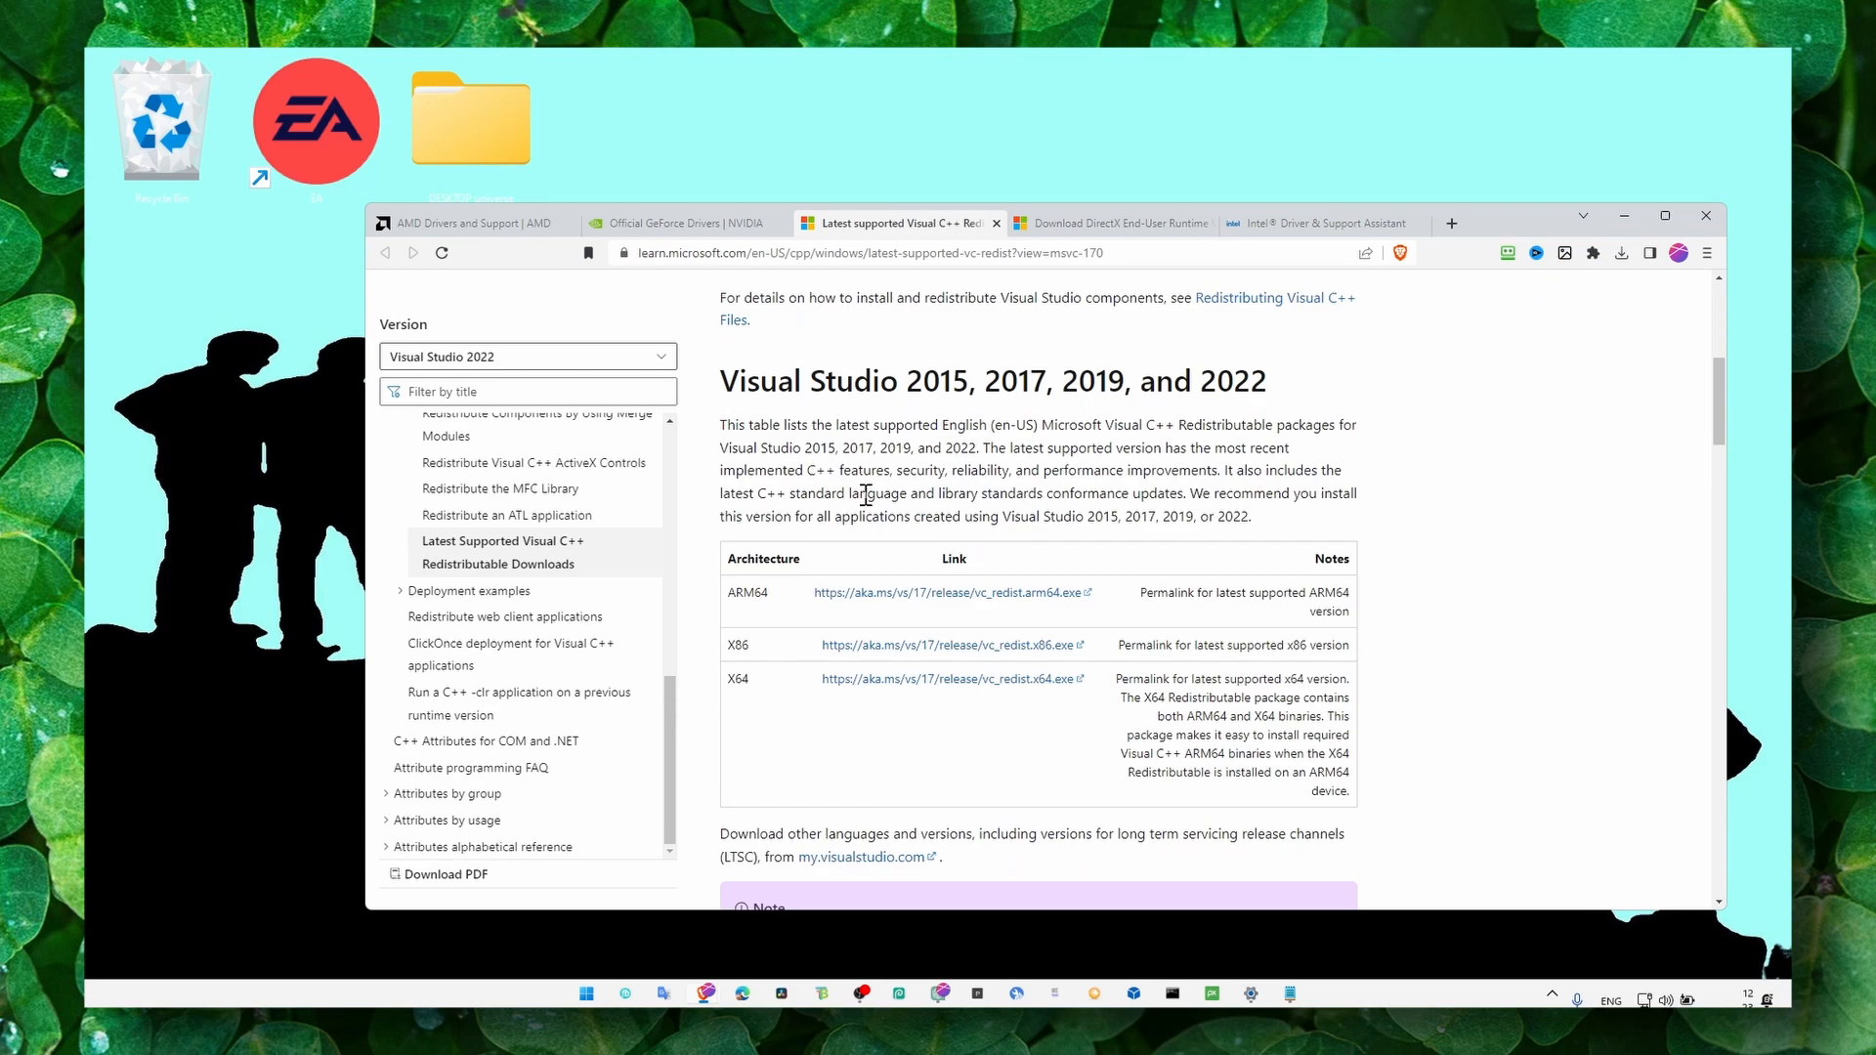
left_click(1110, 223)
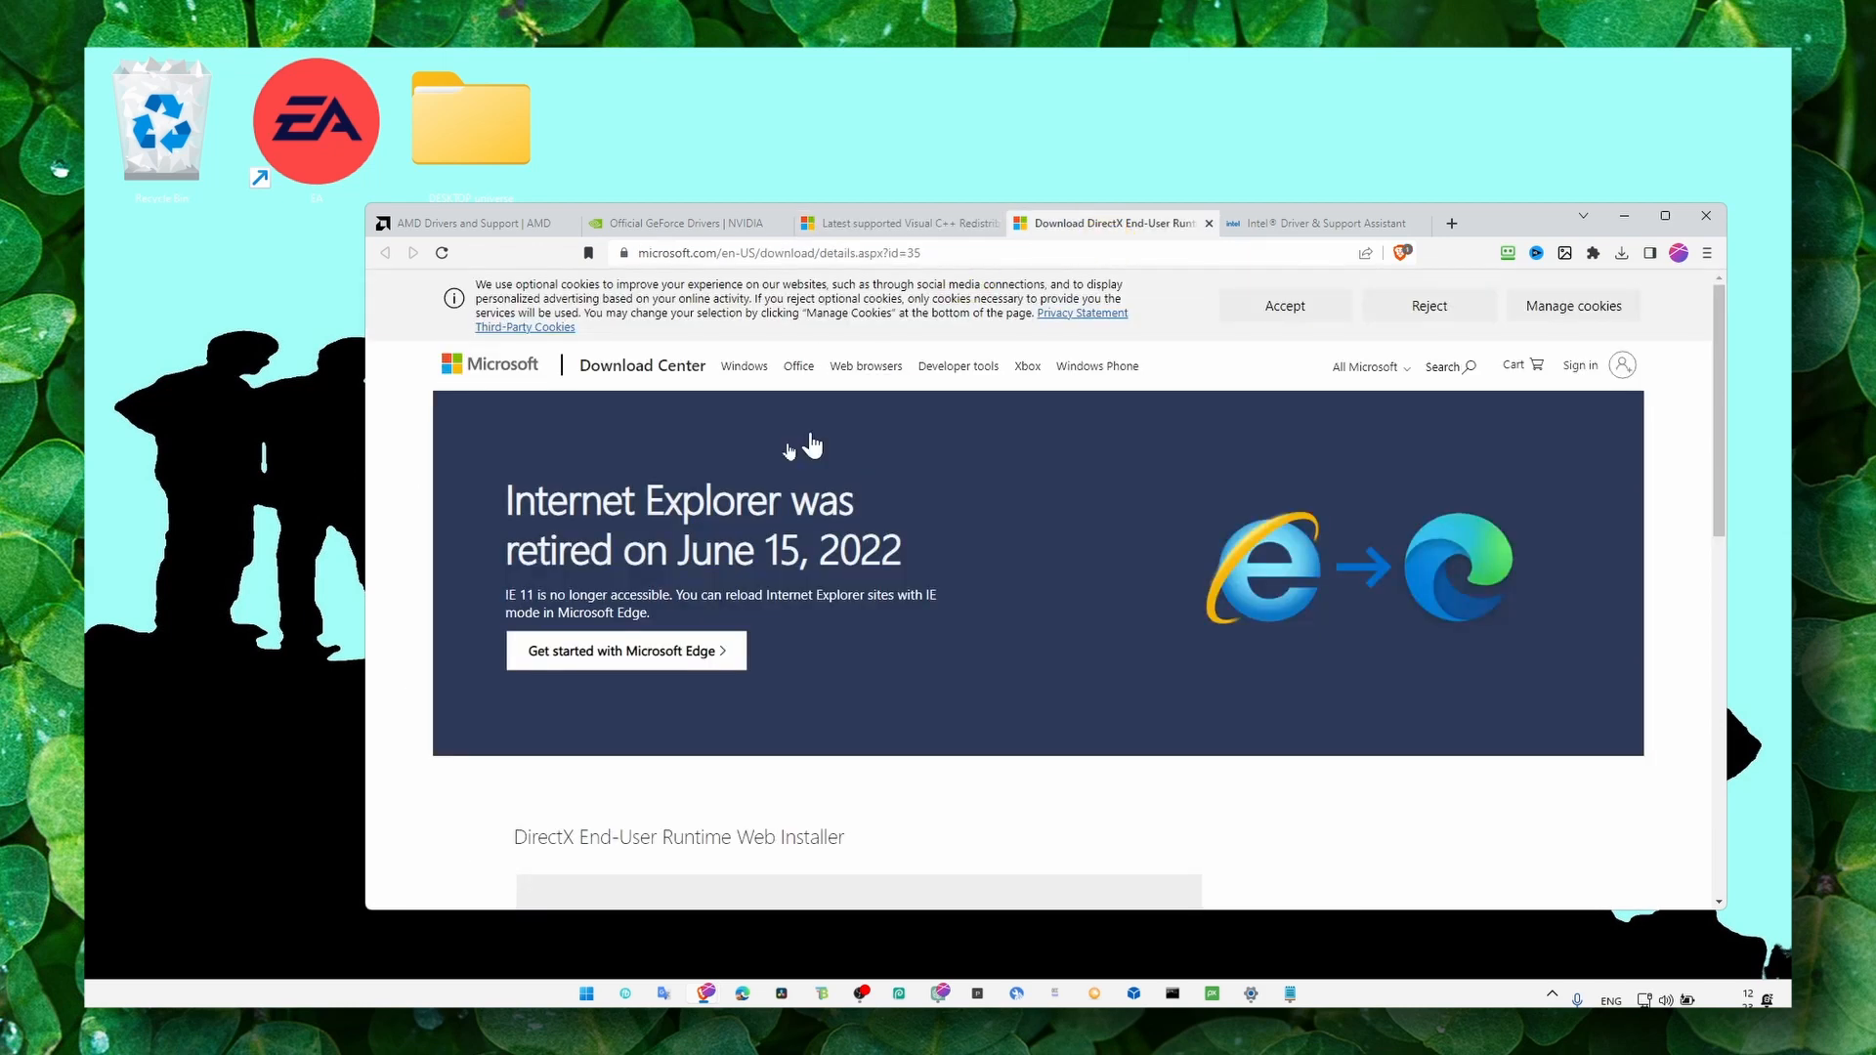
scroll("down", 3)
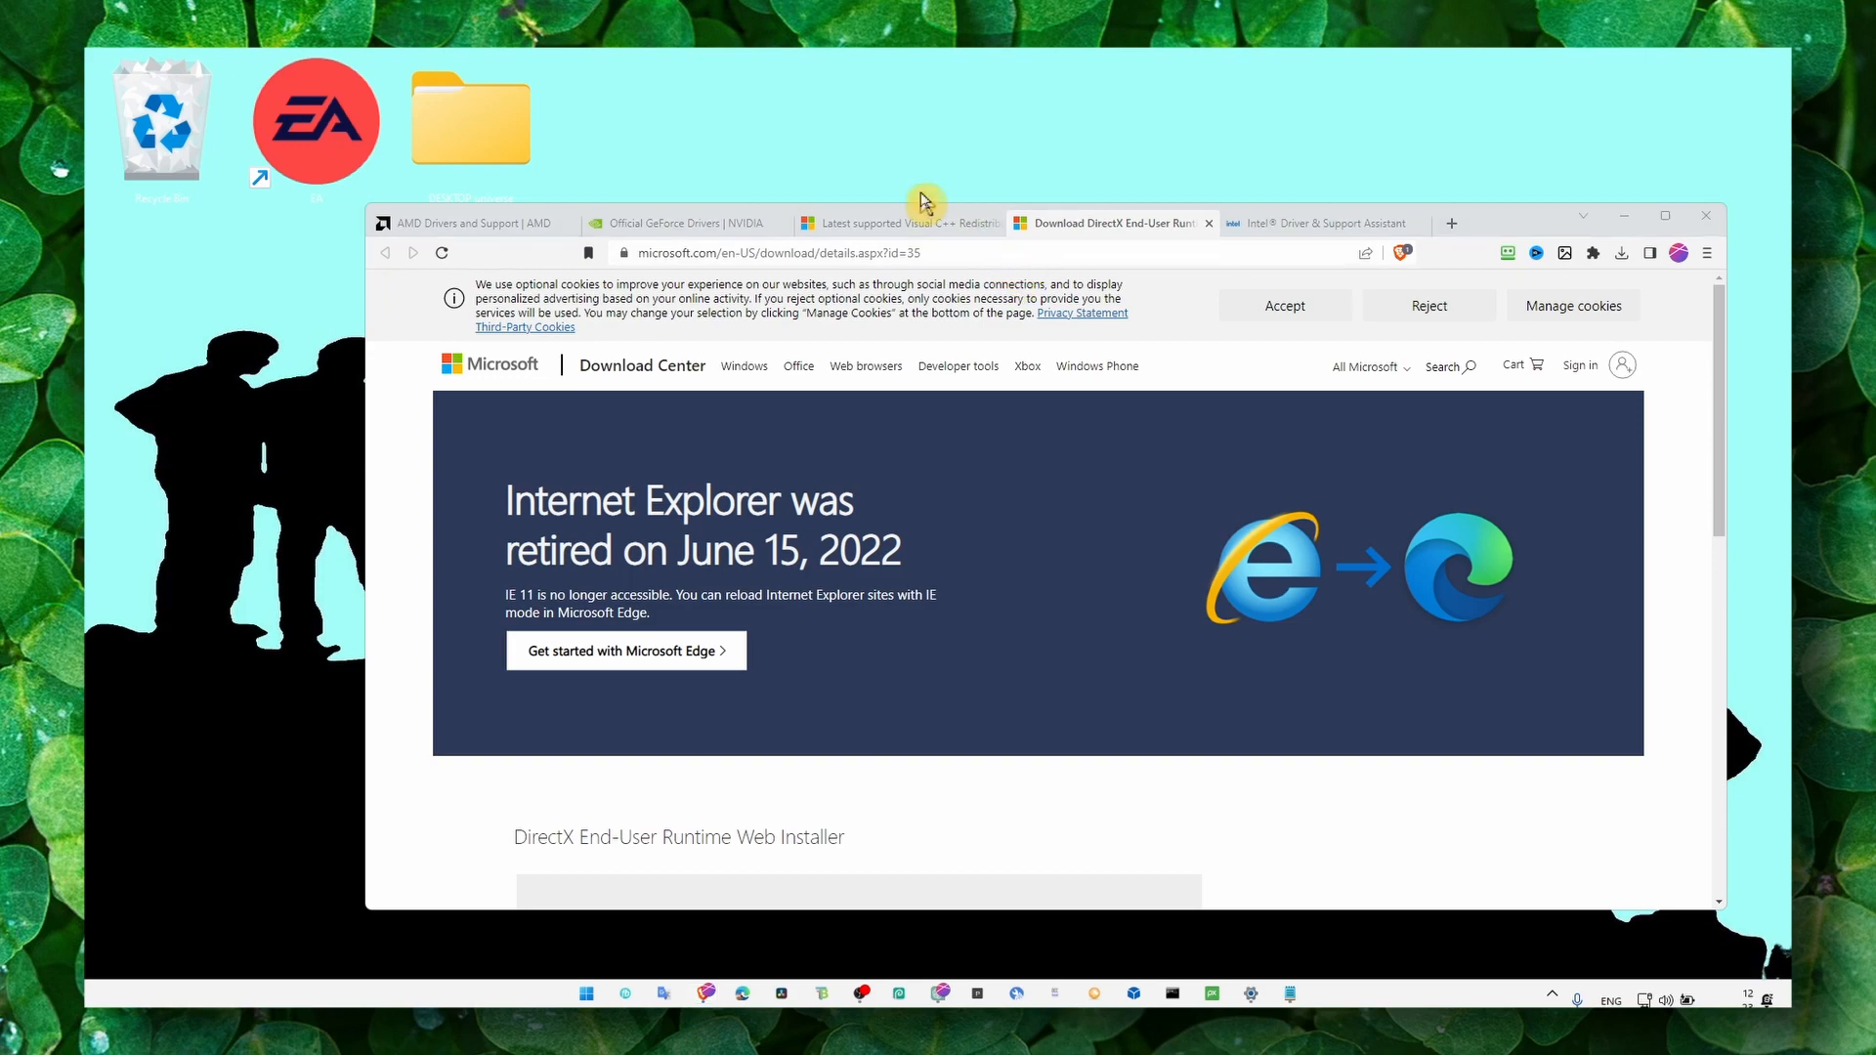
left_click(897, 223)
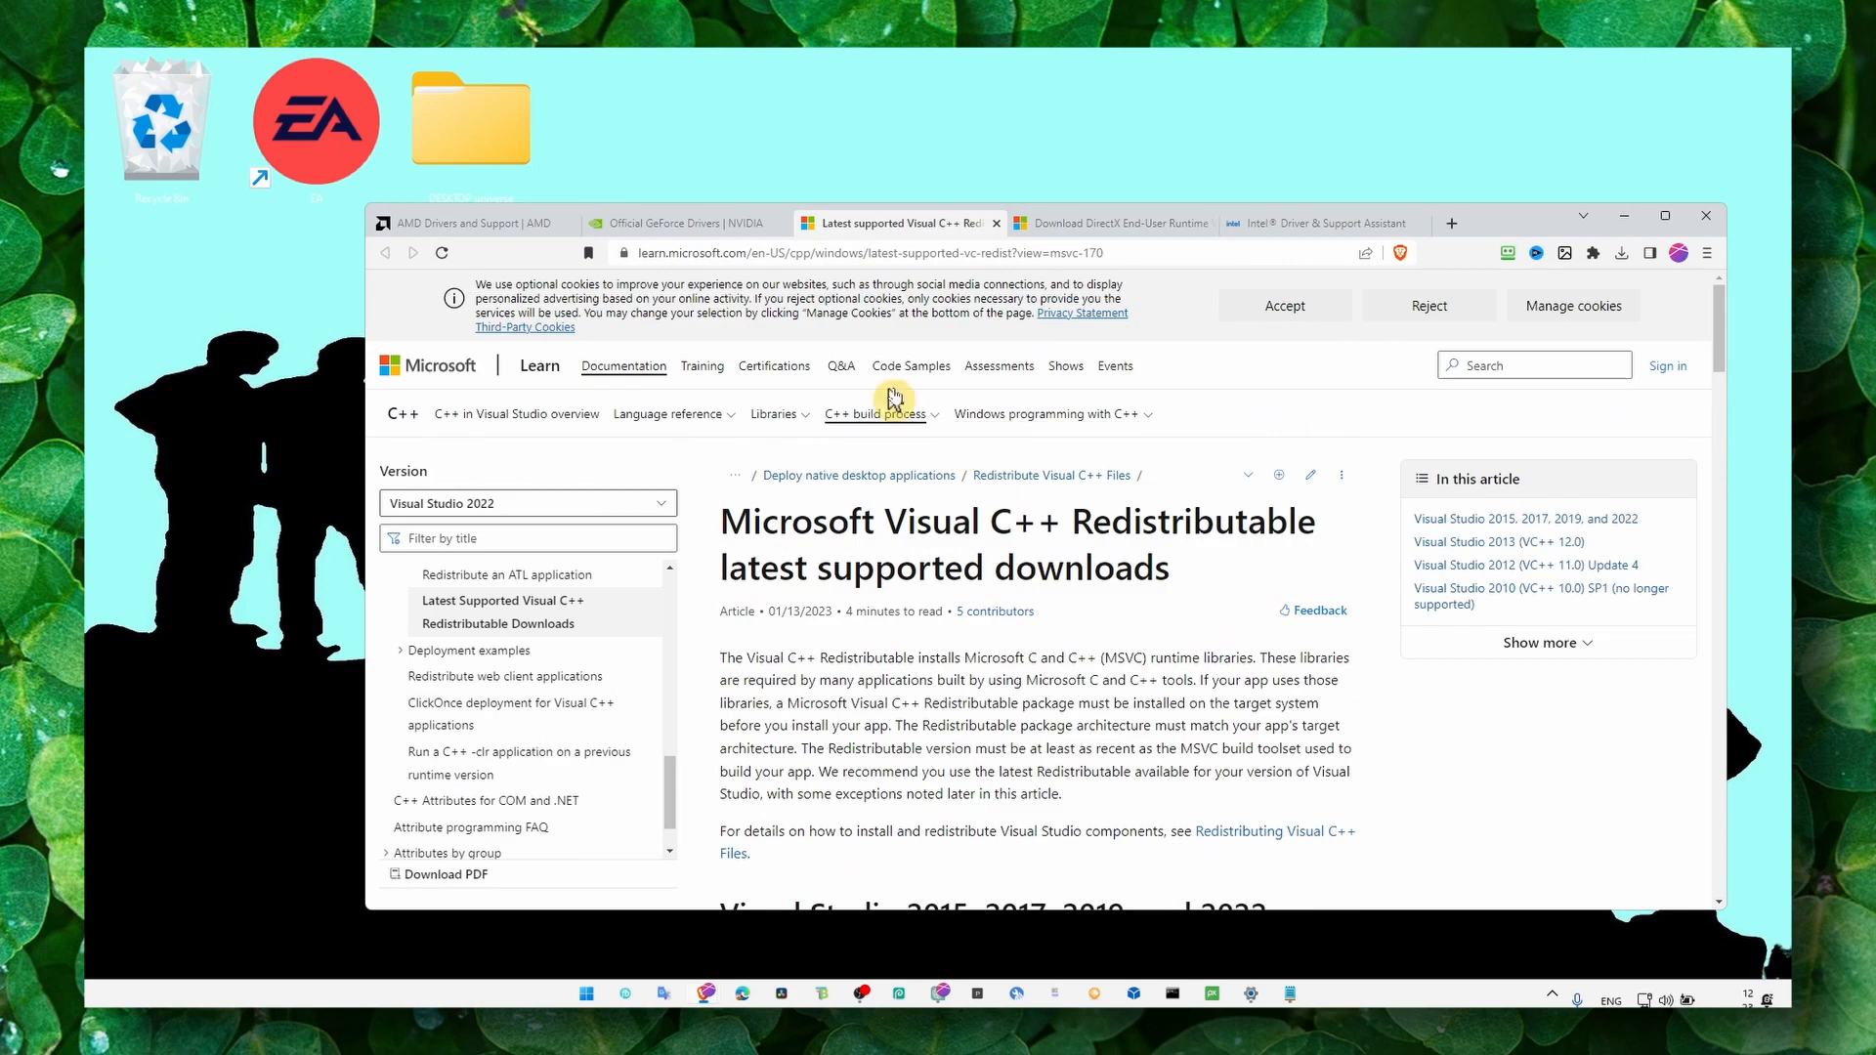
left_click(682, 223)
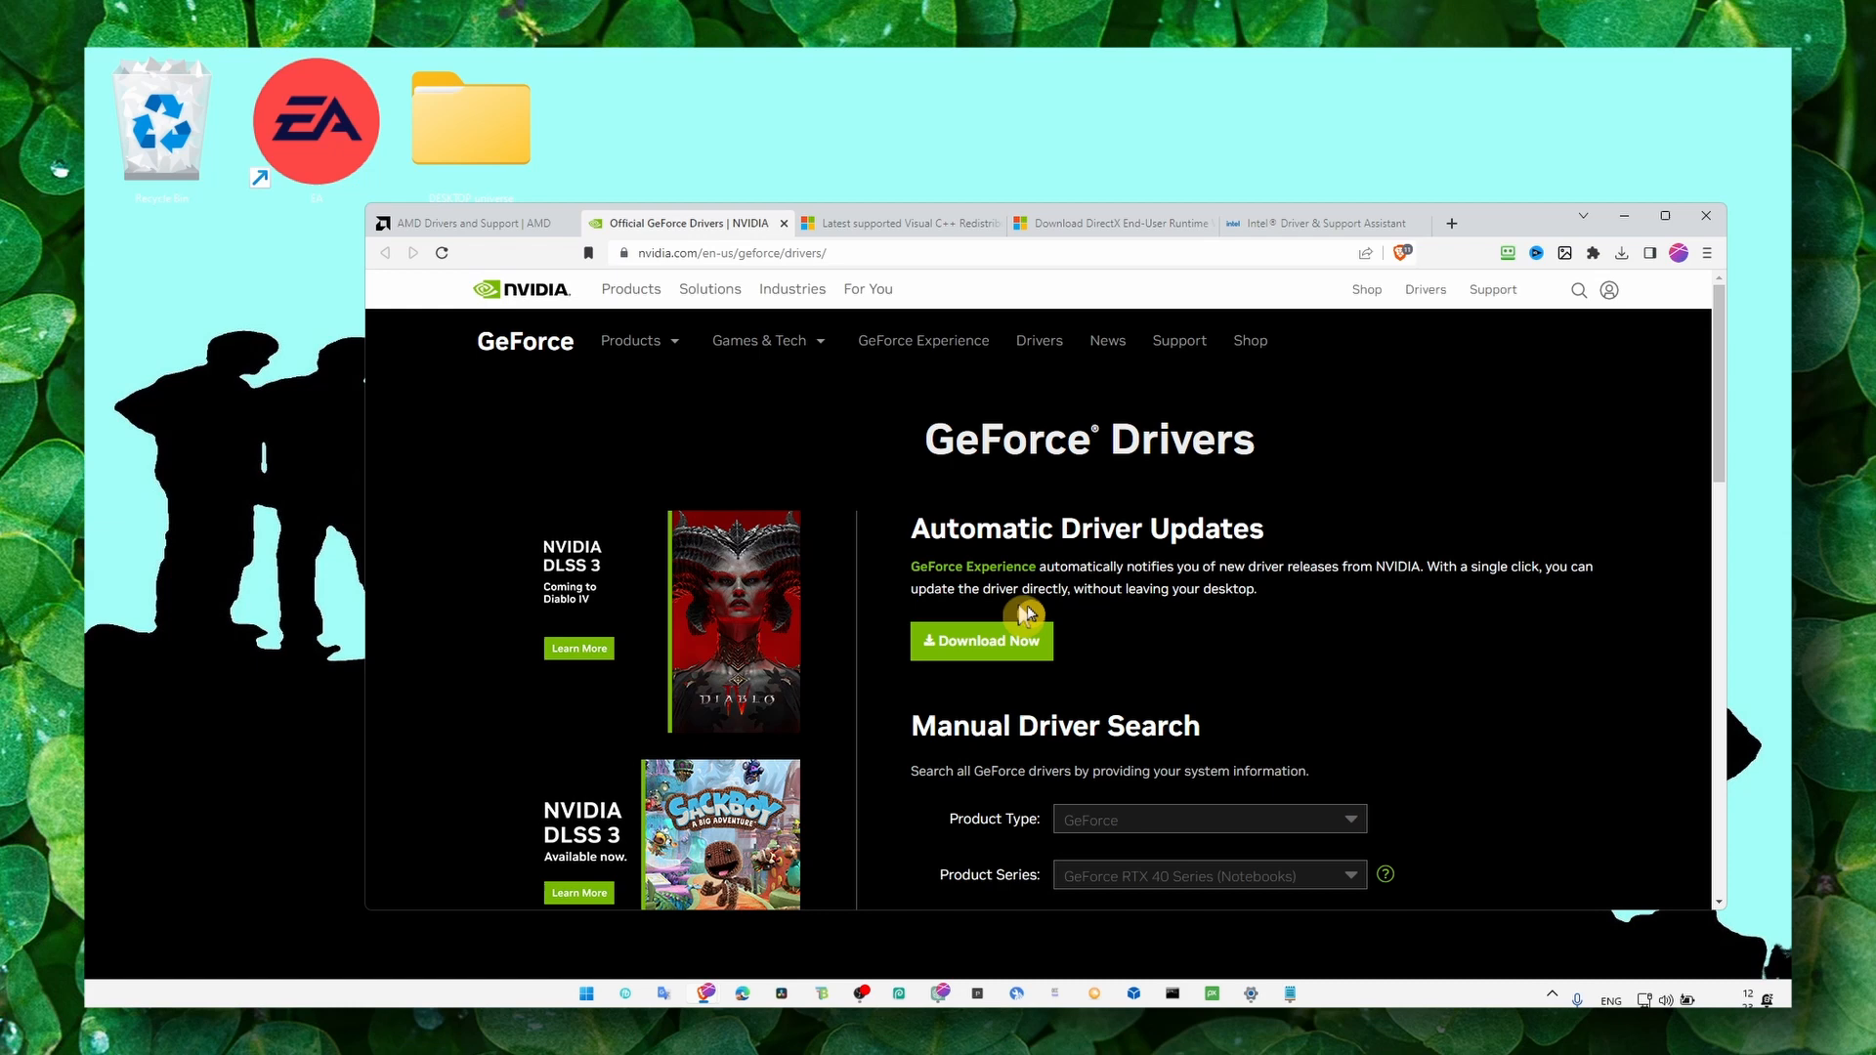
Confirm Game Ready Driver 531.41 is installed in GeForce Experience's Drivers view, then close it.
left_click(584, 993)
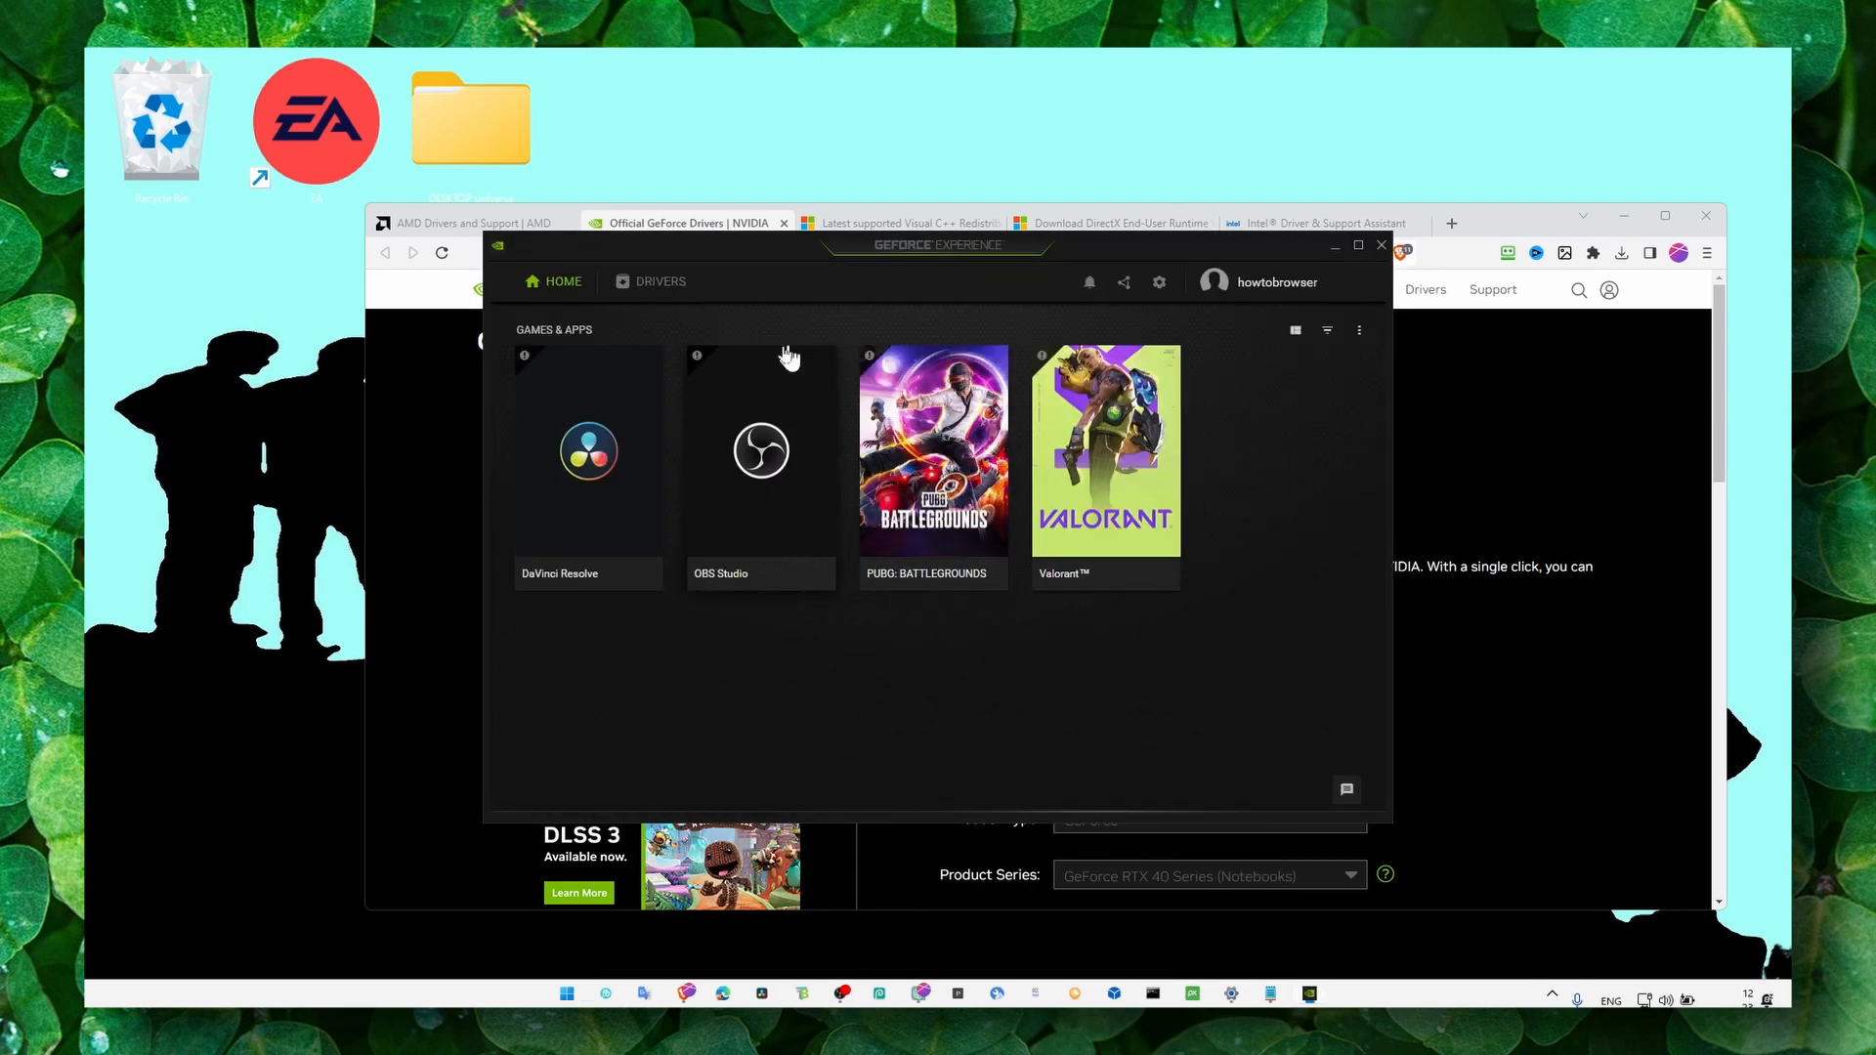
left_click(659, 281)
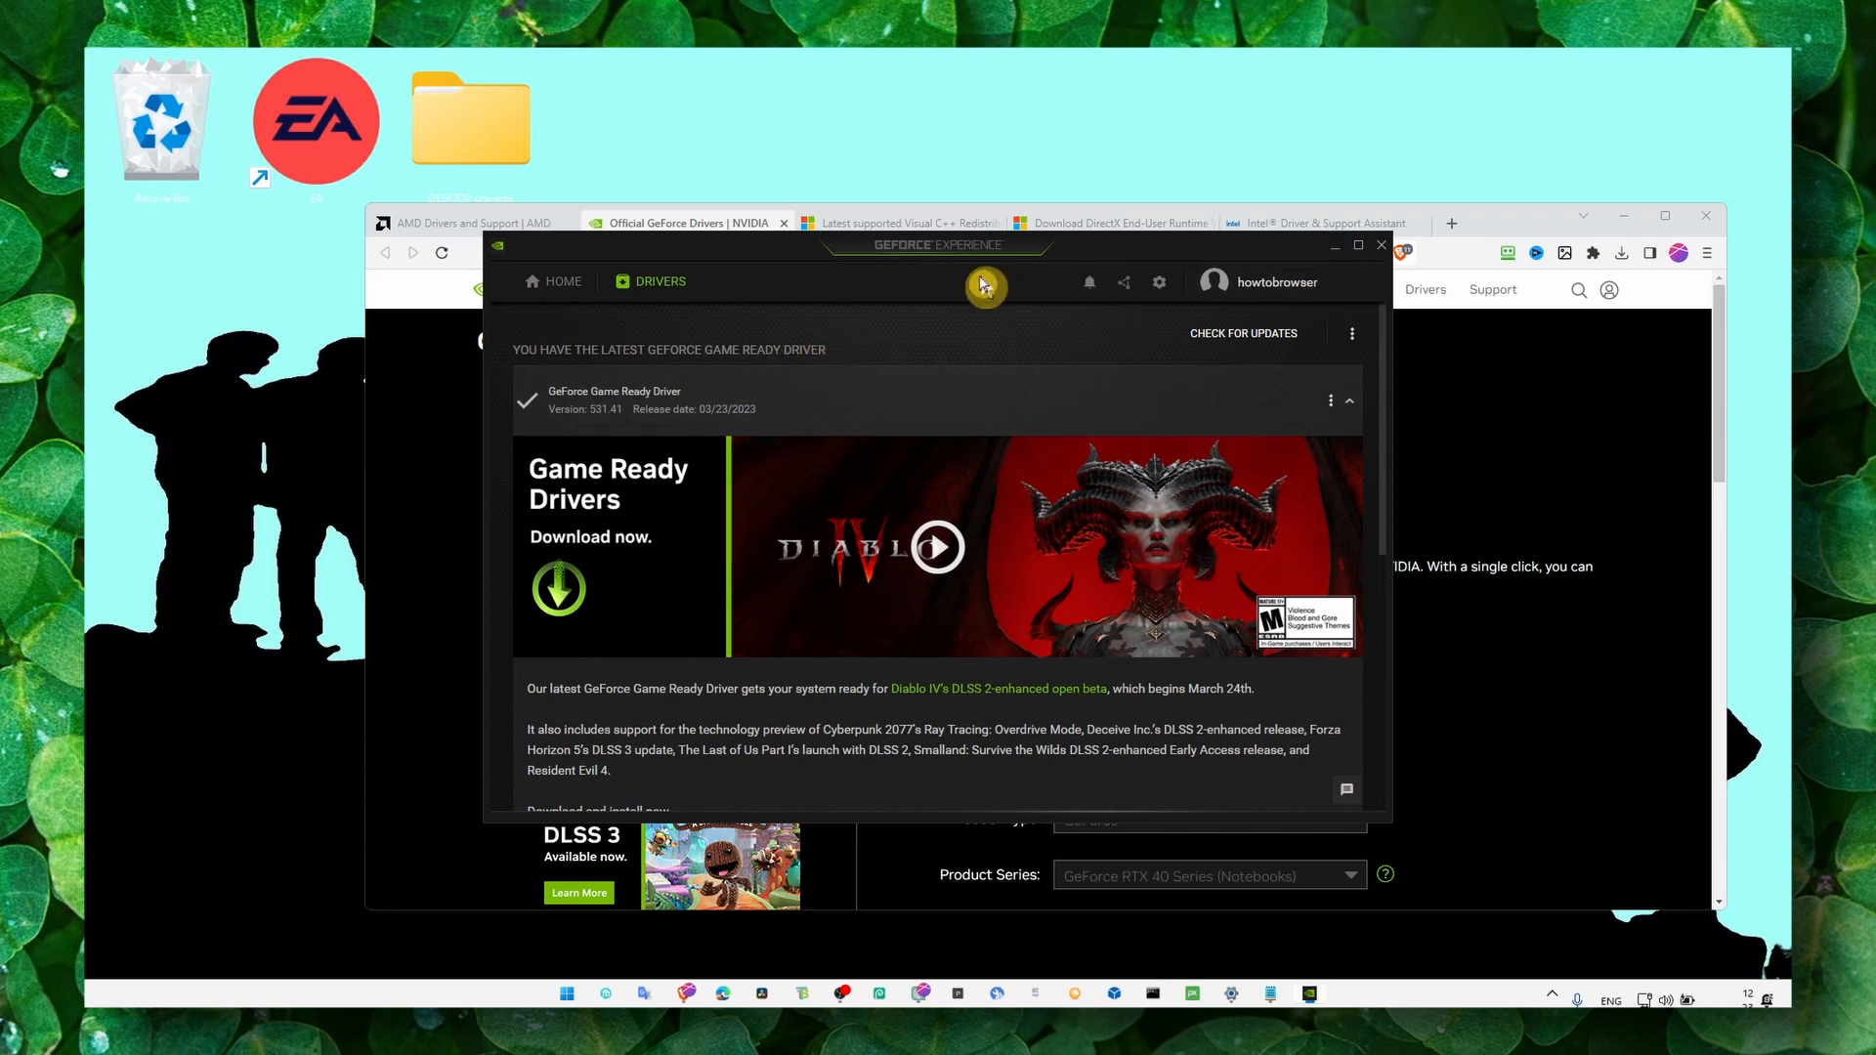
mouse_move(852, 348)
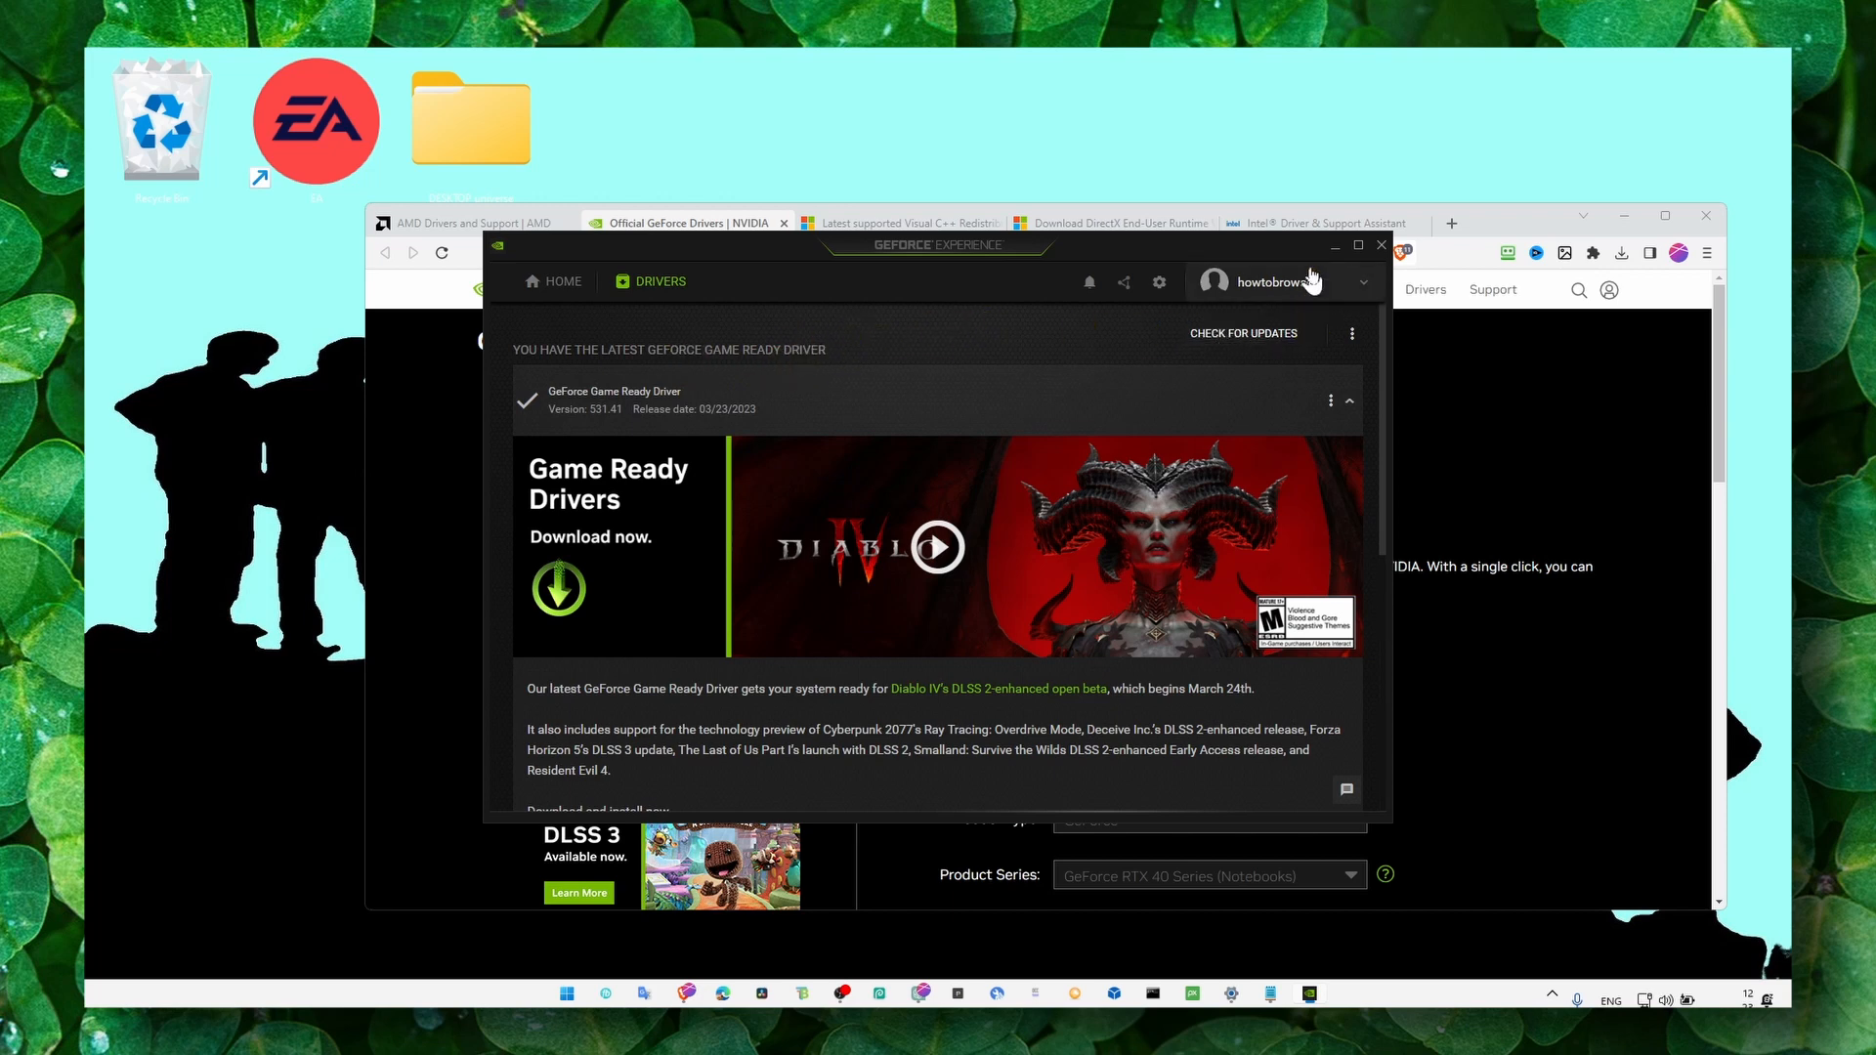
left_click(1379, 244)
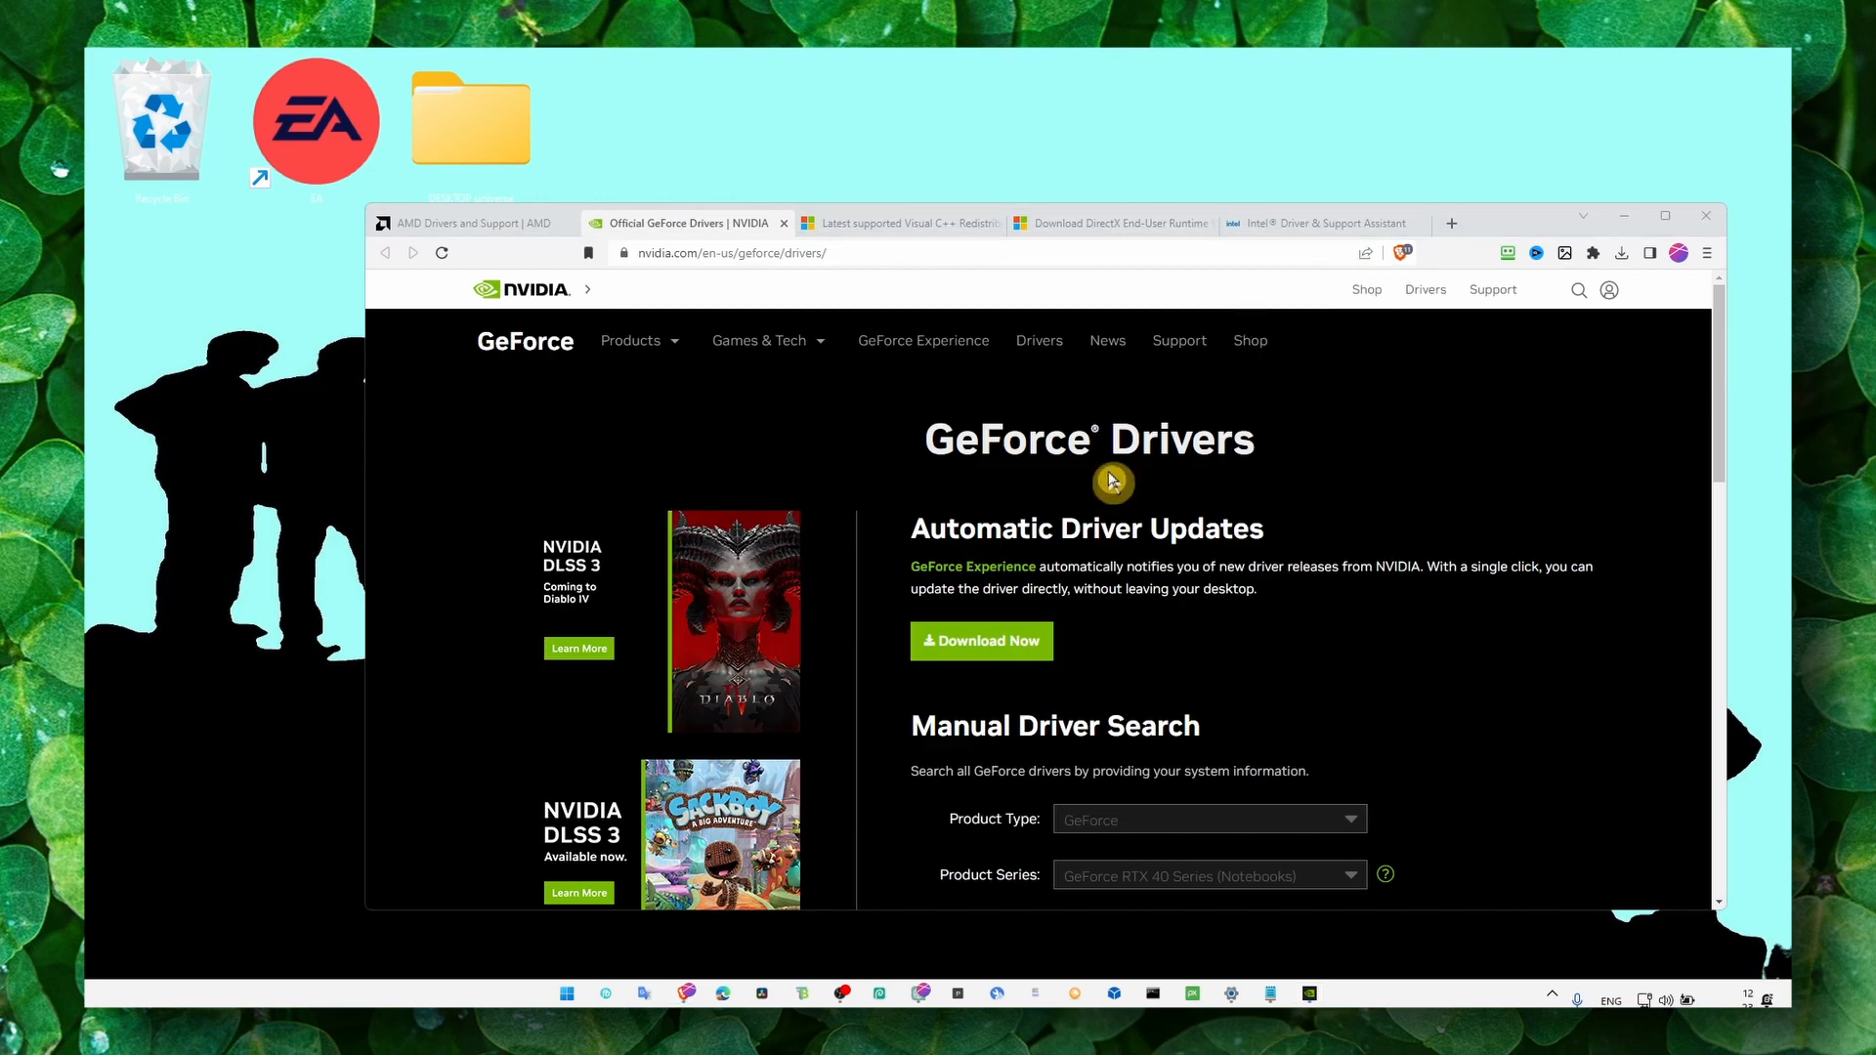
left_click(565, 992)
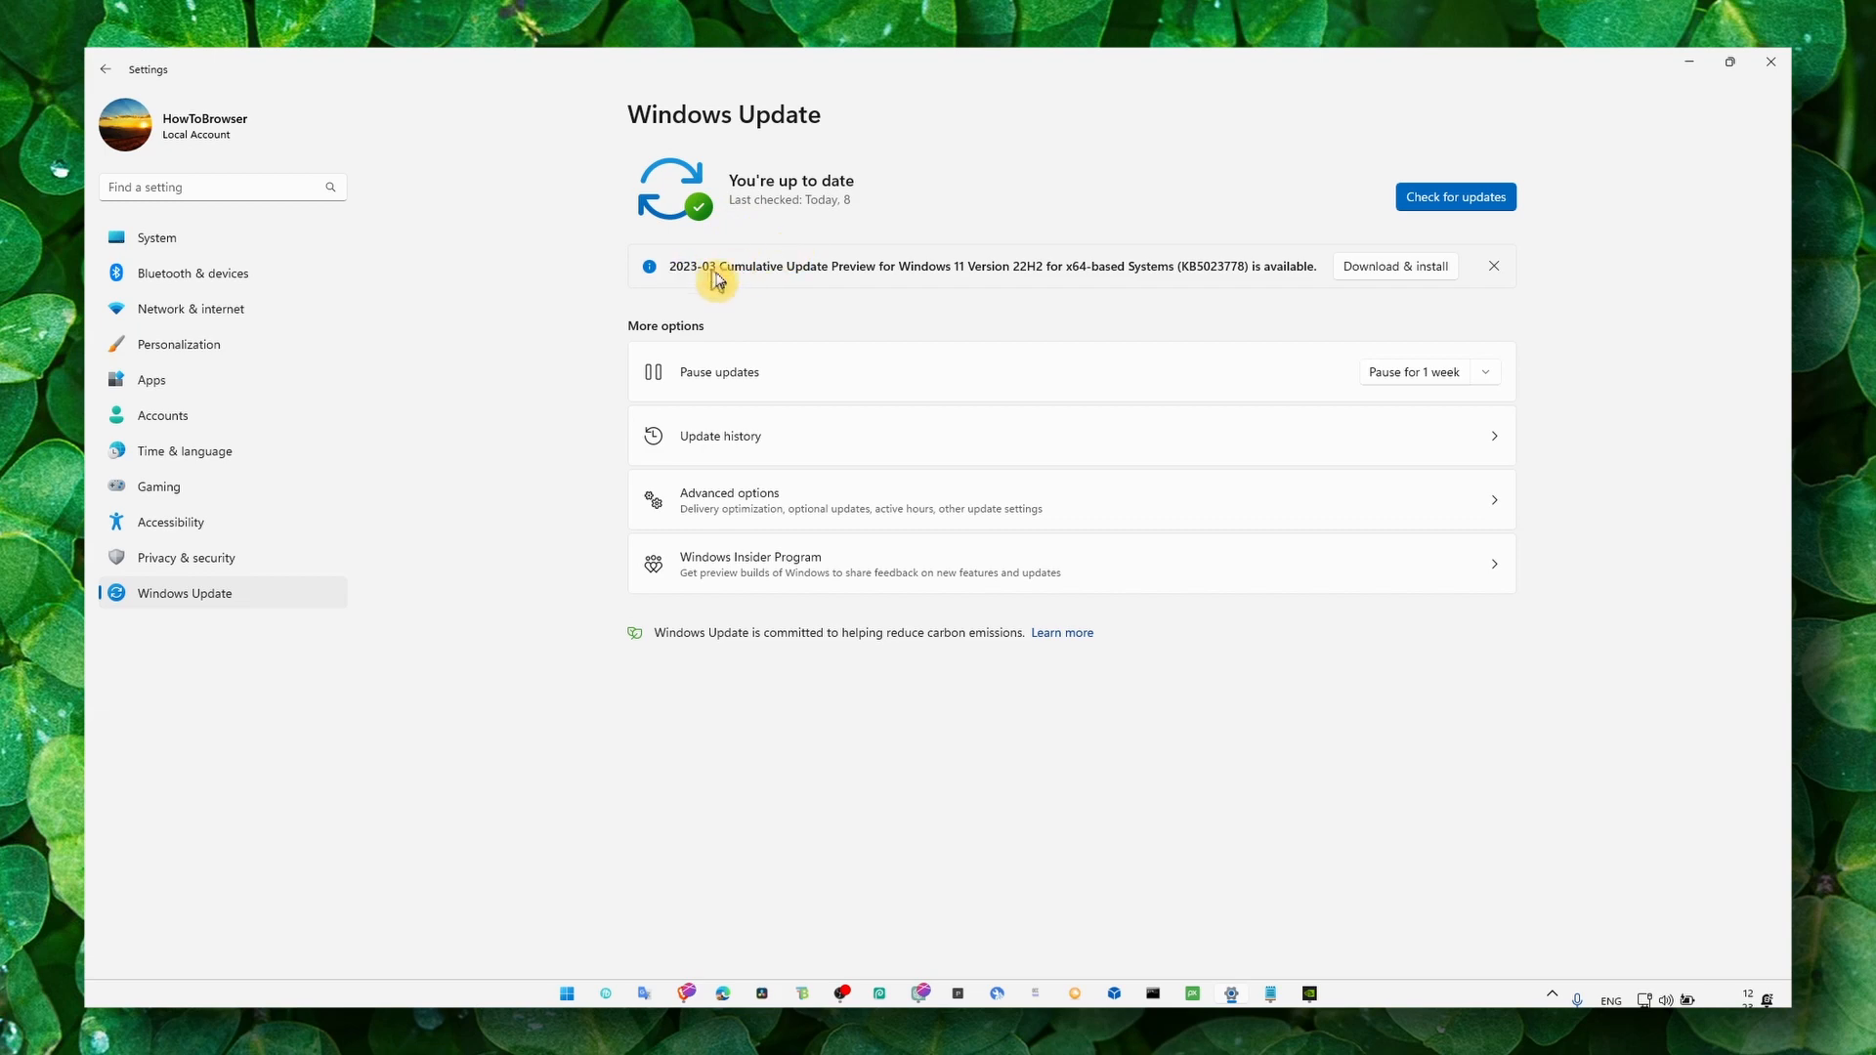
mouse_move(816, 318)
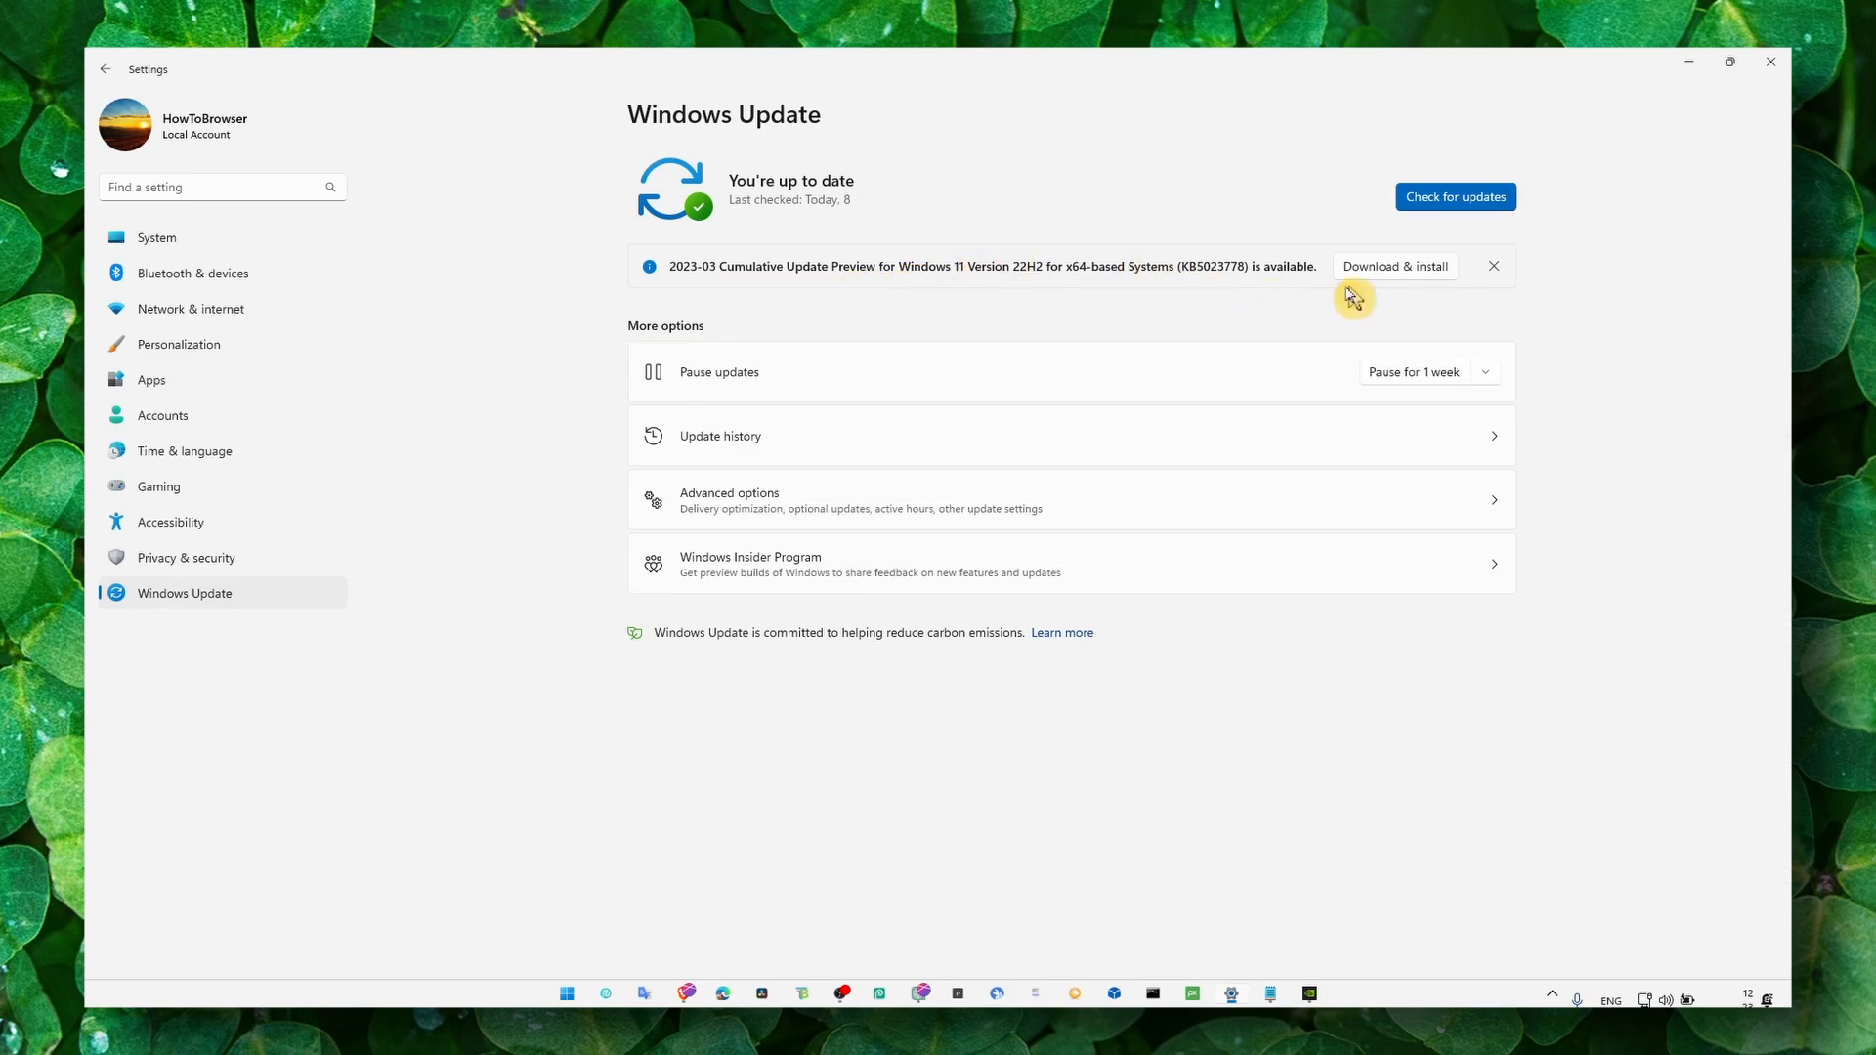
mouse_move(1102, 377)
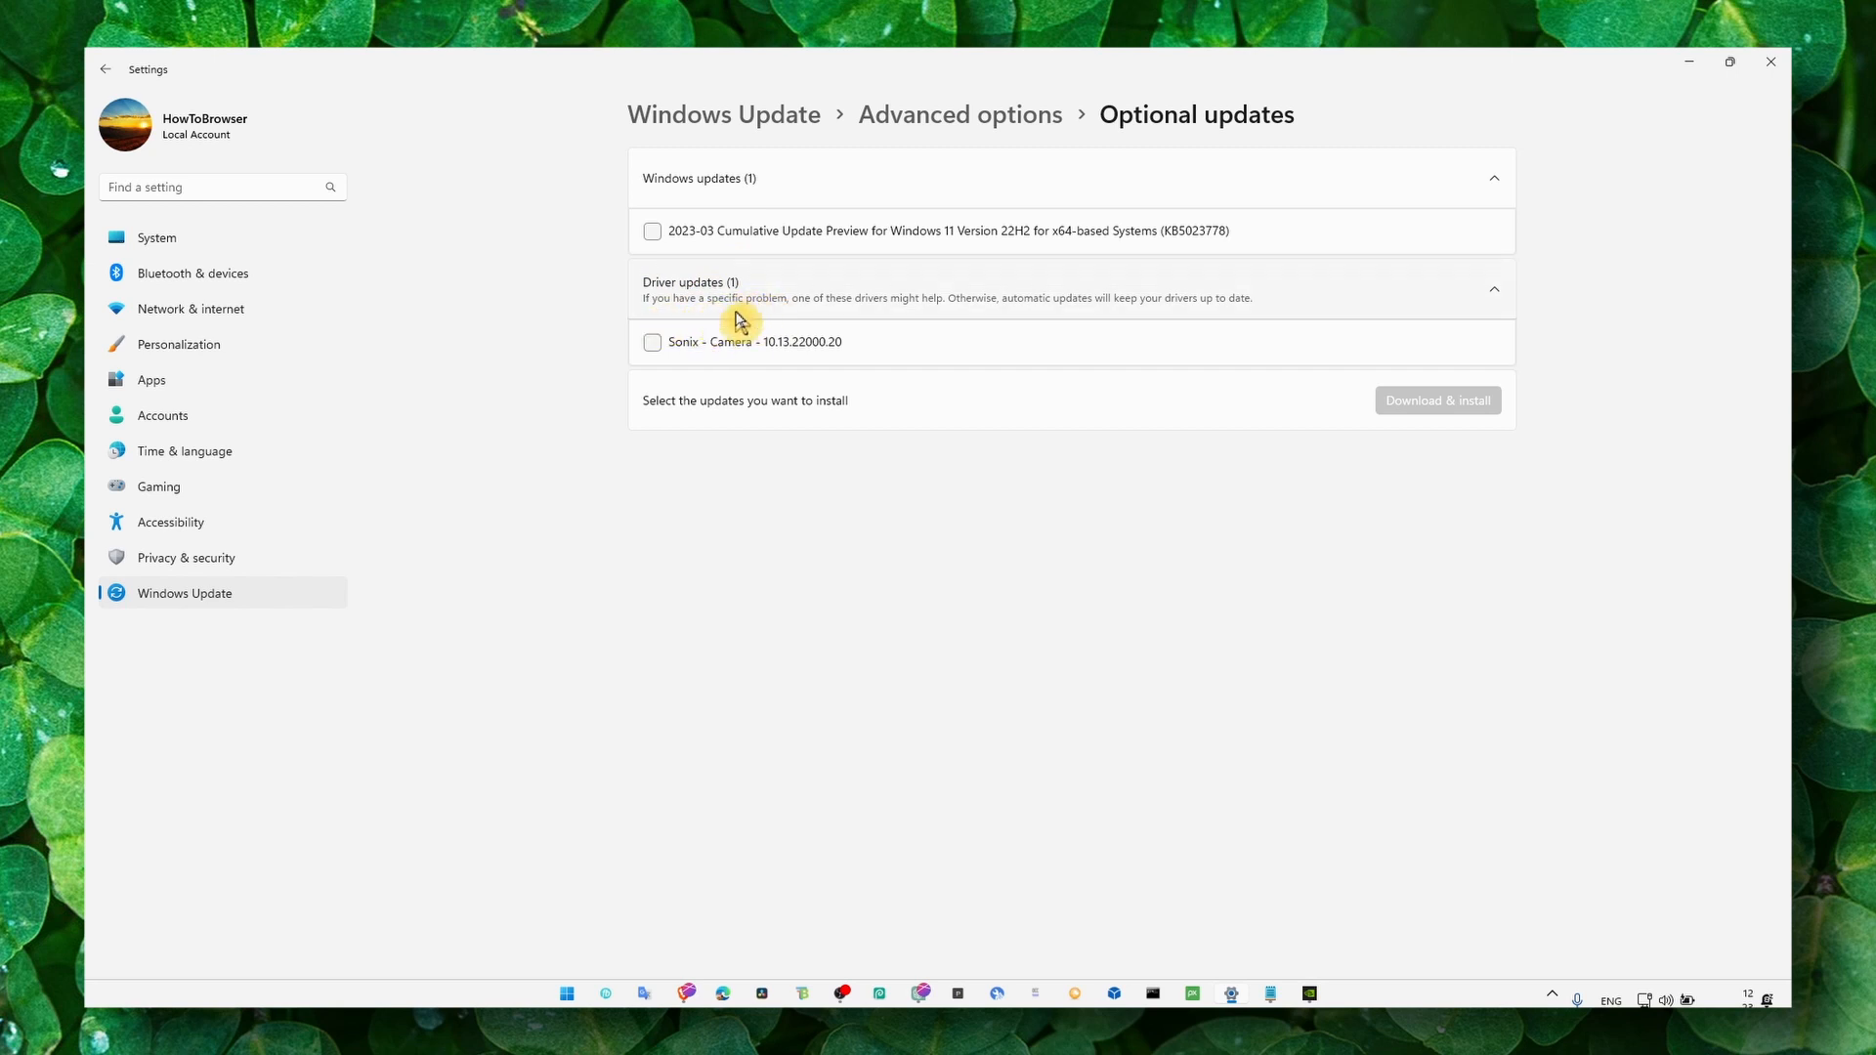
mouse_move(712, 344)
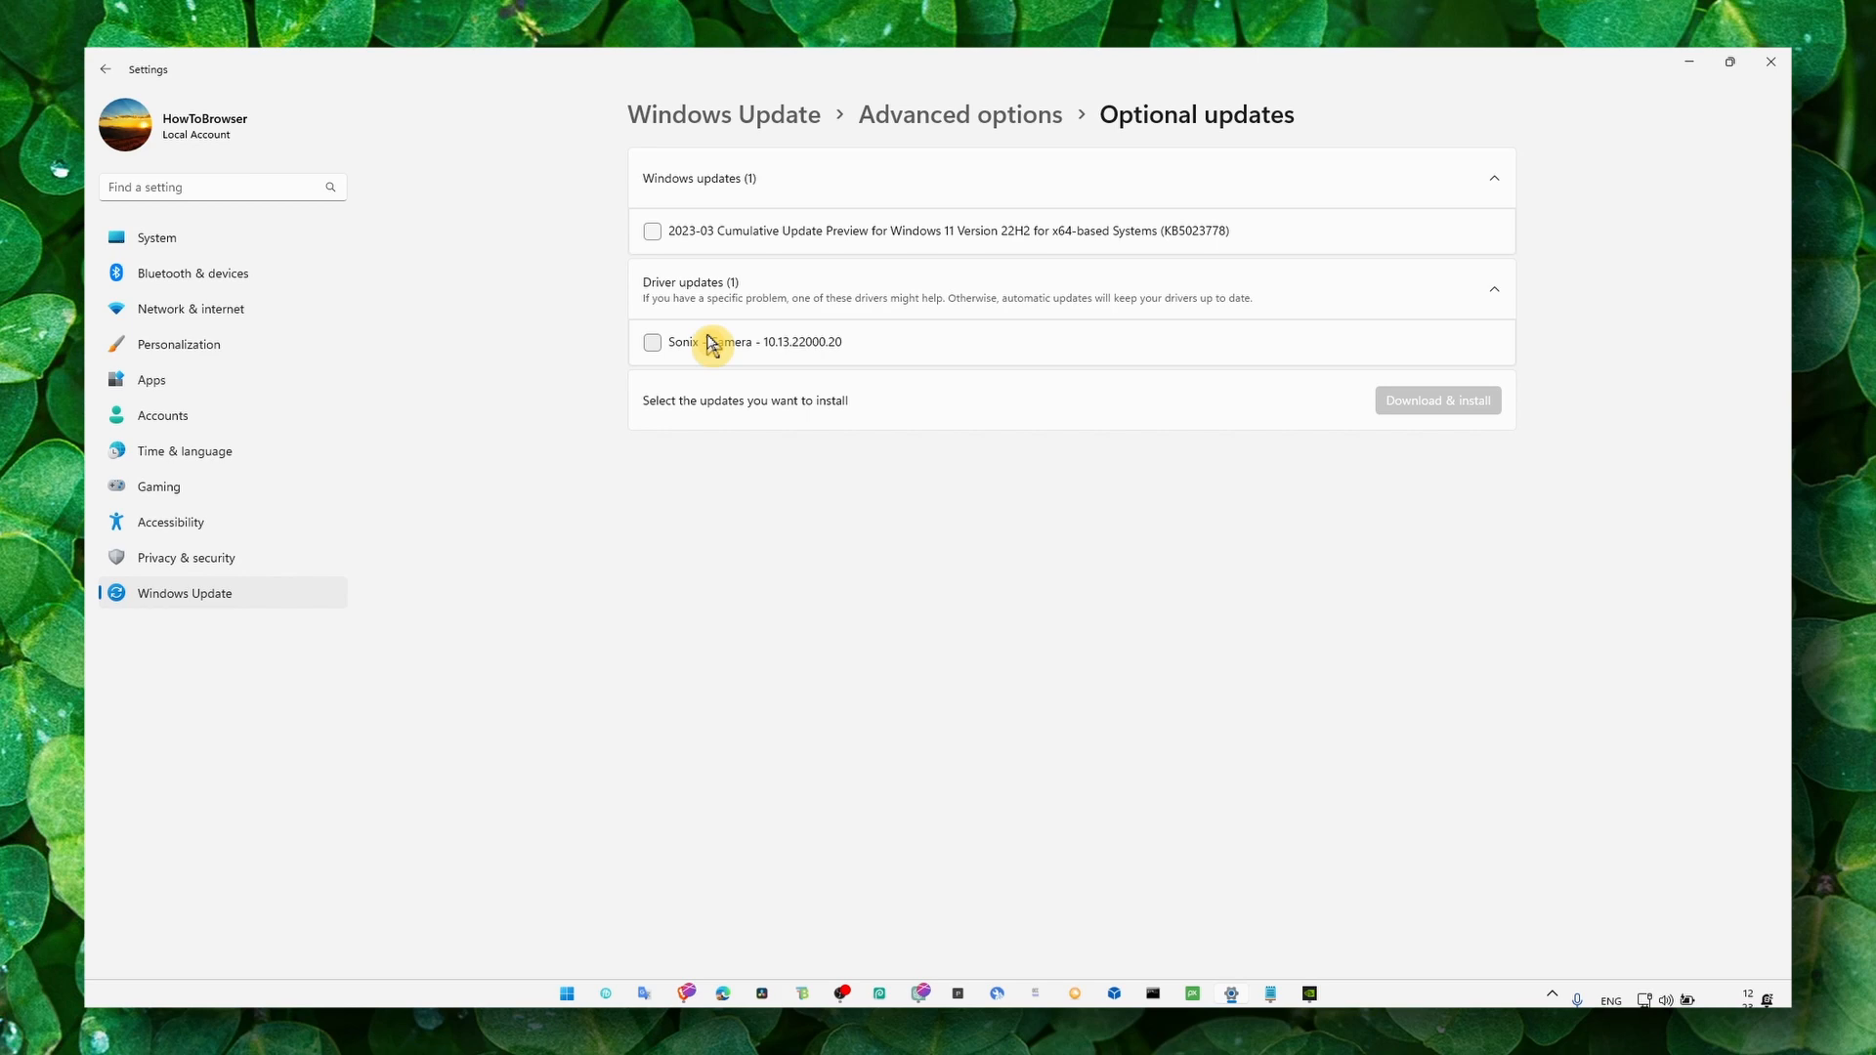
Tick the optional Sonix - Camera driver update for installation and close Settings.
left_click(653, 342)
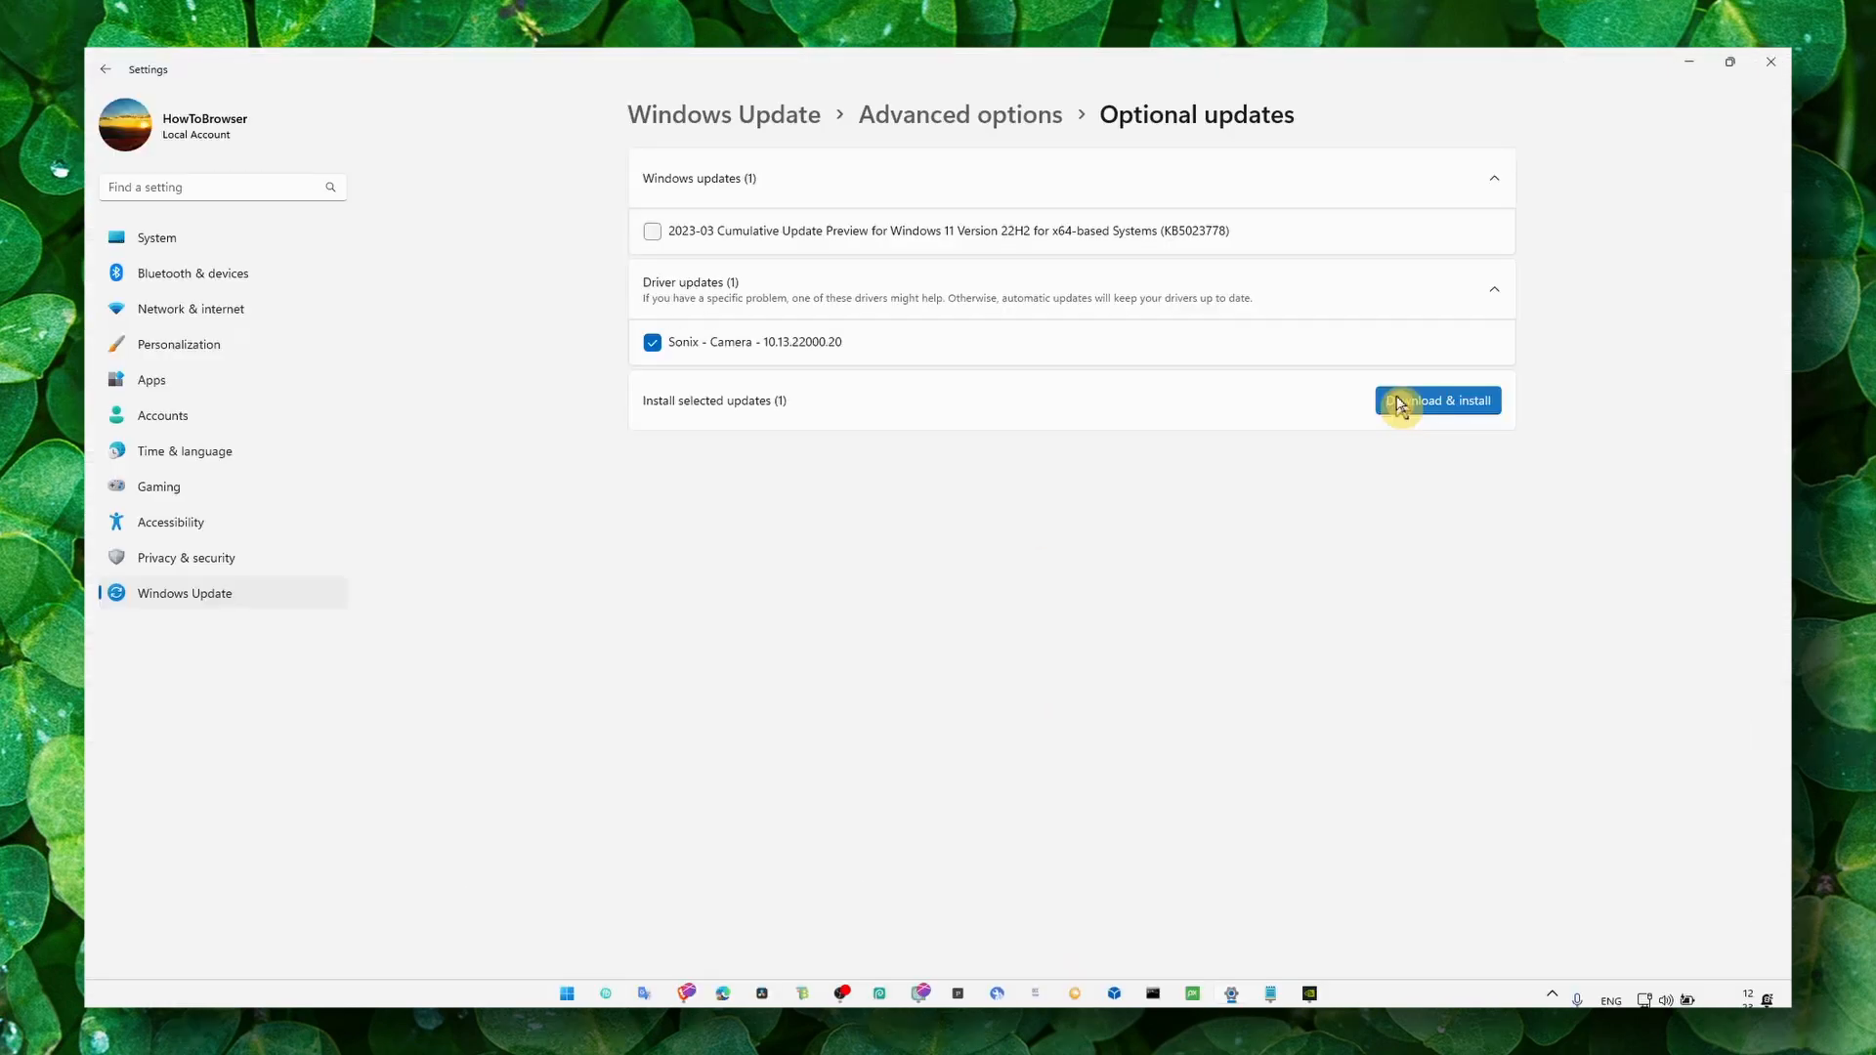
mouse_move(1770, 78)
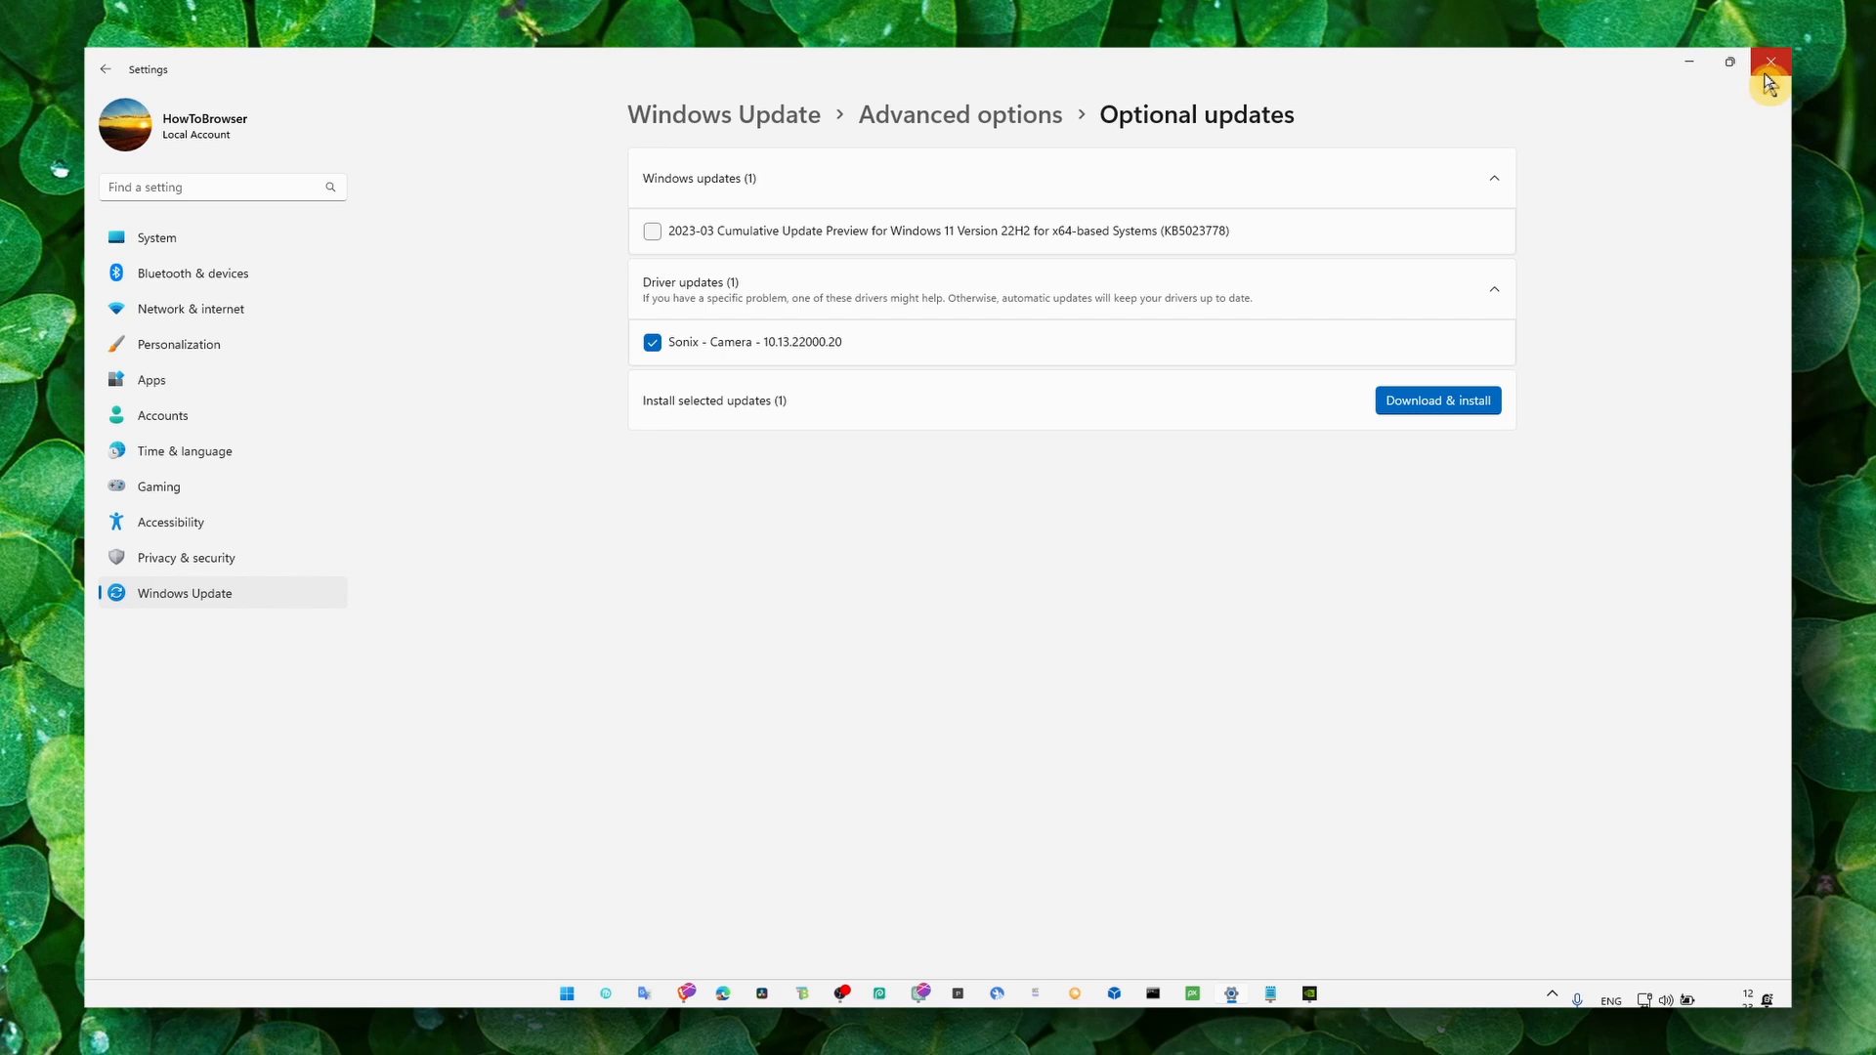
left_click(1770, 60)
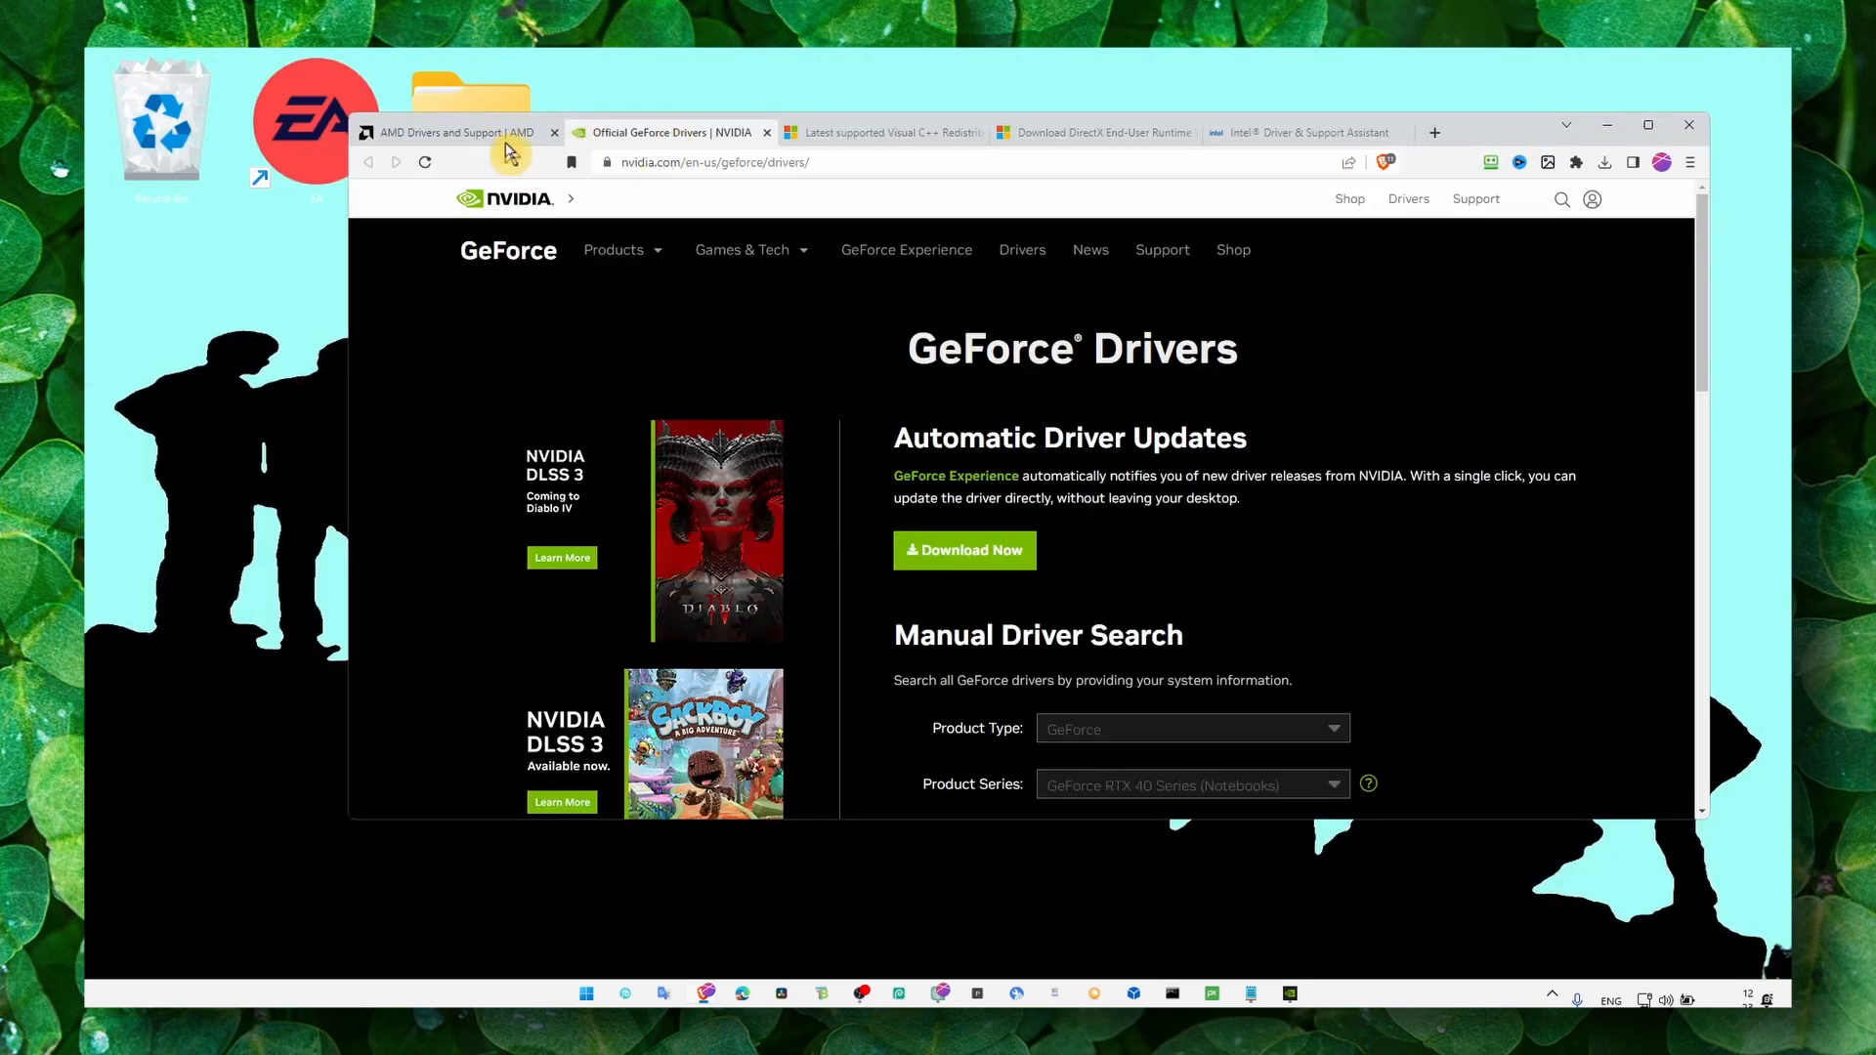
Show the AMD Drivers and Support page, then put Brave away to reveal the desktop.
left_click(456, 131)
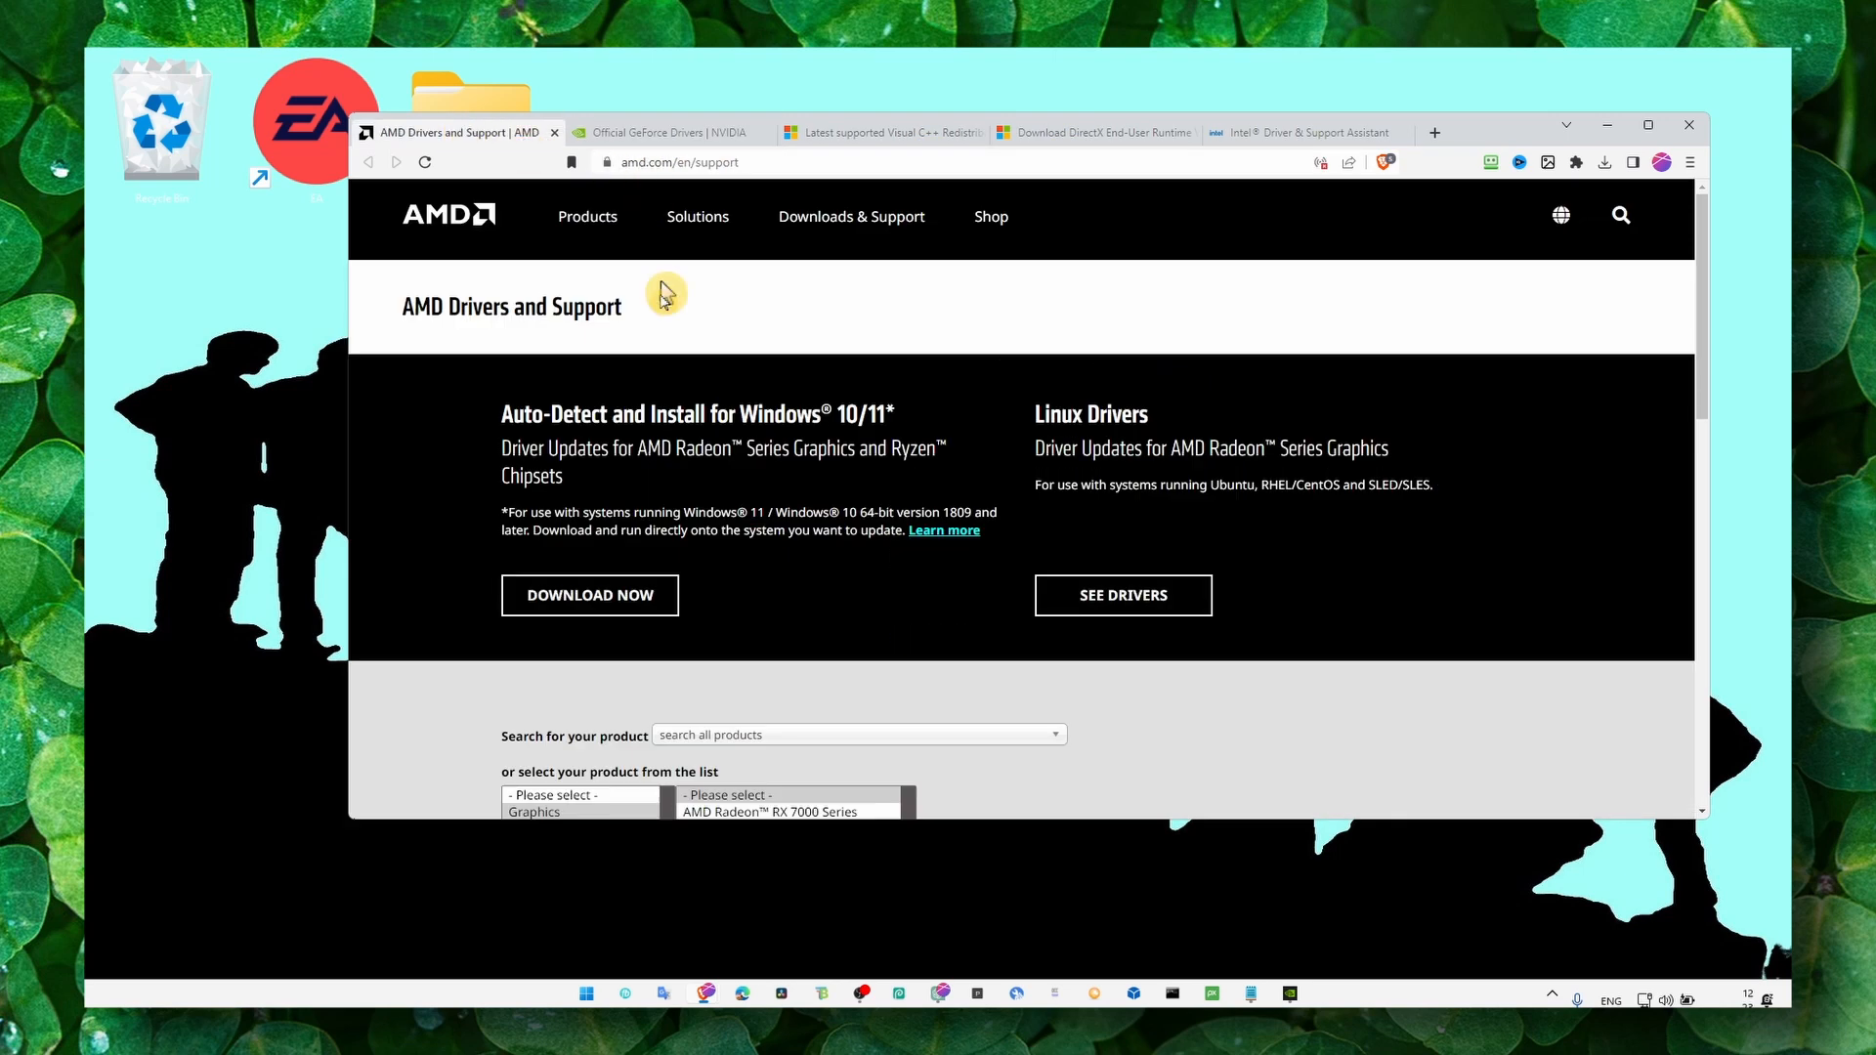
mouse_move(514, 376)
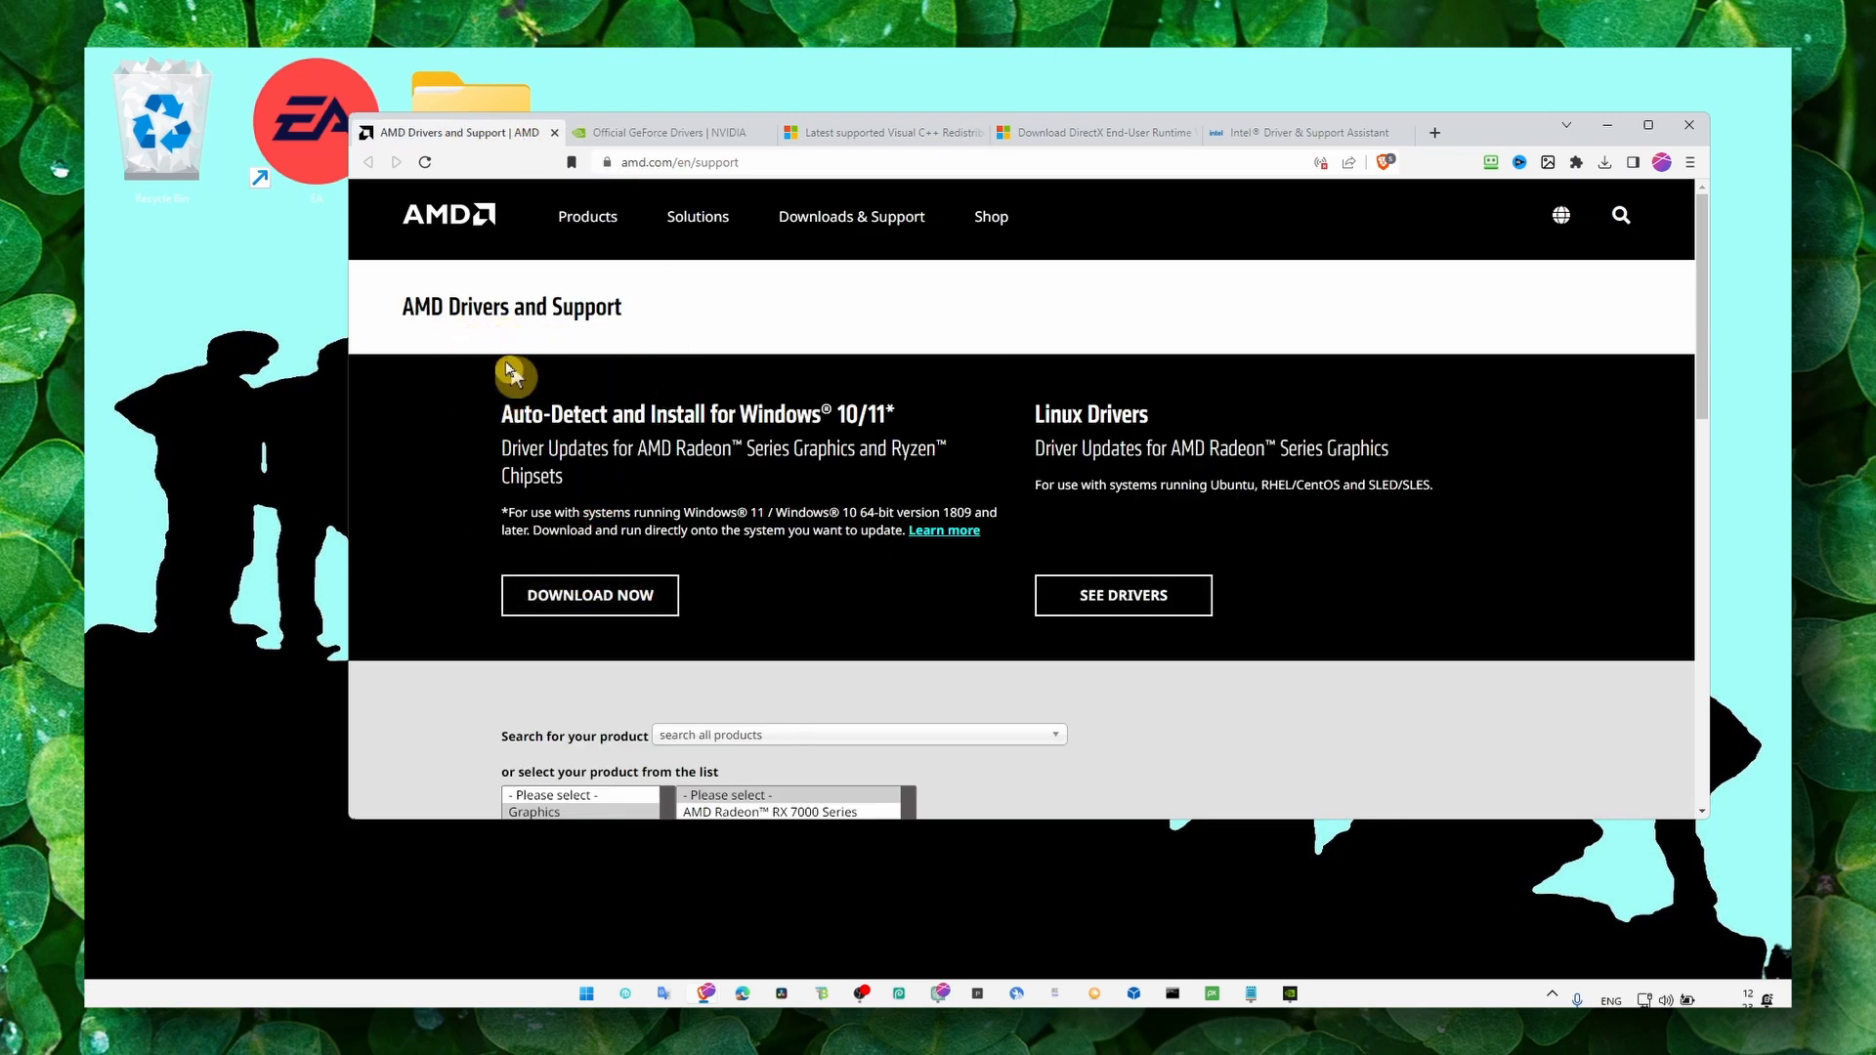
mouse_move(900, 428)
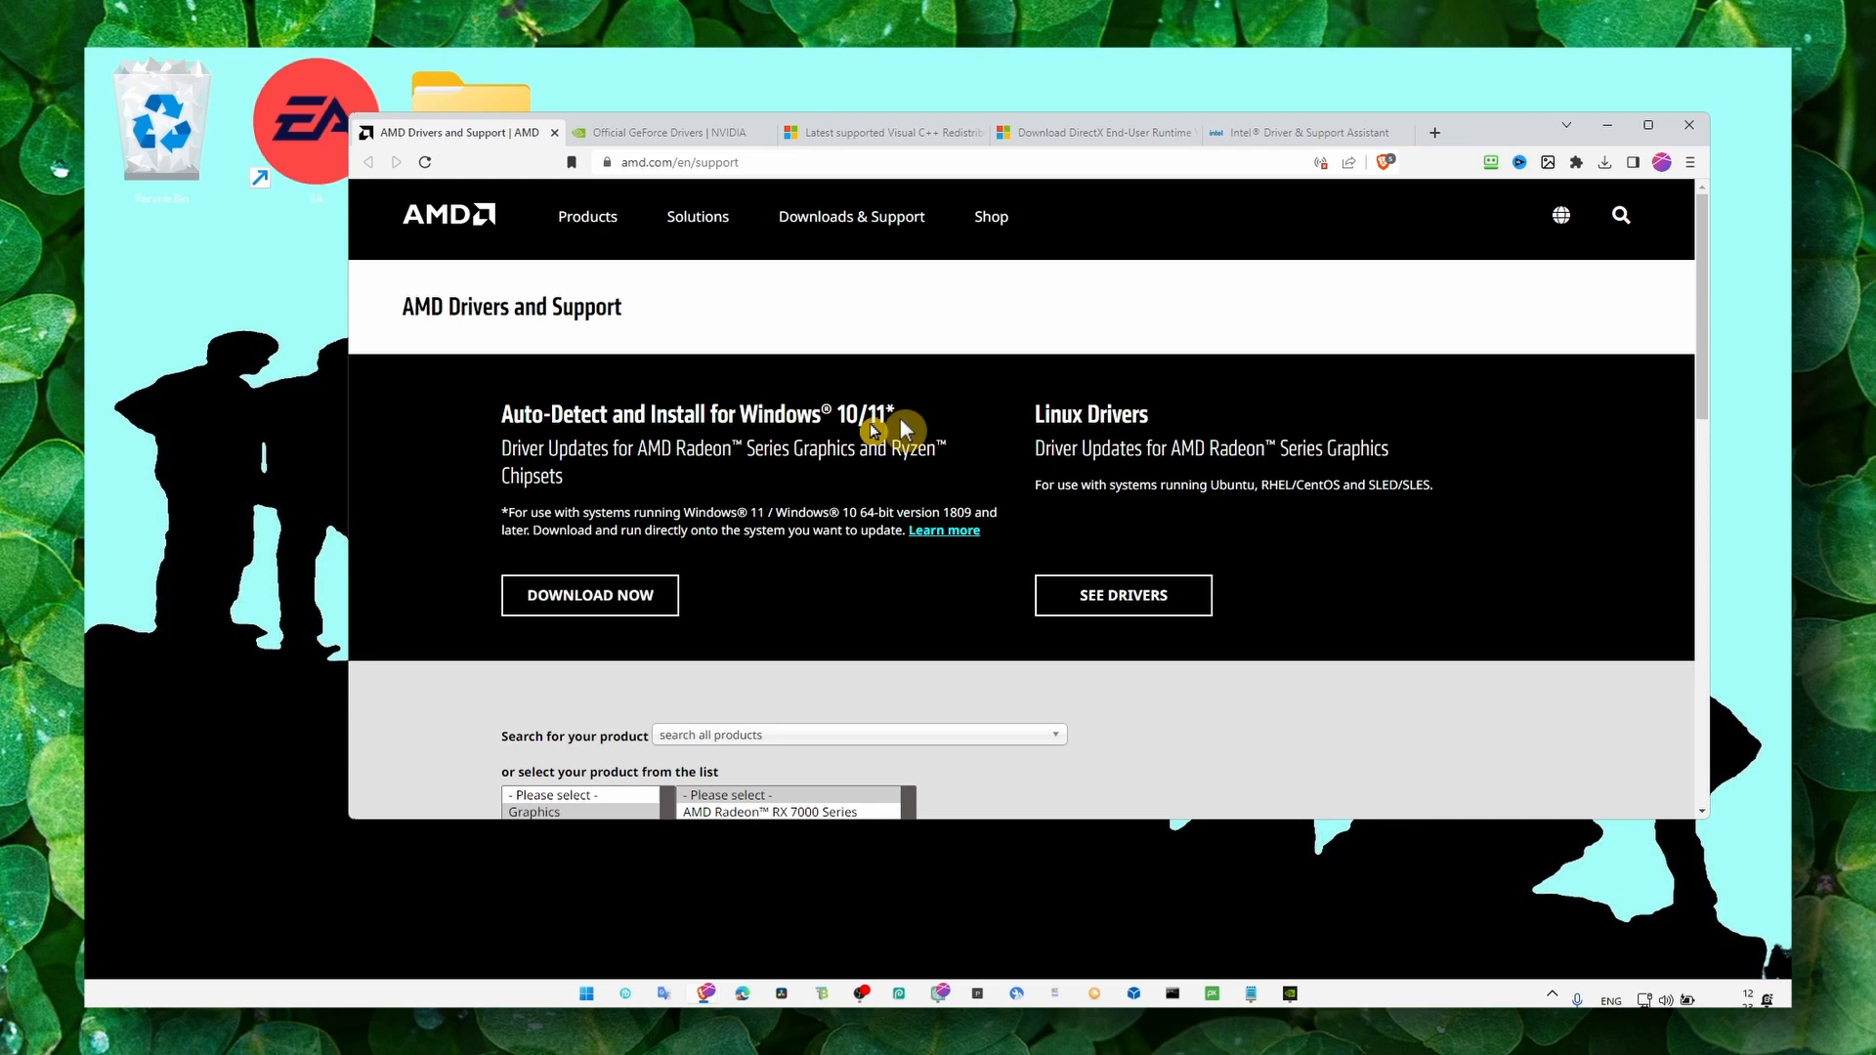
left_click(1303, 131)
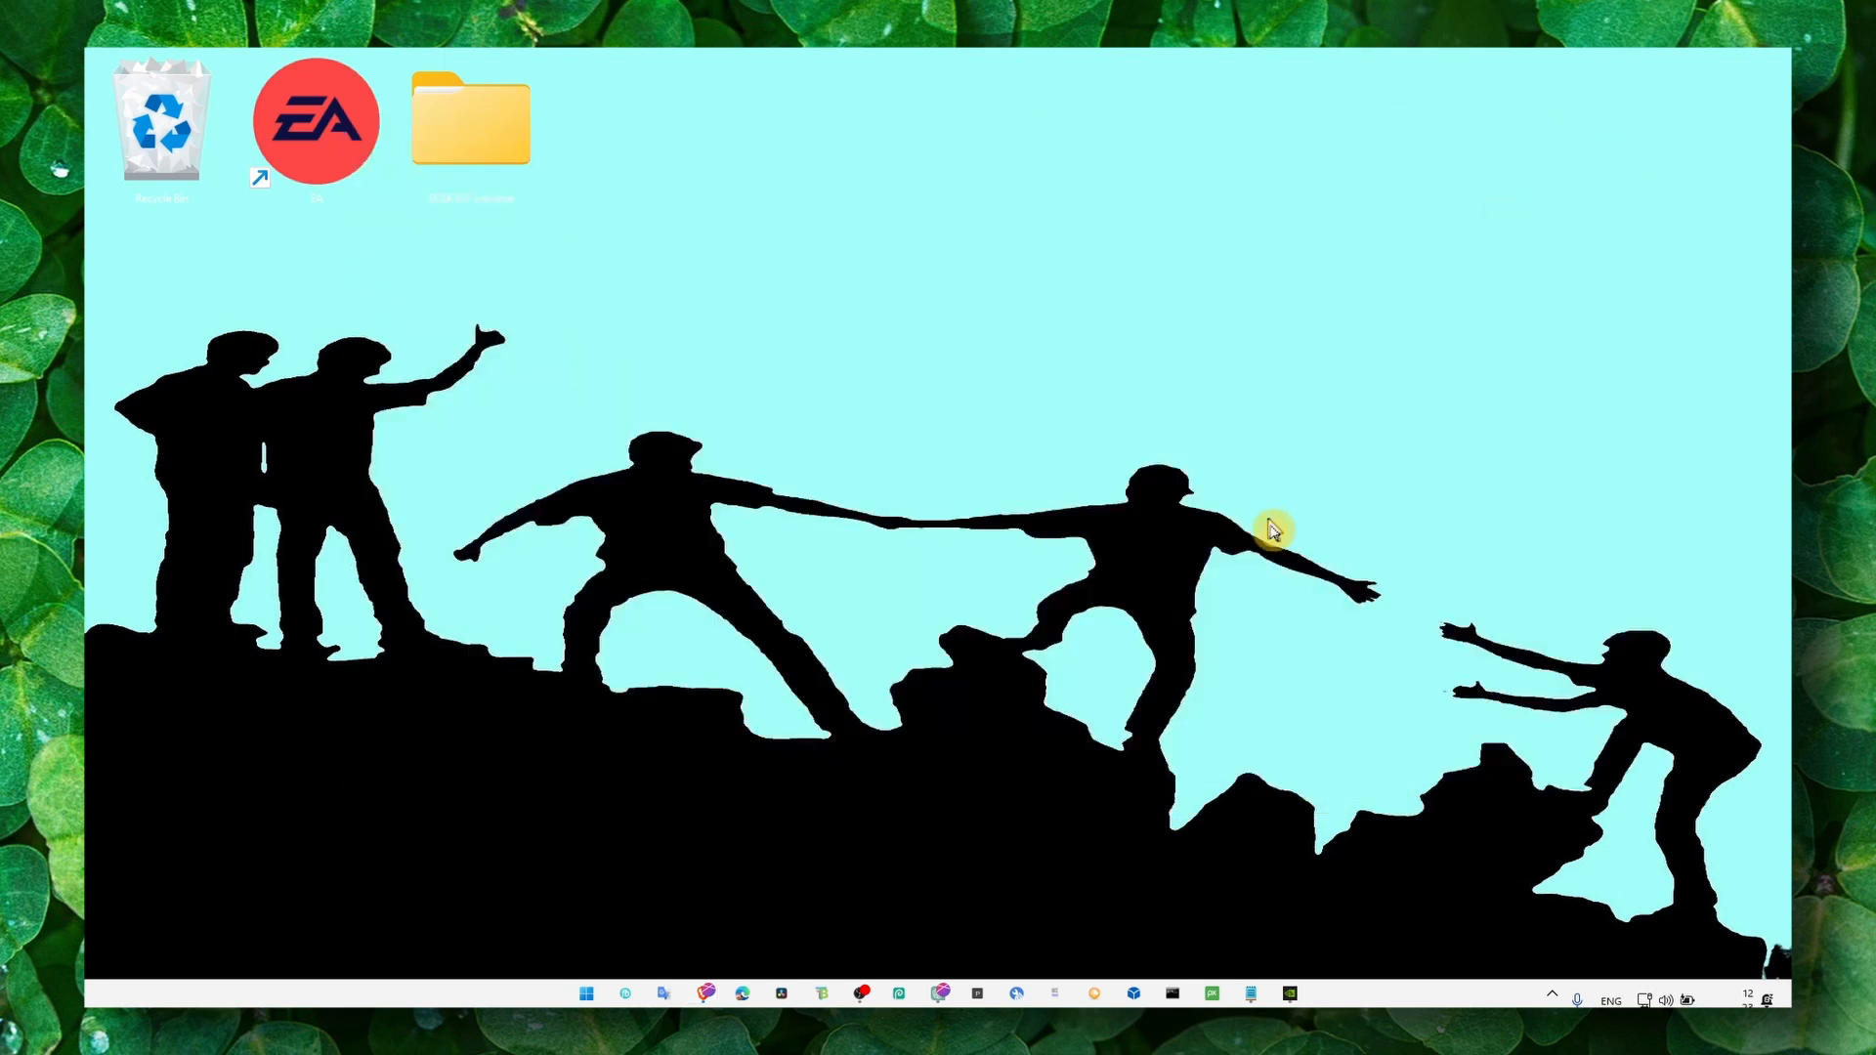
Bring up the repair-command notes and search for cmd to launch an administrator Command Prompt for sfc /scannow.
left_click(1250, 993)
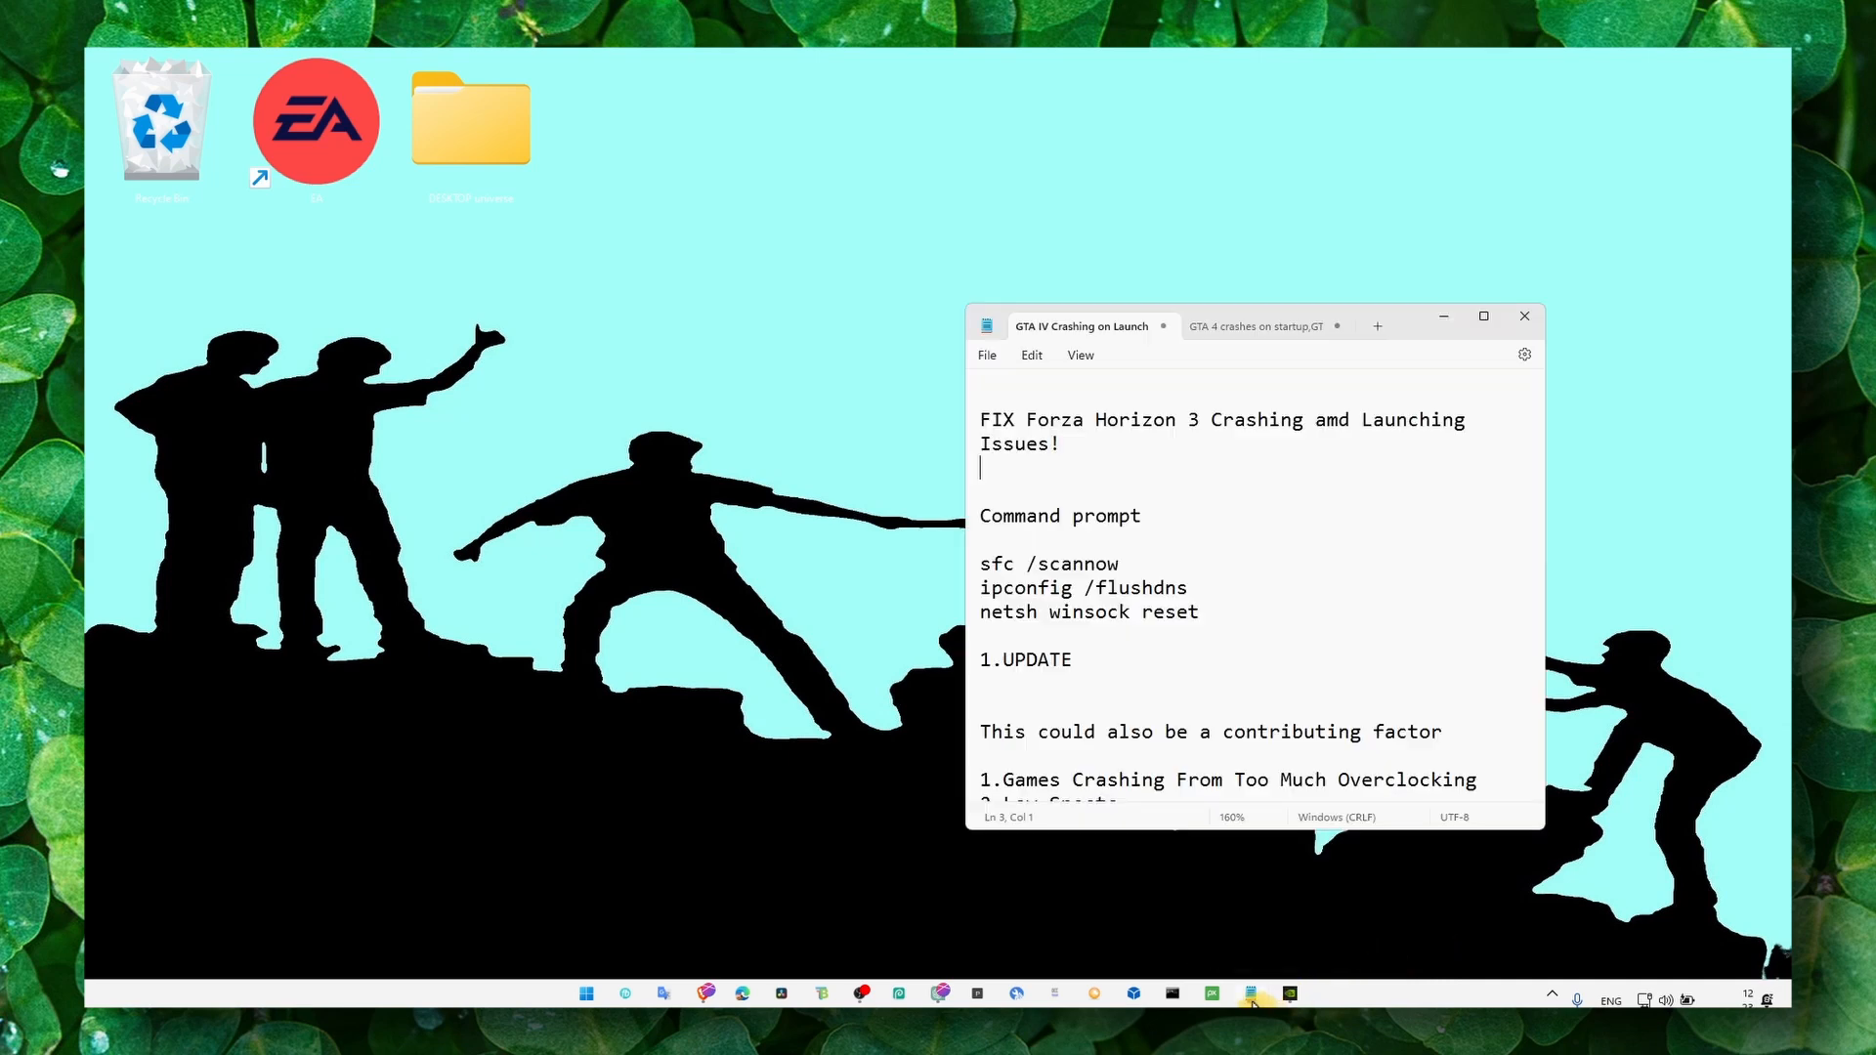
type("cm")
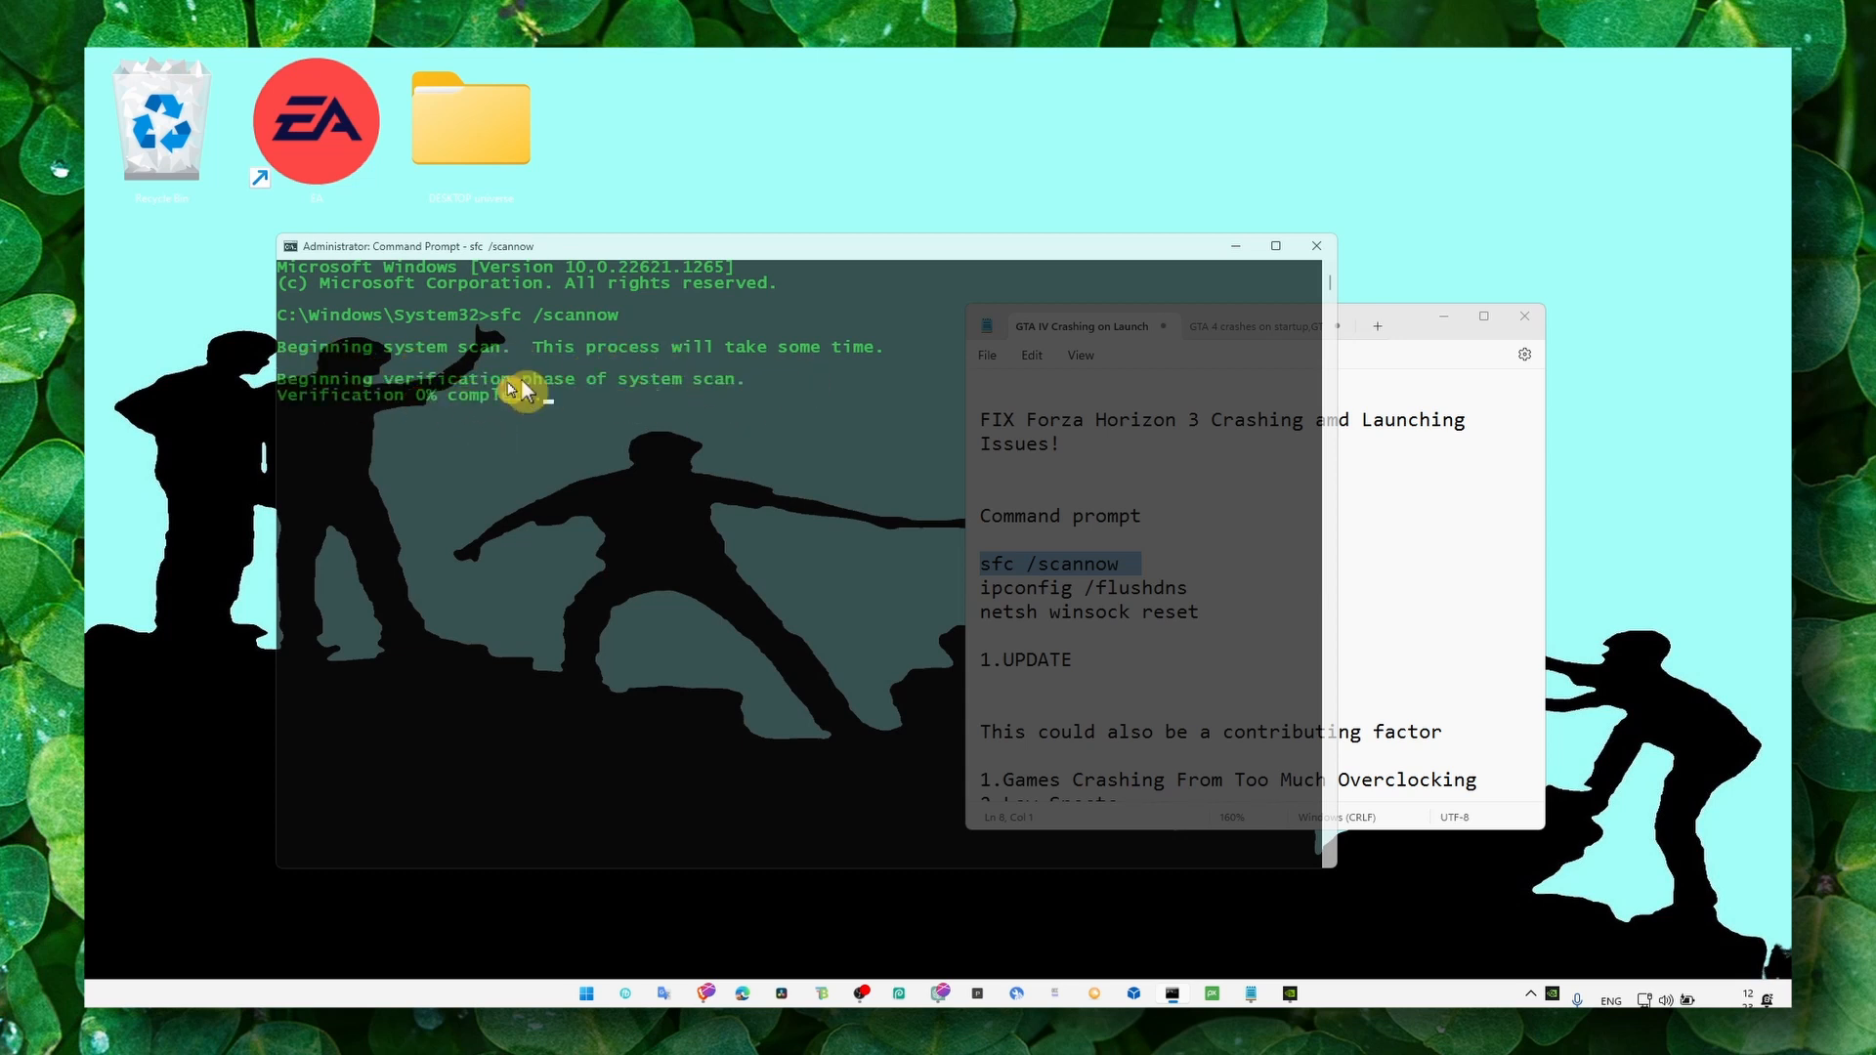
mouse_move(524, 430)
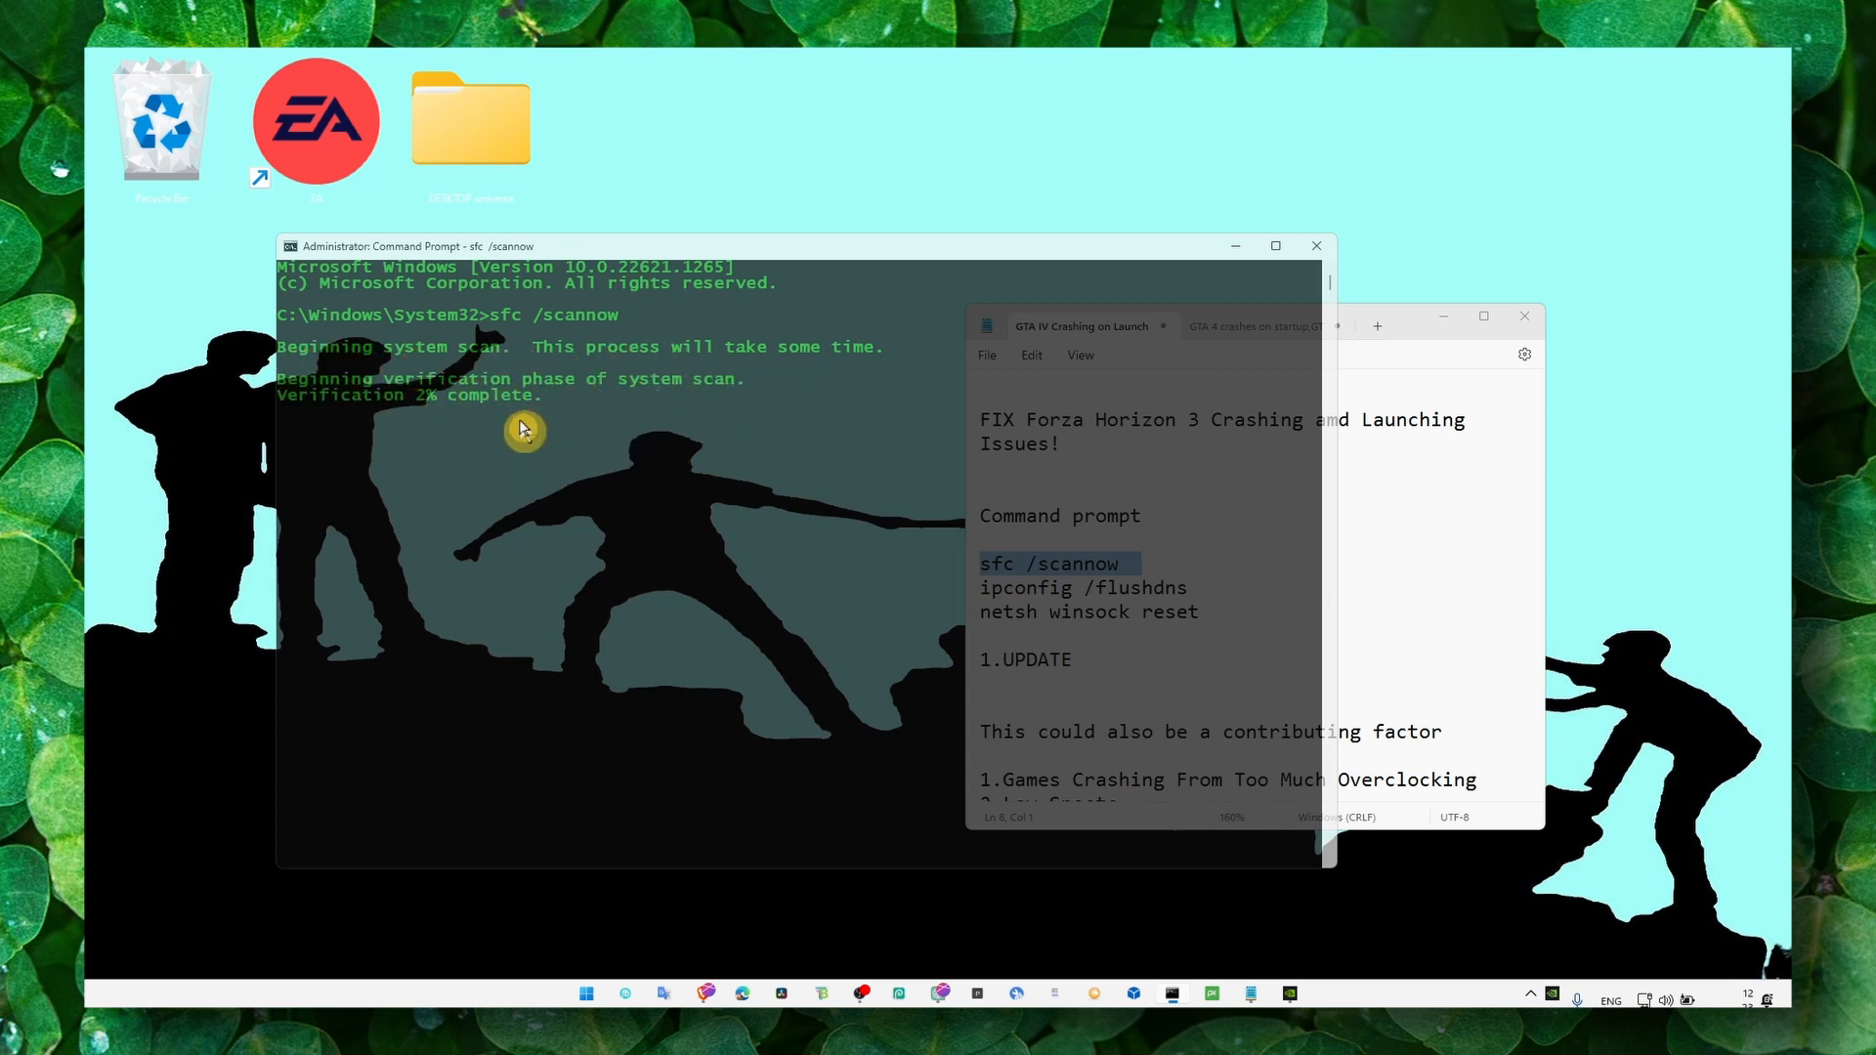
mouse_move(633, 428)
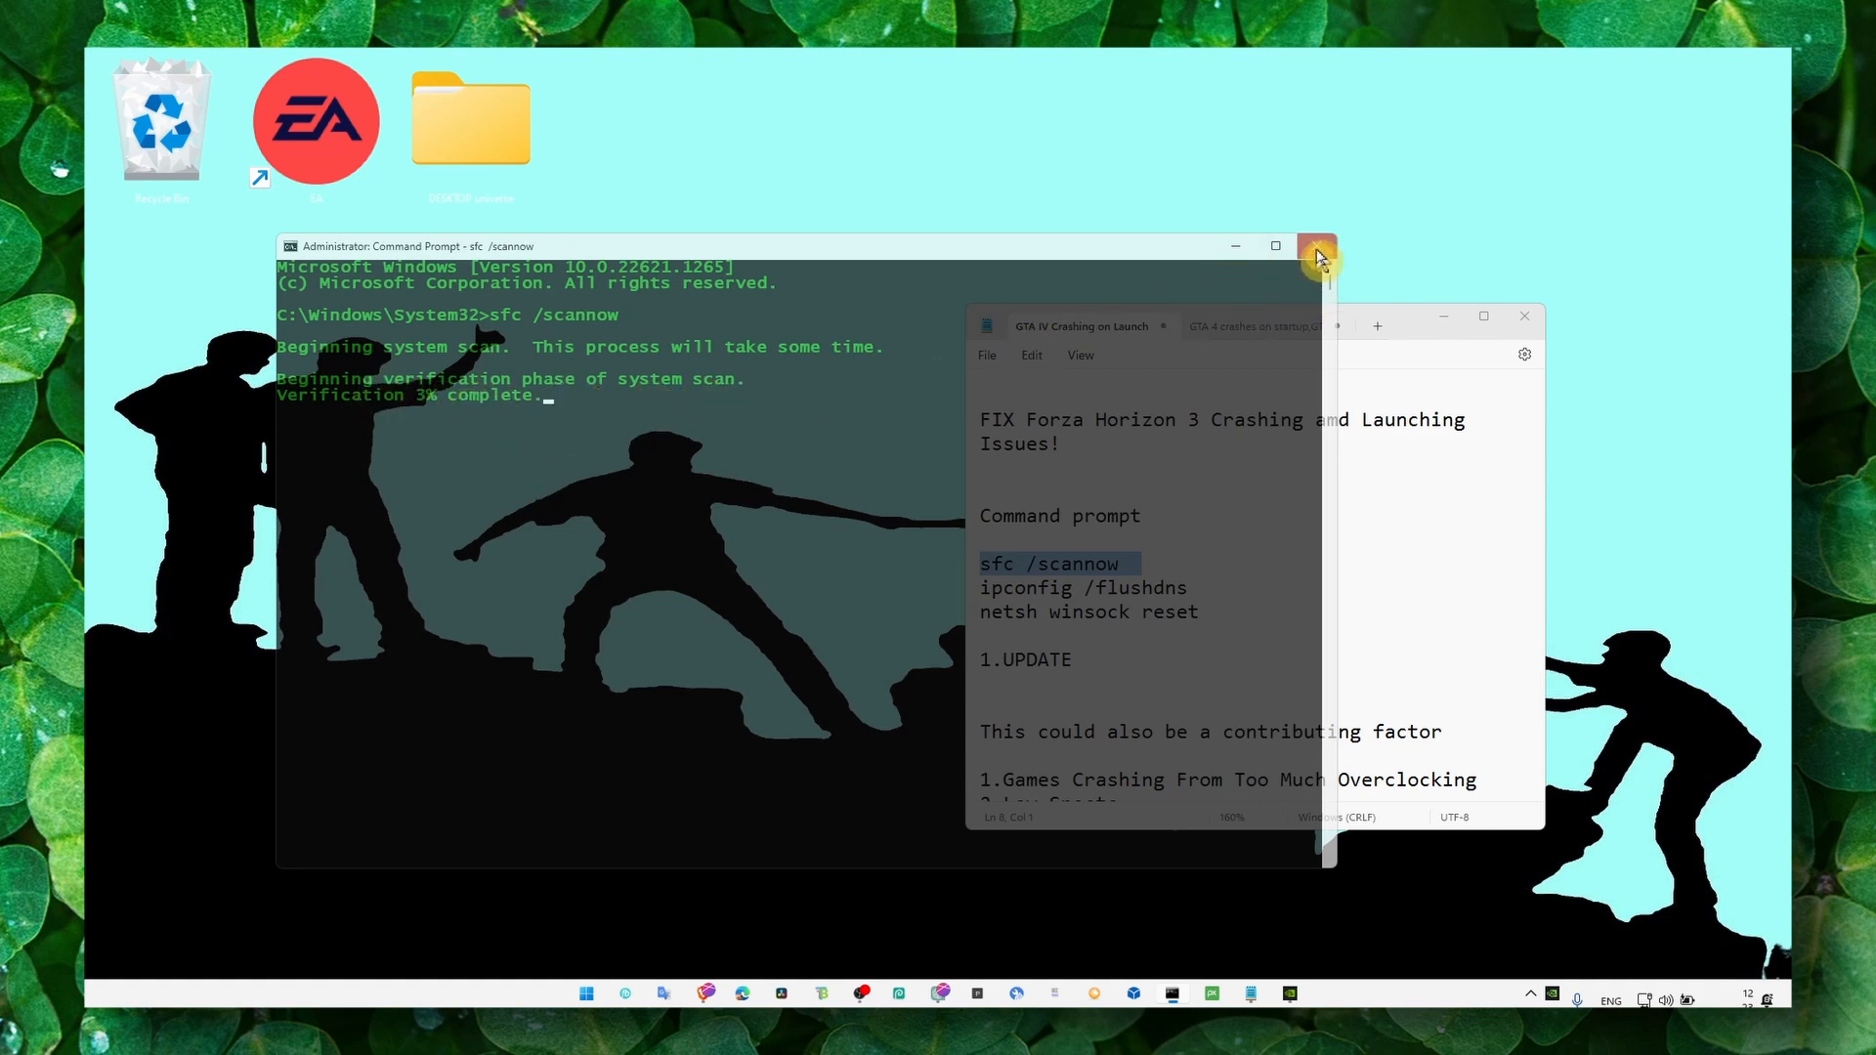
Close the Command Prompt running sfc /scannow, leaving the desktop clear.
left_click(1315, 246)
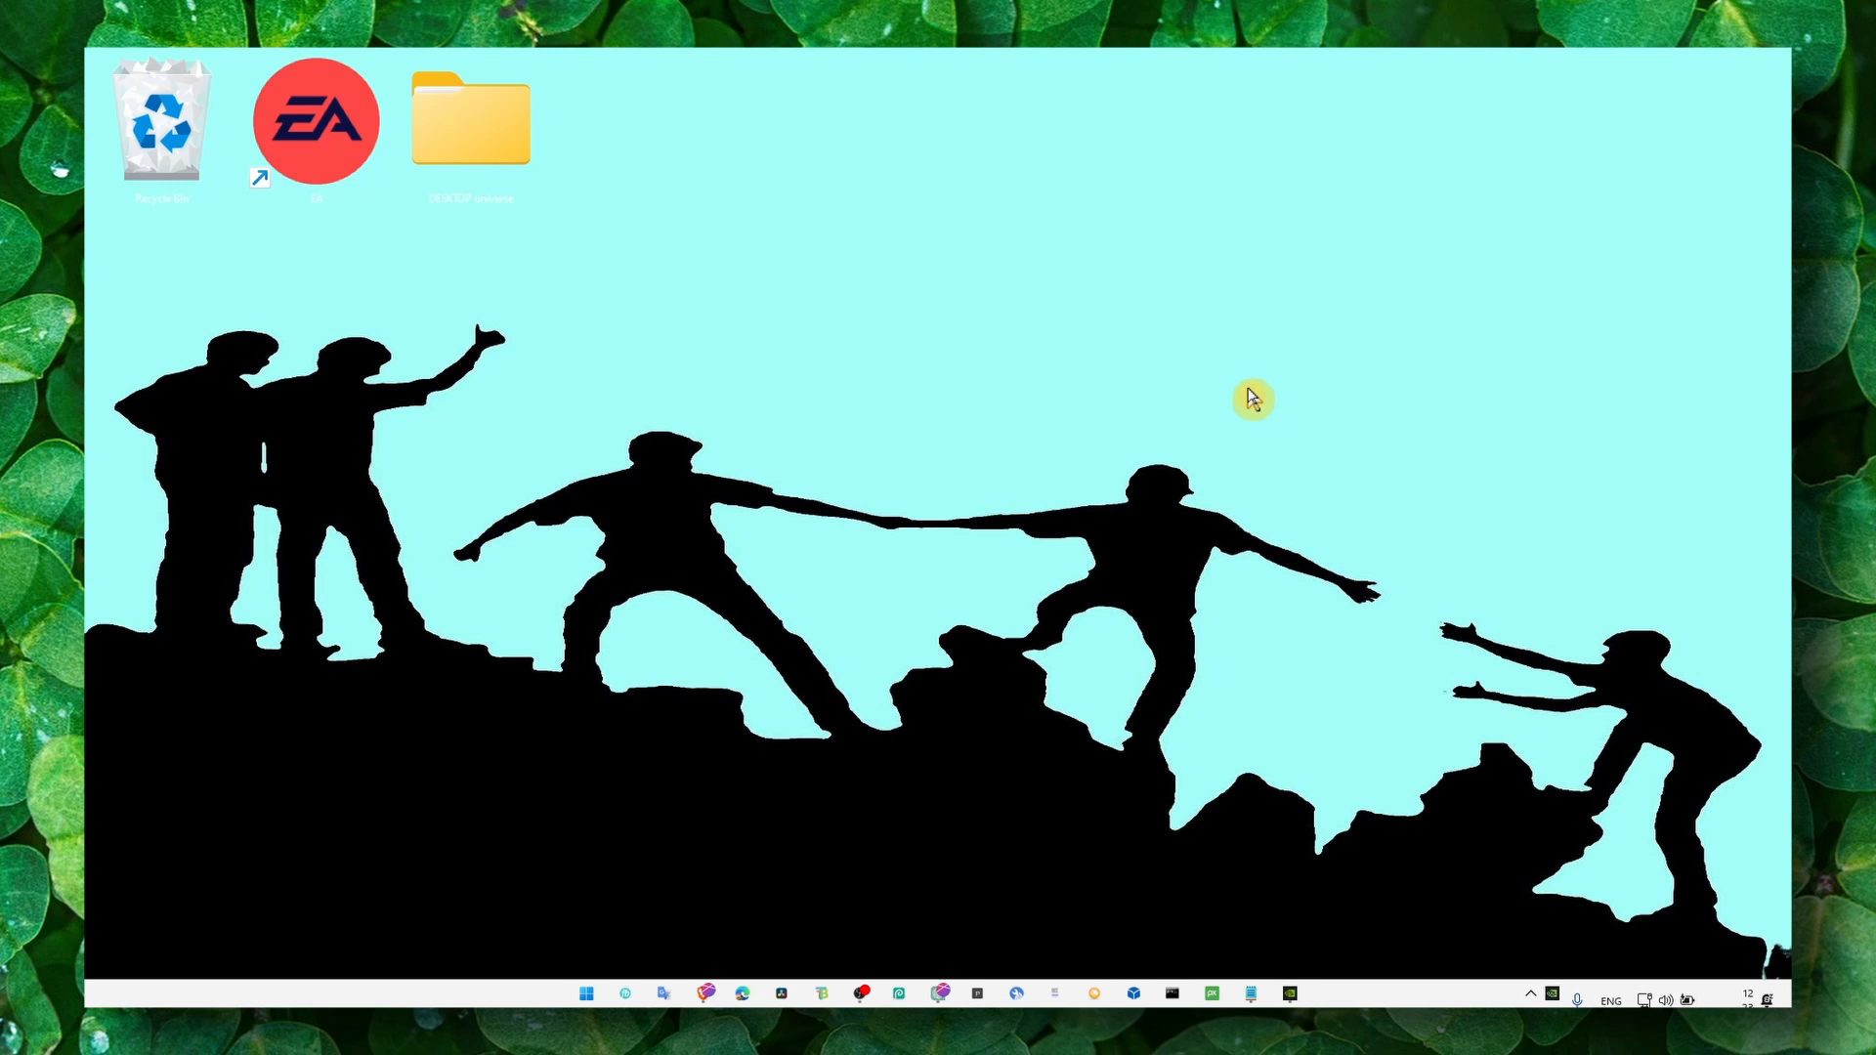
mouse_move(1241, 414)
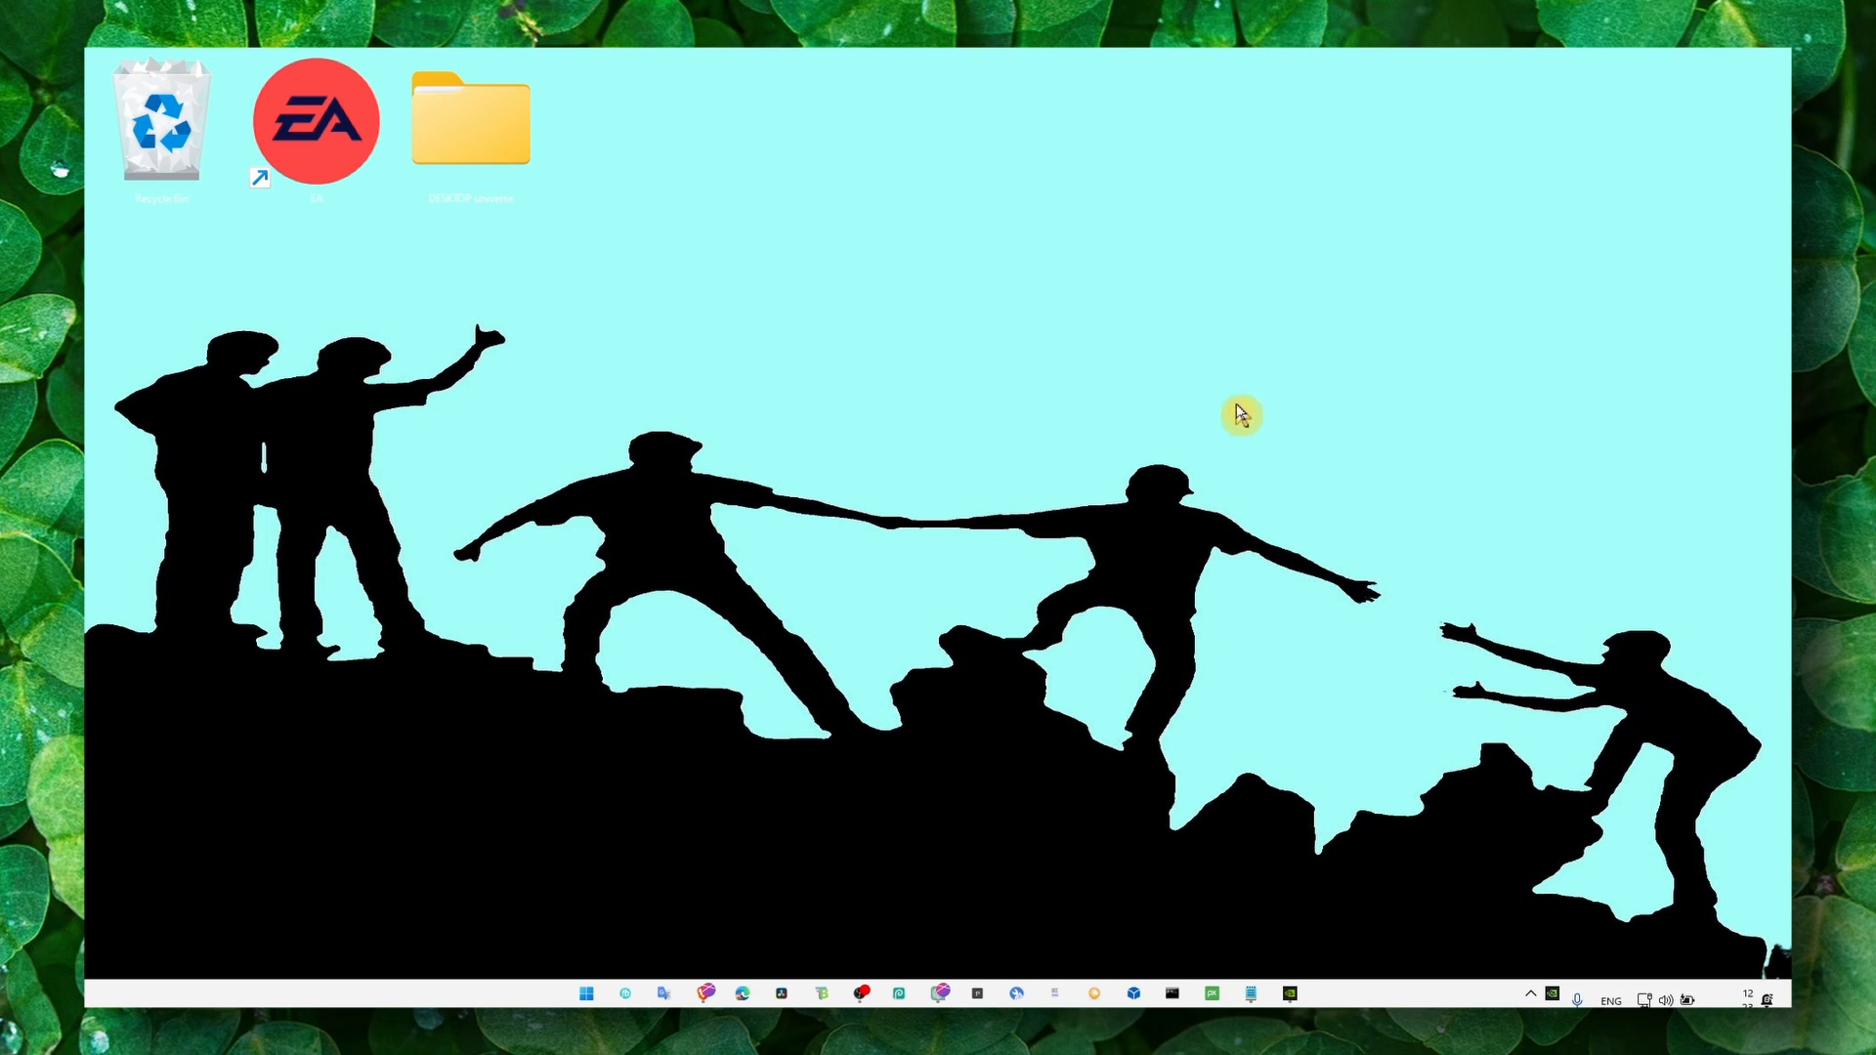
mouse_move(1223, 412)
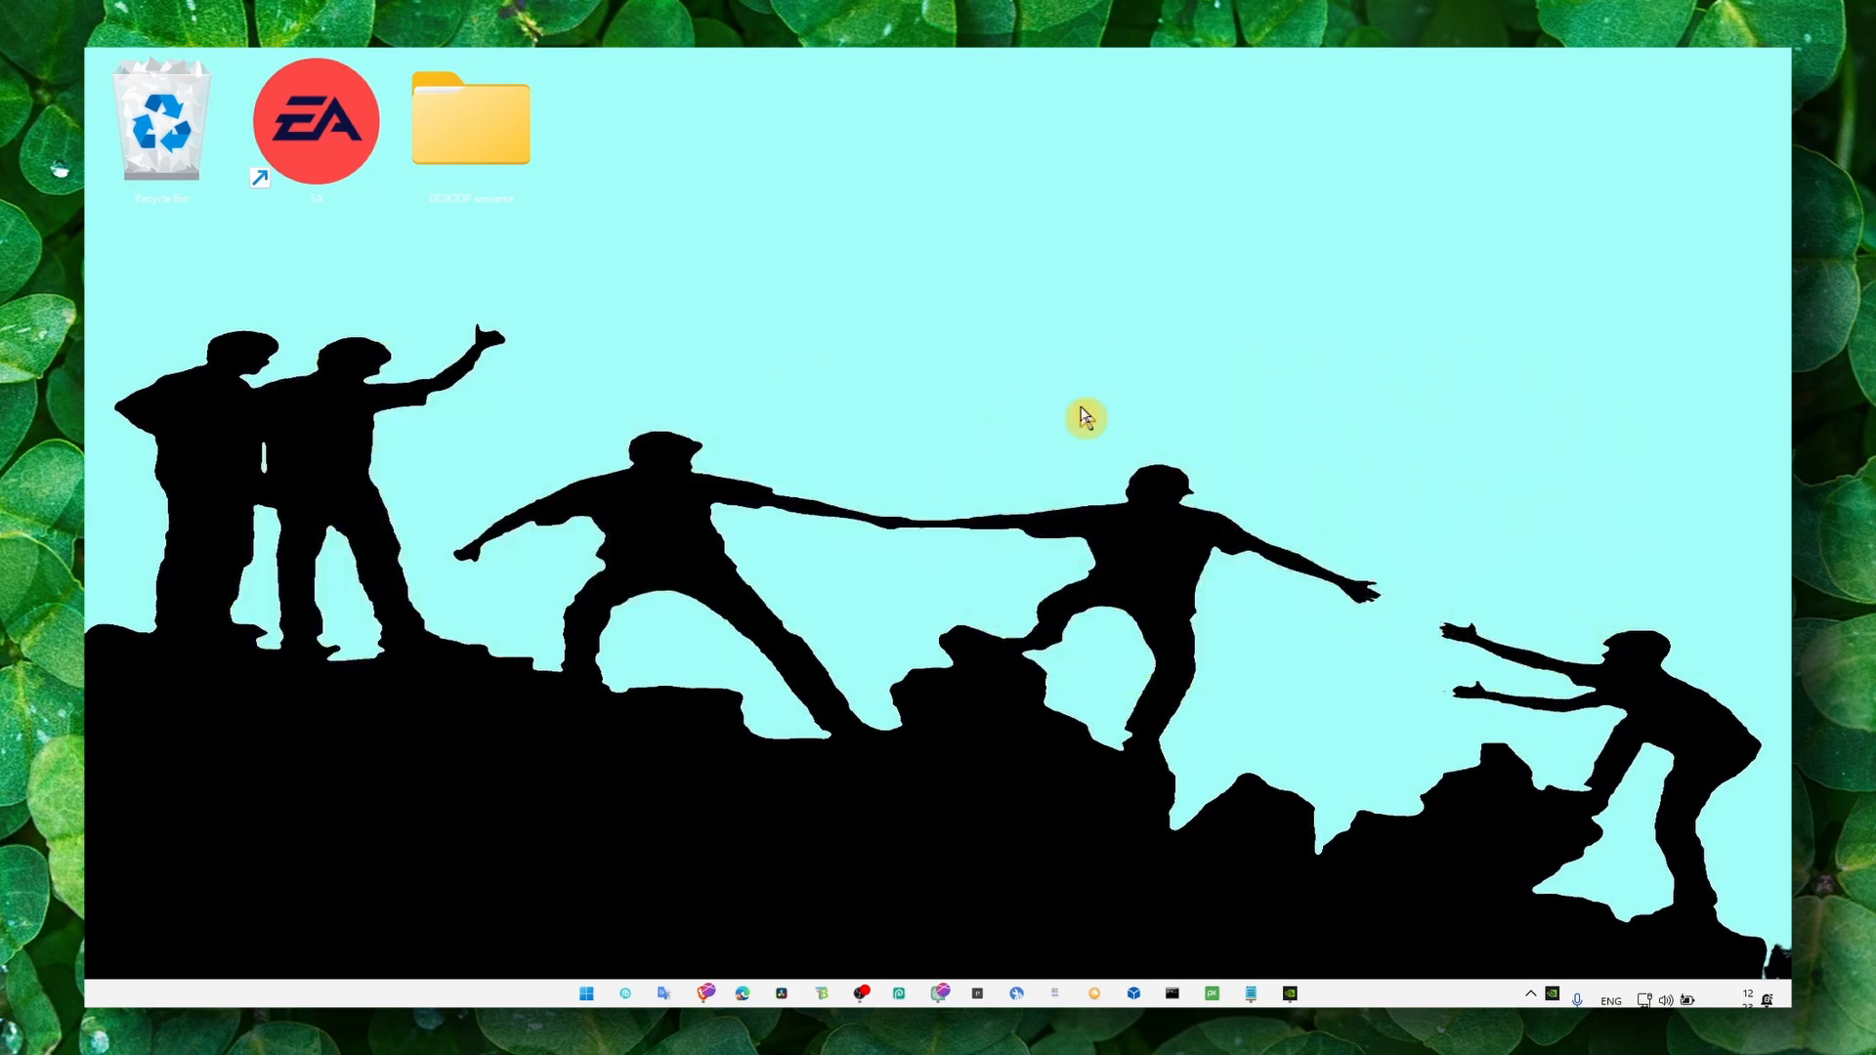
mouse_move(1381, 999)
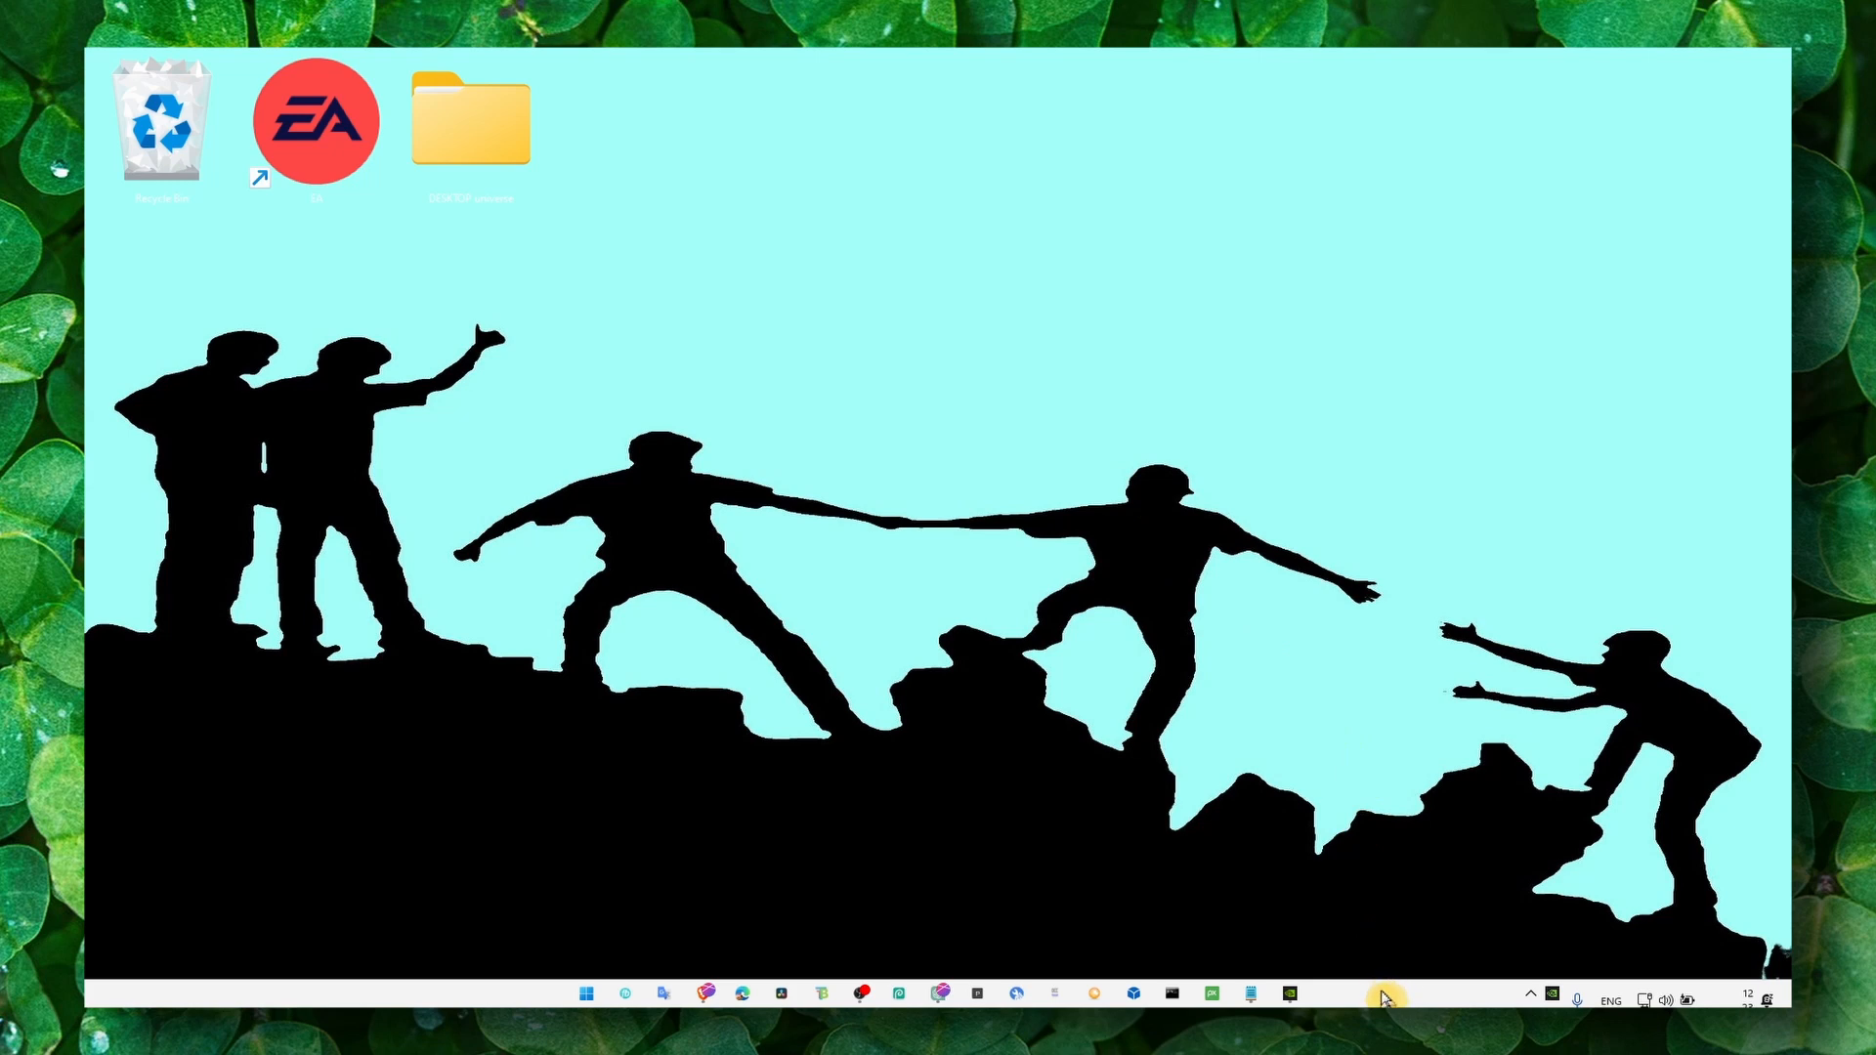